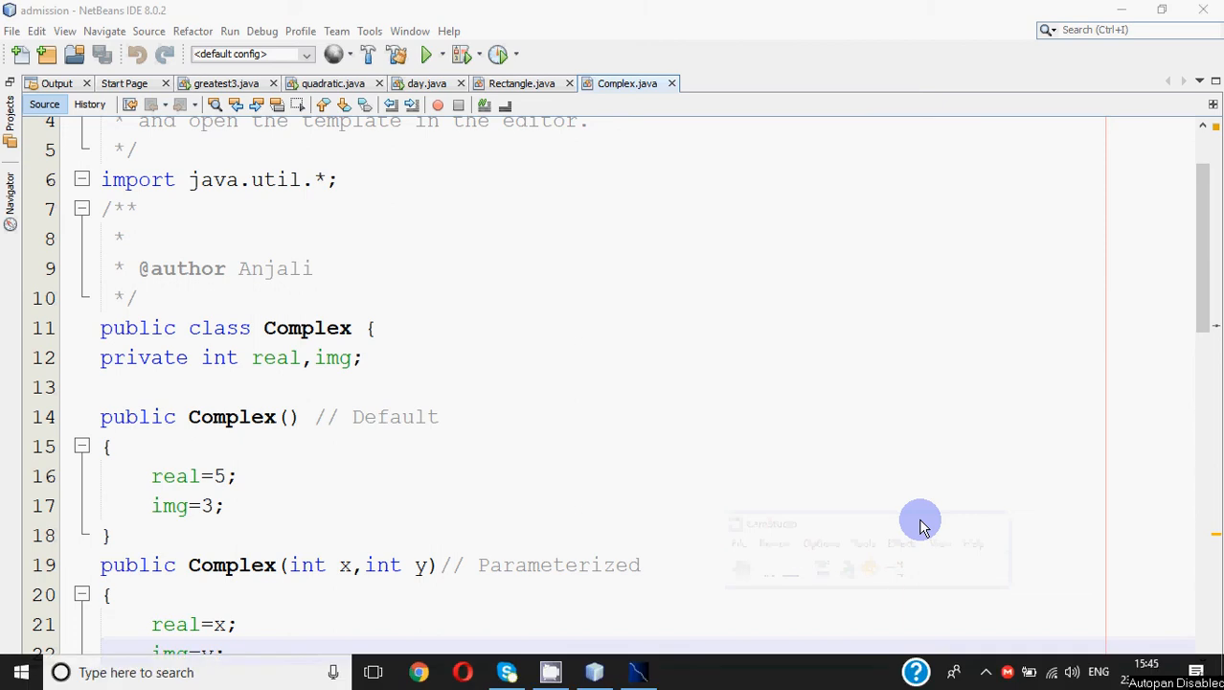
pyautogui.moveTo(612, 408)
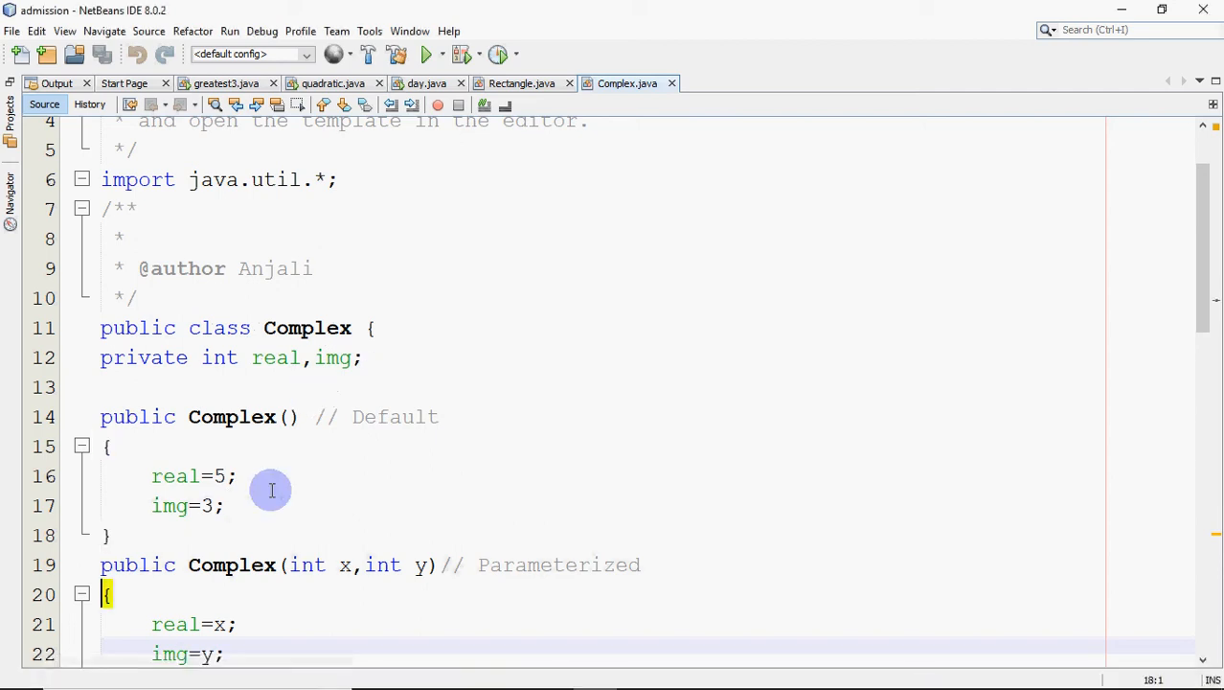
# - Add a new Java Main Class named sum_complex to the admission project
pyautogui.scroll(-3)
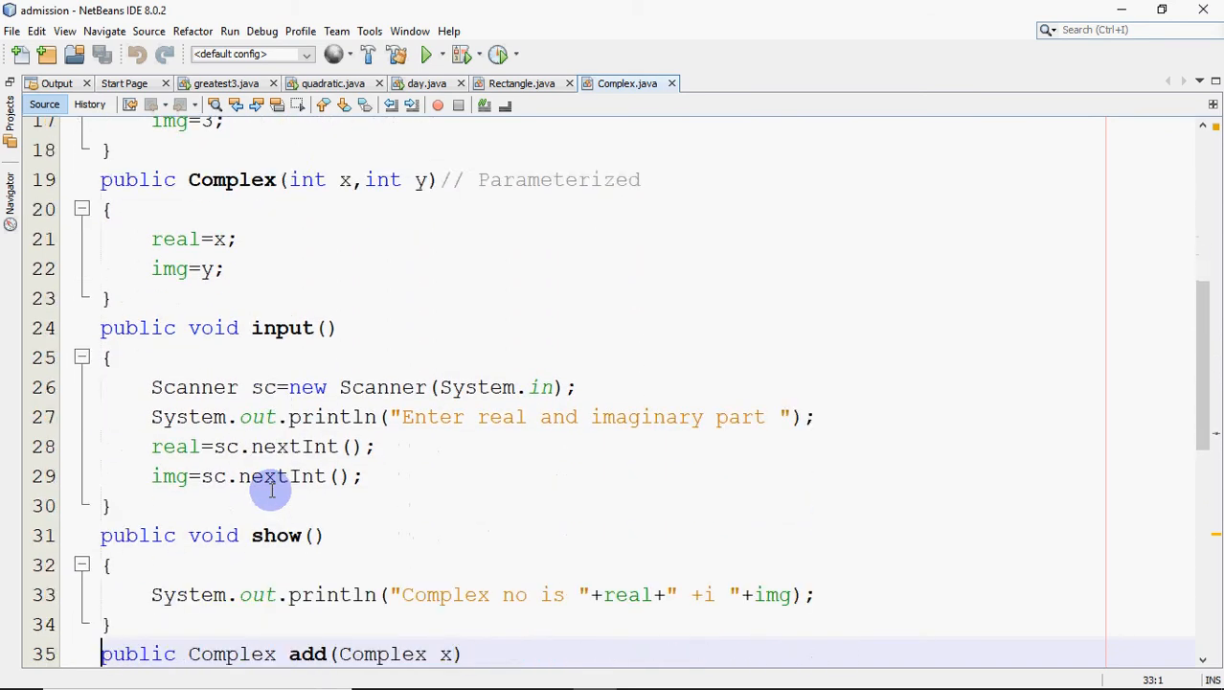
pyautogui.scroll(-3)
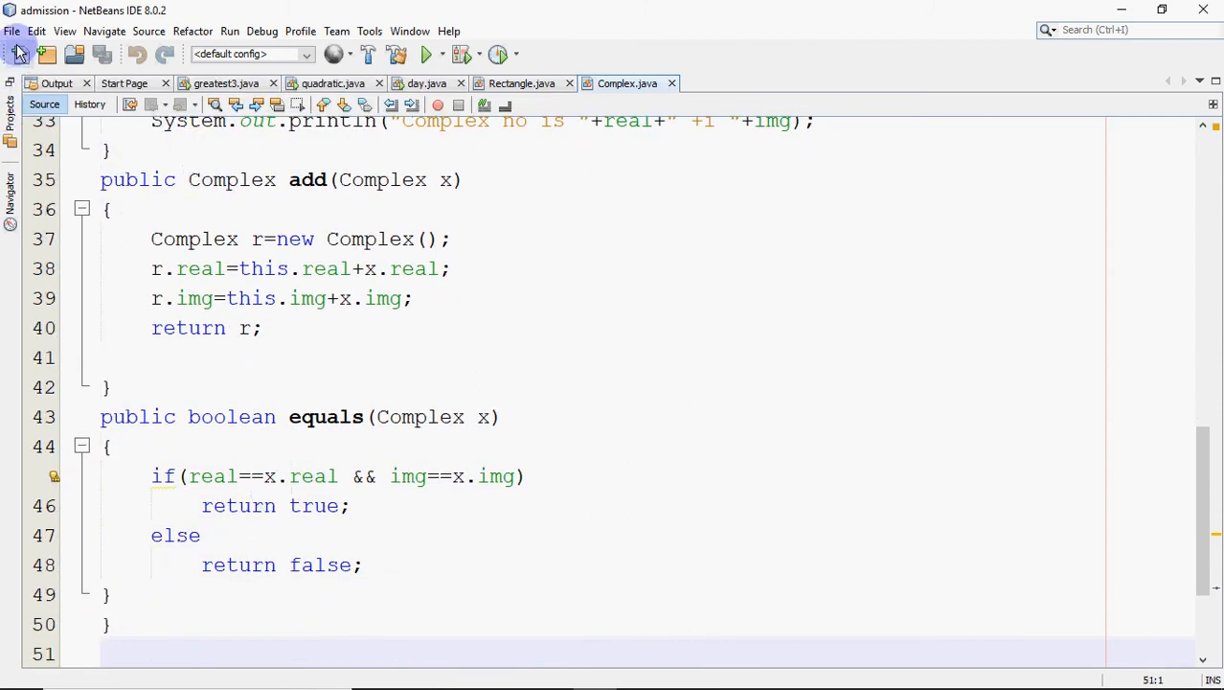
pyautogui.click(12, 32)
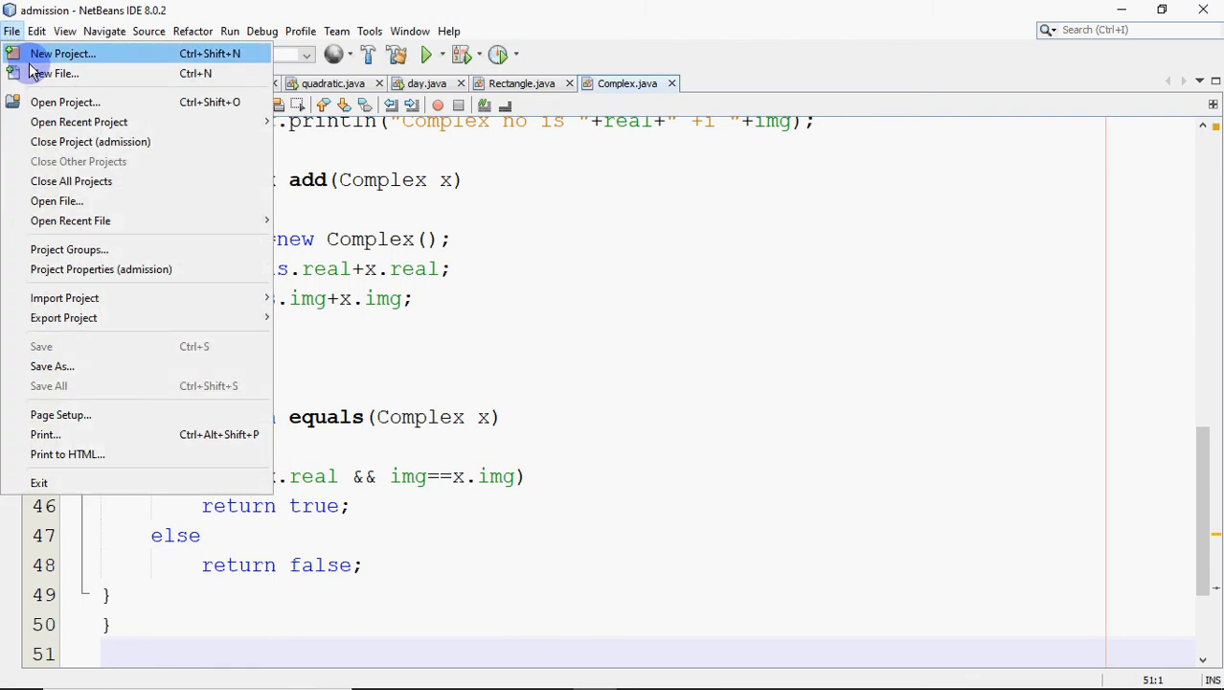
pyautogui.click(67, 73)
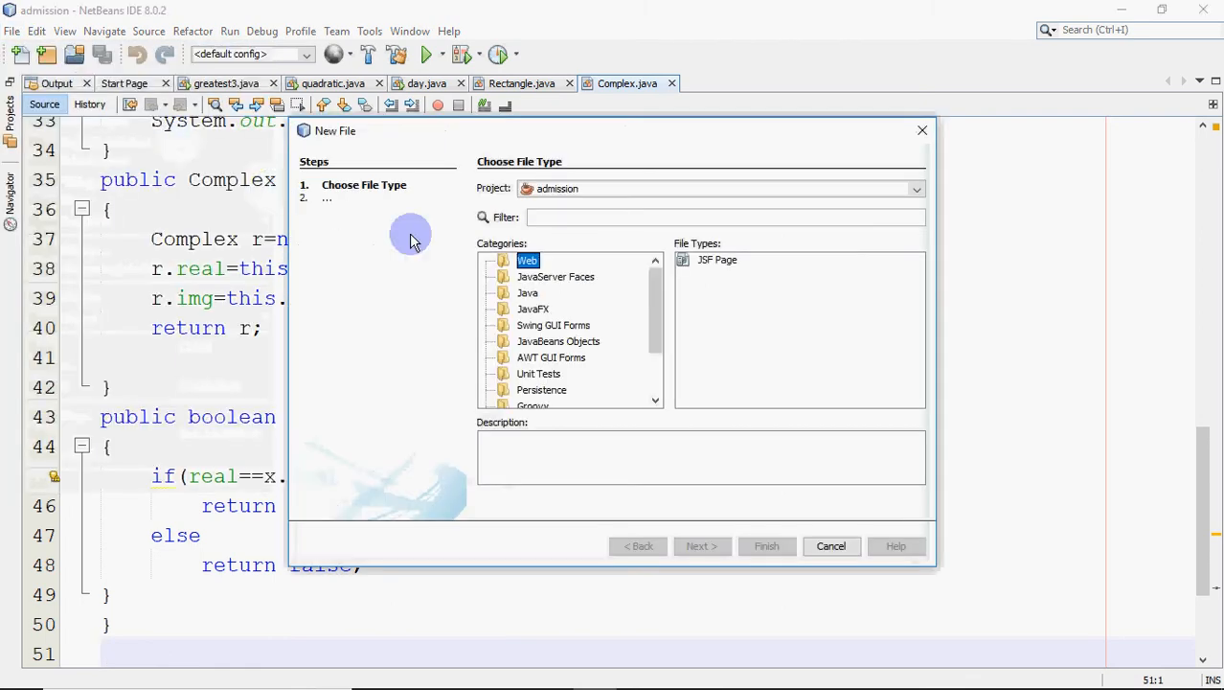
pyautogui.click(527, 292)
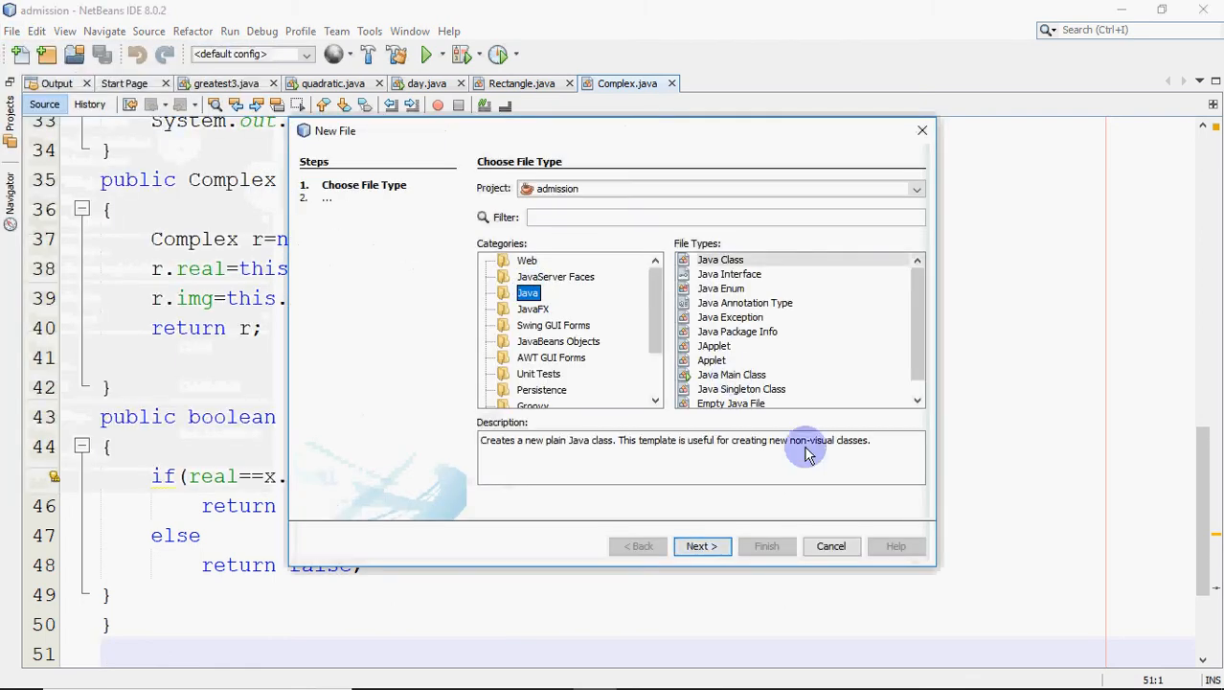
pyautogui.click(731, 375)
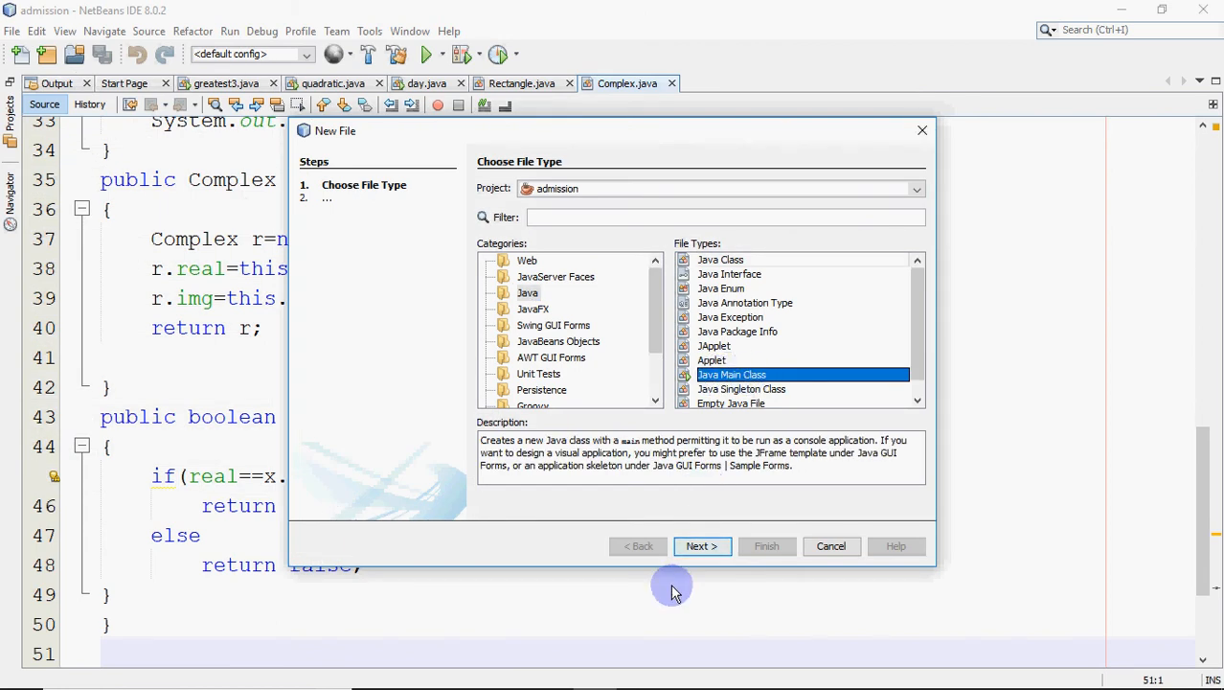
pyautogui.click(702, 545)
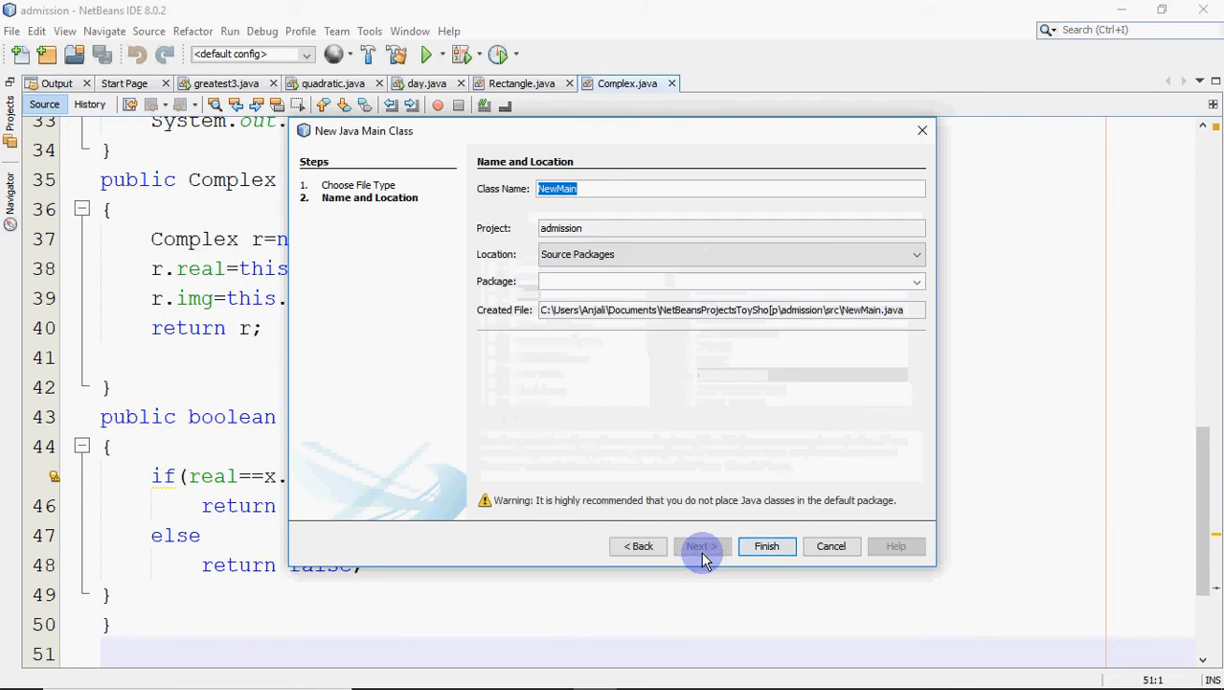
pyautogui.write('sum')
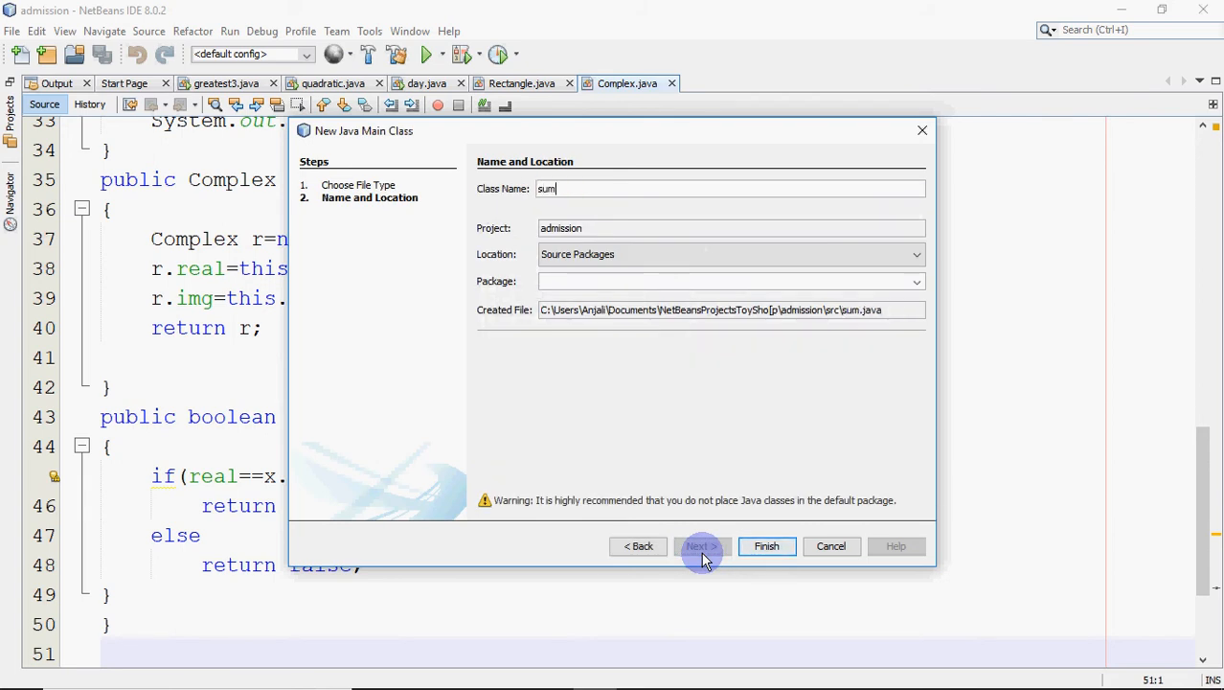
pyautogui.write('_complex')
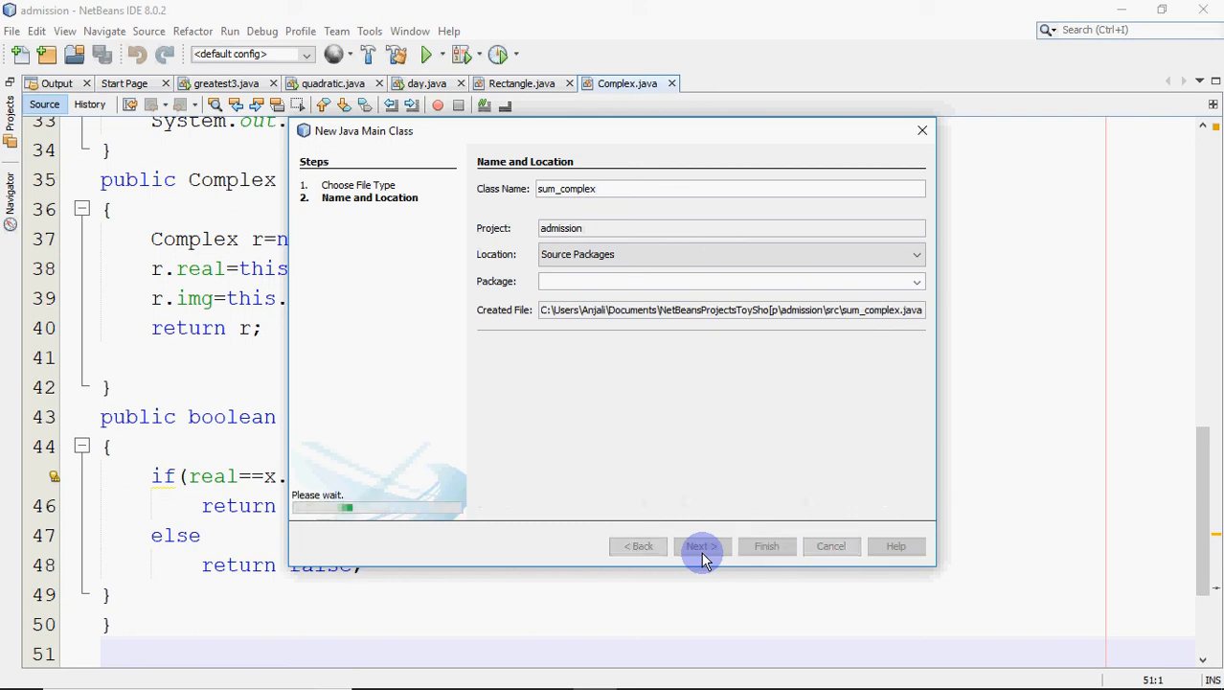
pyautogui.click(702, 546)
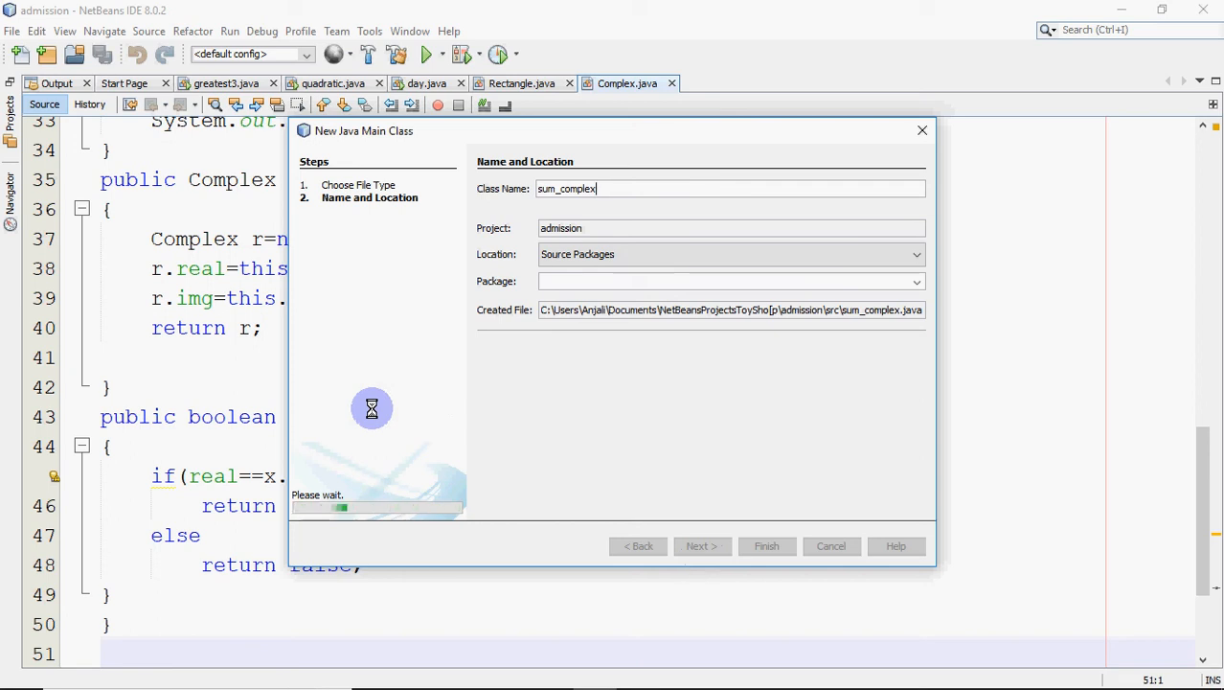
pyautogui.click(766, 545)
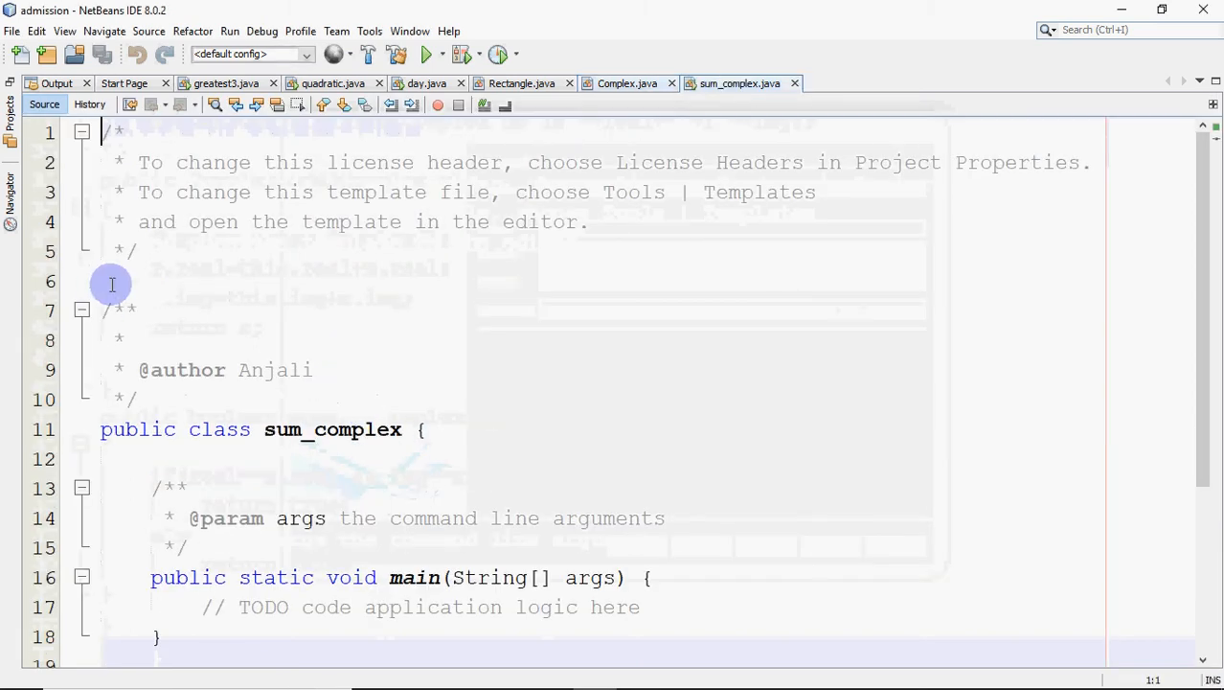
# - Add the import java.util.*; statement to sum_complex
pyautogui.write('import java')
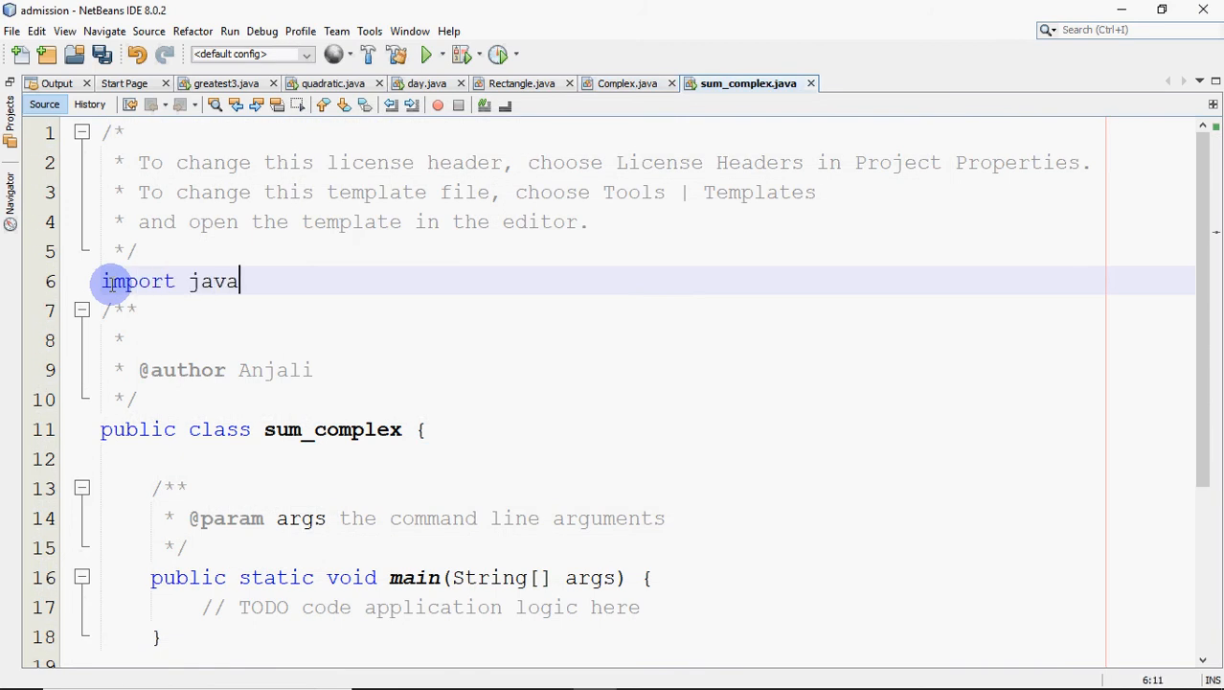
pyautogui.write('.utu')
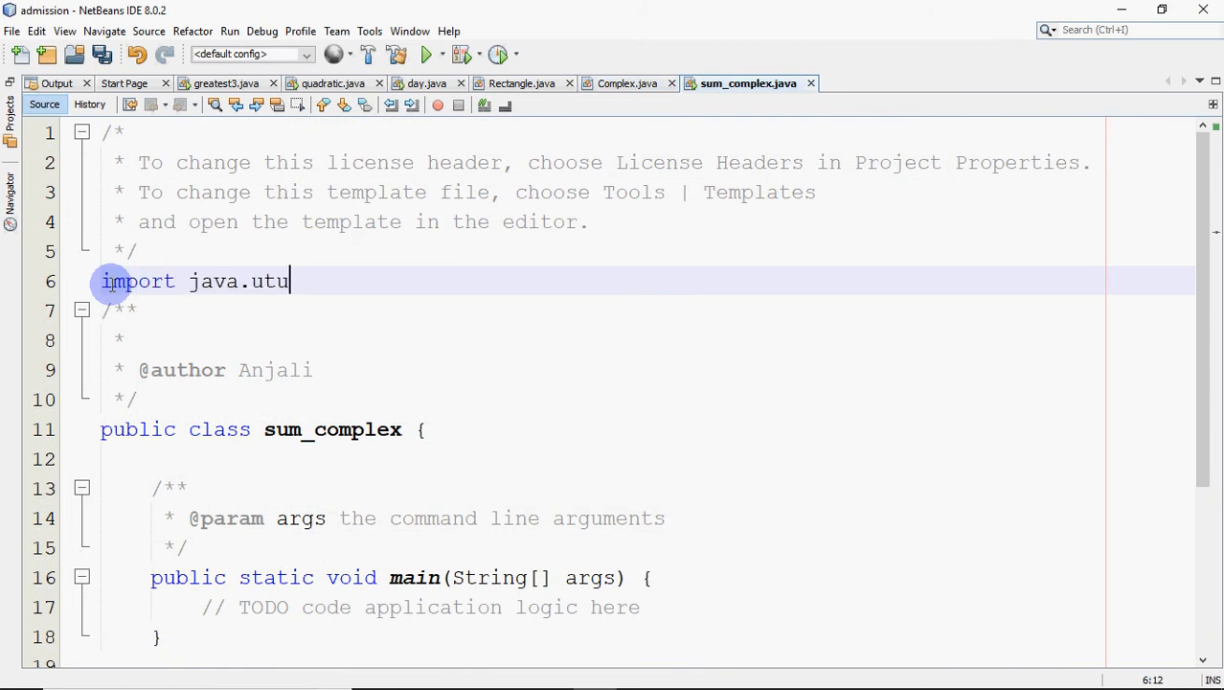
pyautogui.write('l')
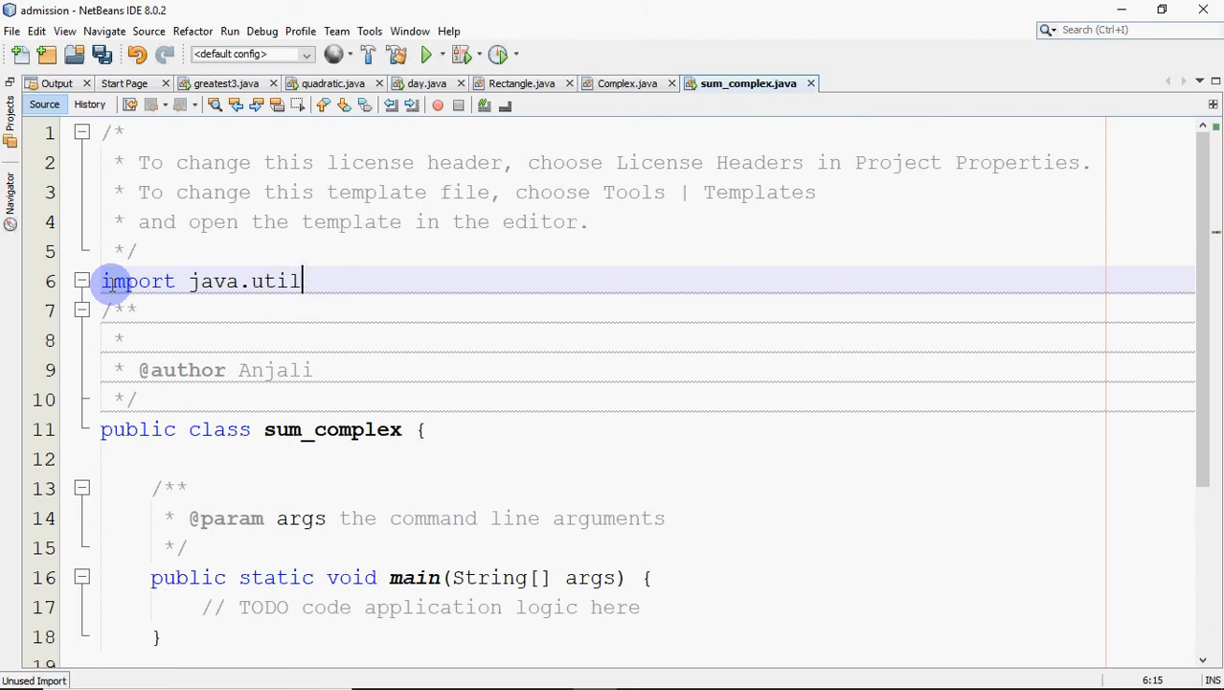
pyautogui.write('.*;')
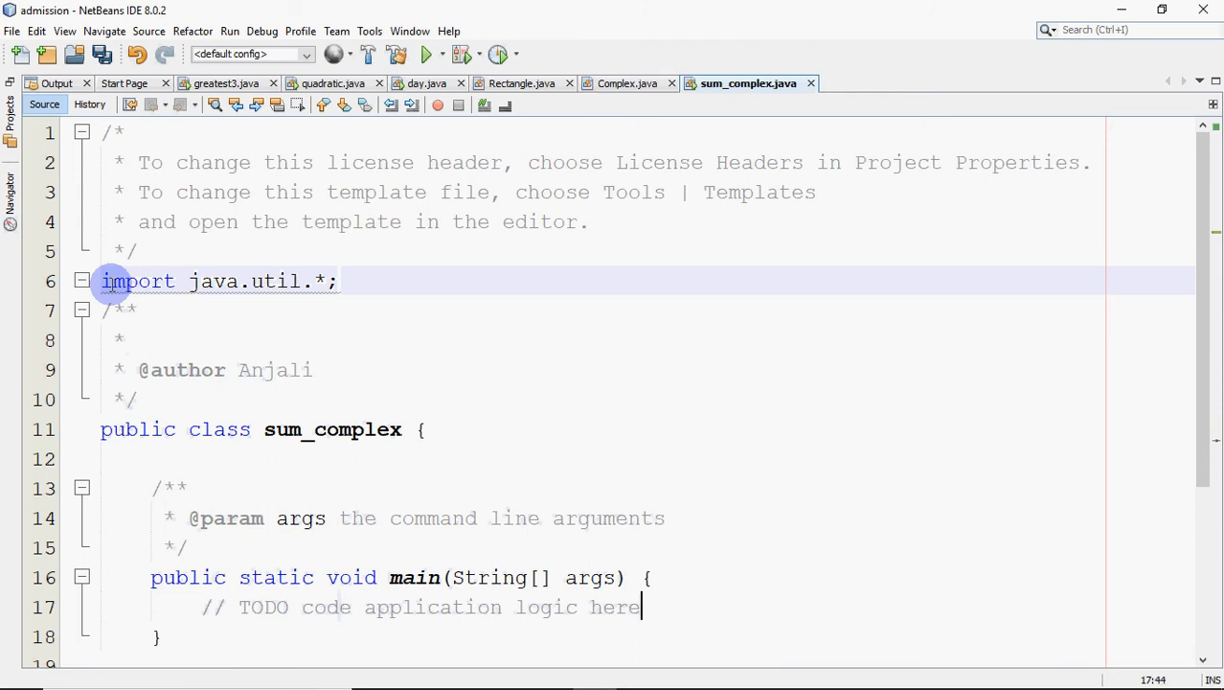
# - Declare Complex a[]=new Complex[5]; inside main
pyautogui.write('Complex a')
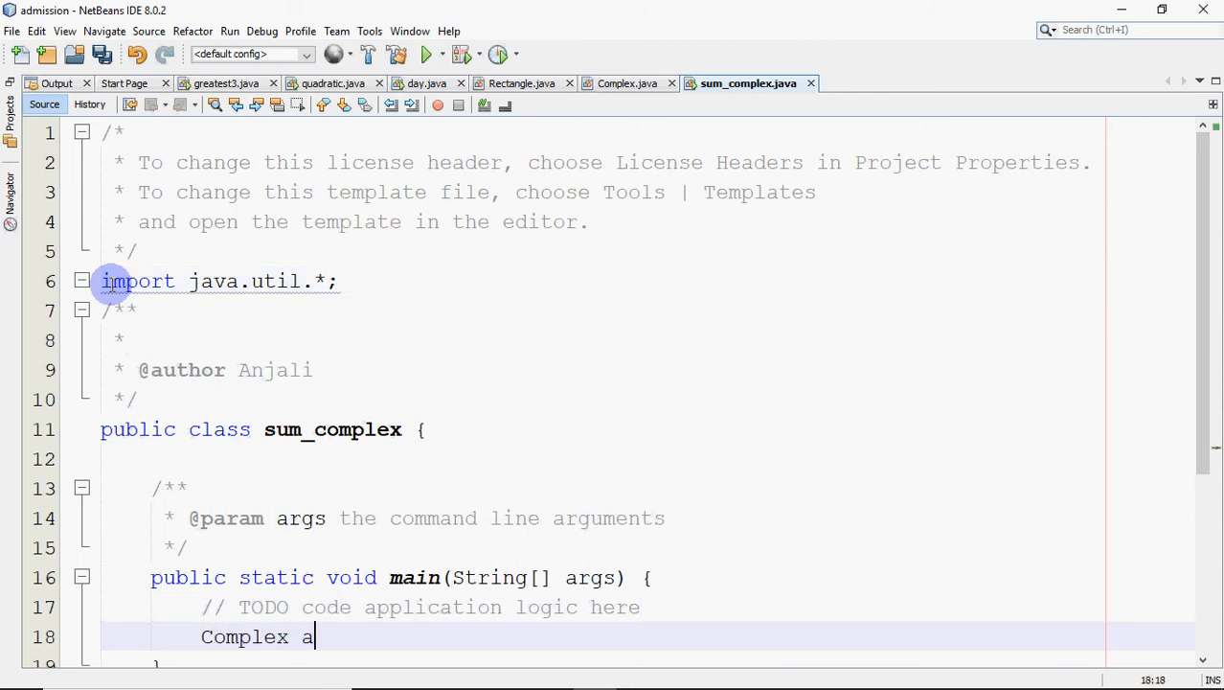
pyautogui.write('=new')
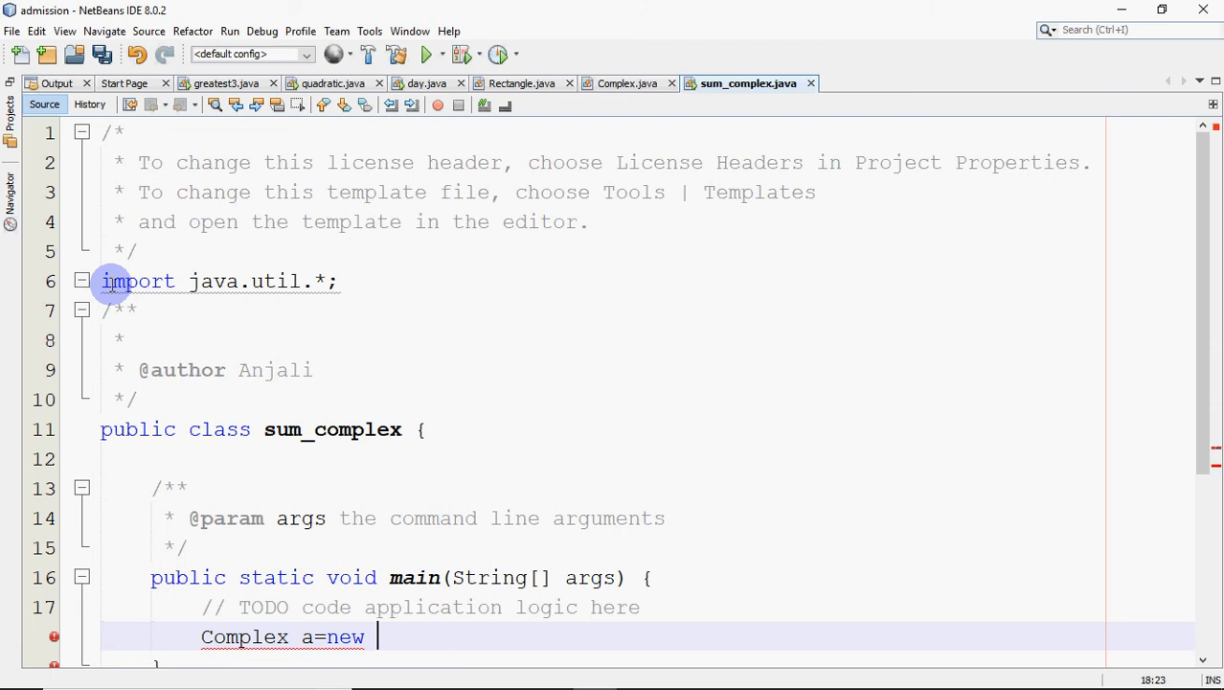
pyautogui.write('Complex')
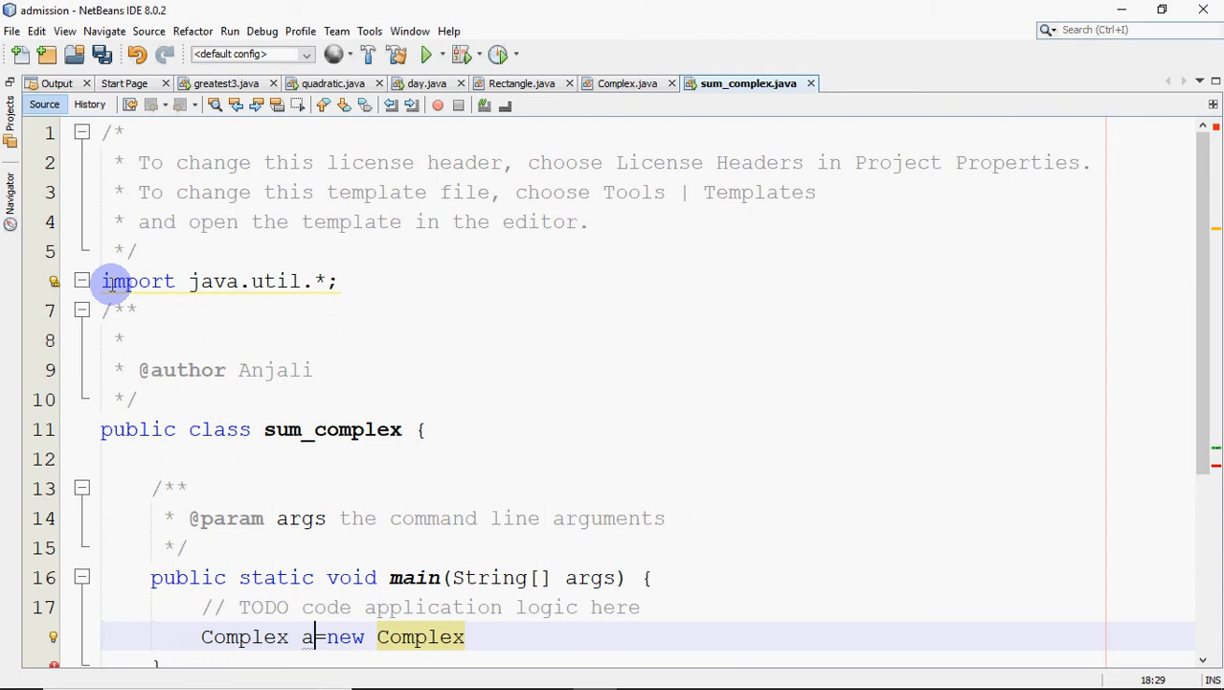
pyautogui.write('[]')
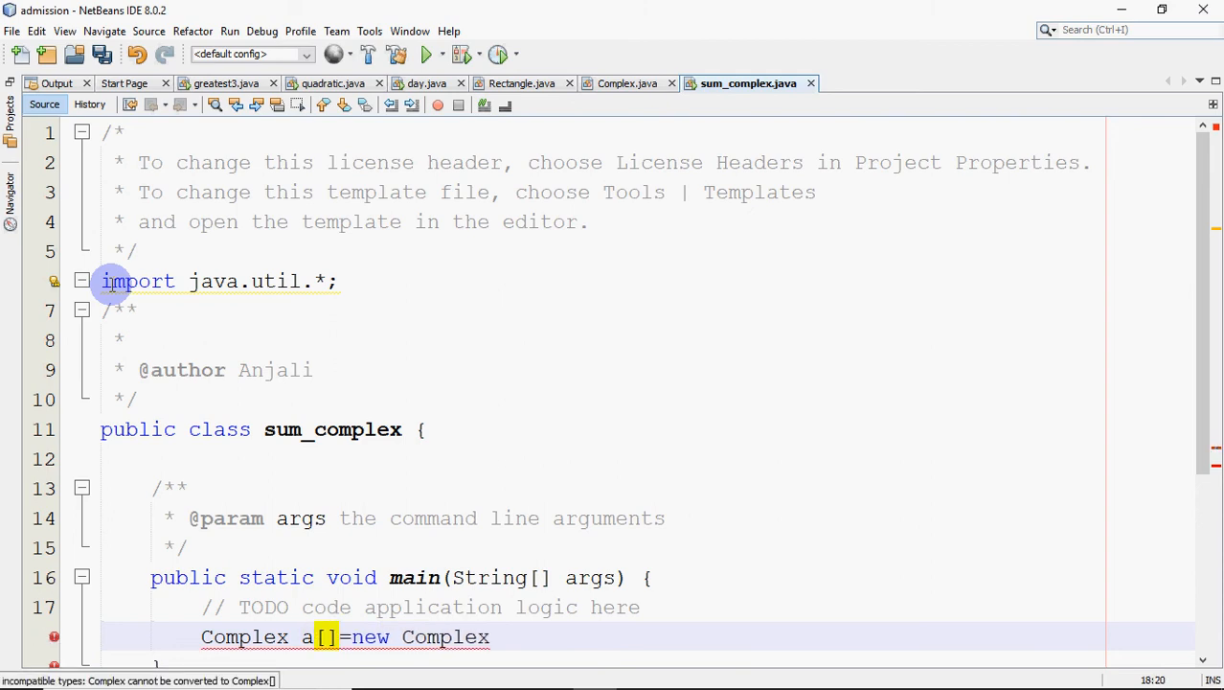
pyautogui.write('[5]')
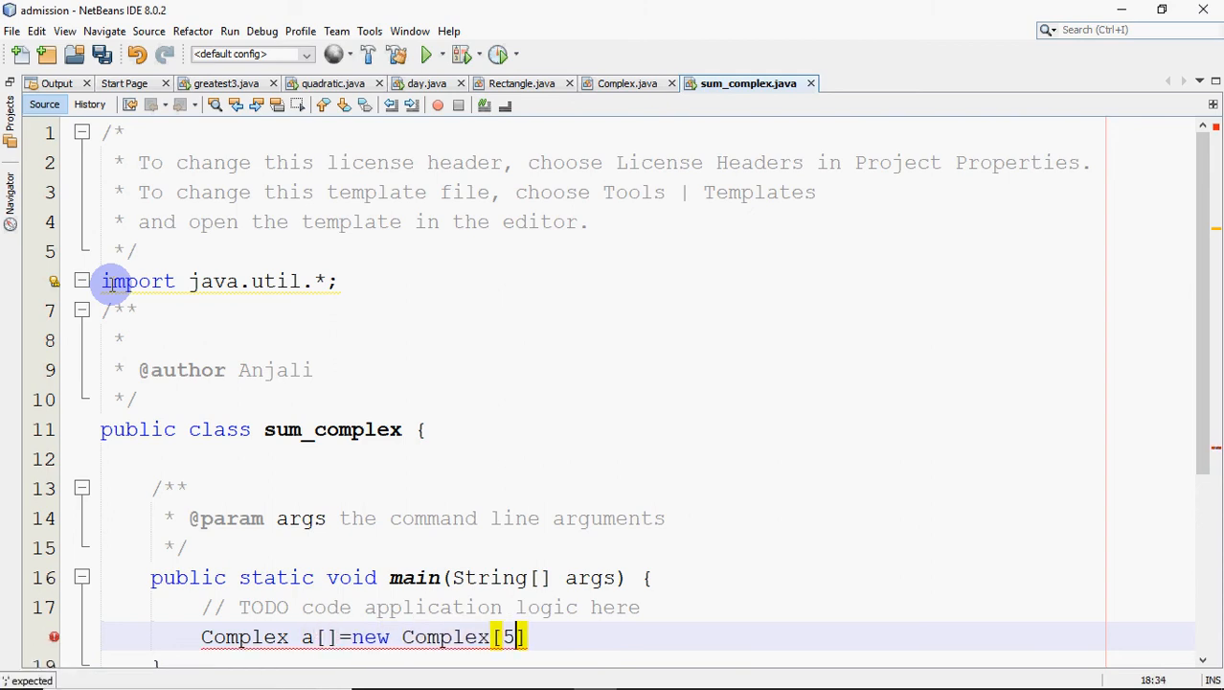
pyautogui.write(';')
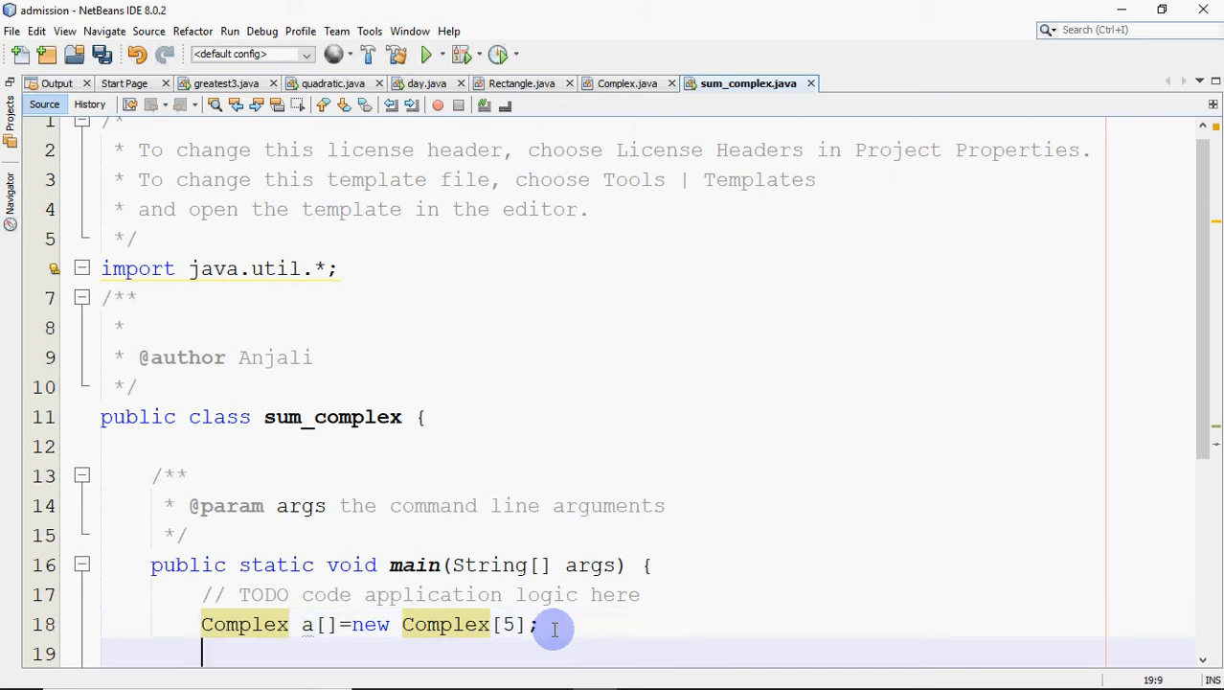
# - Add a for loop over i<5 calling a[i].input() on each element
pyautogui.write('int i;')
pyautogui.write('for')
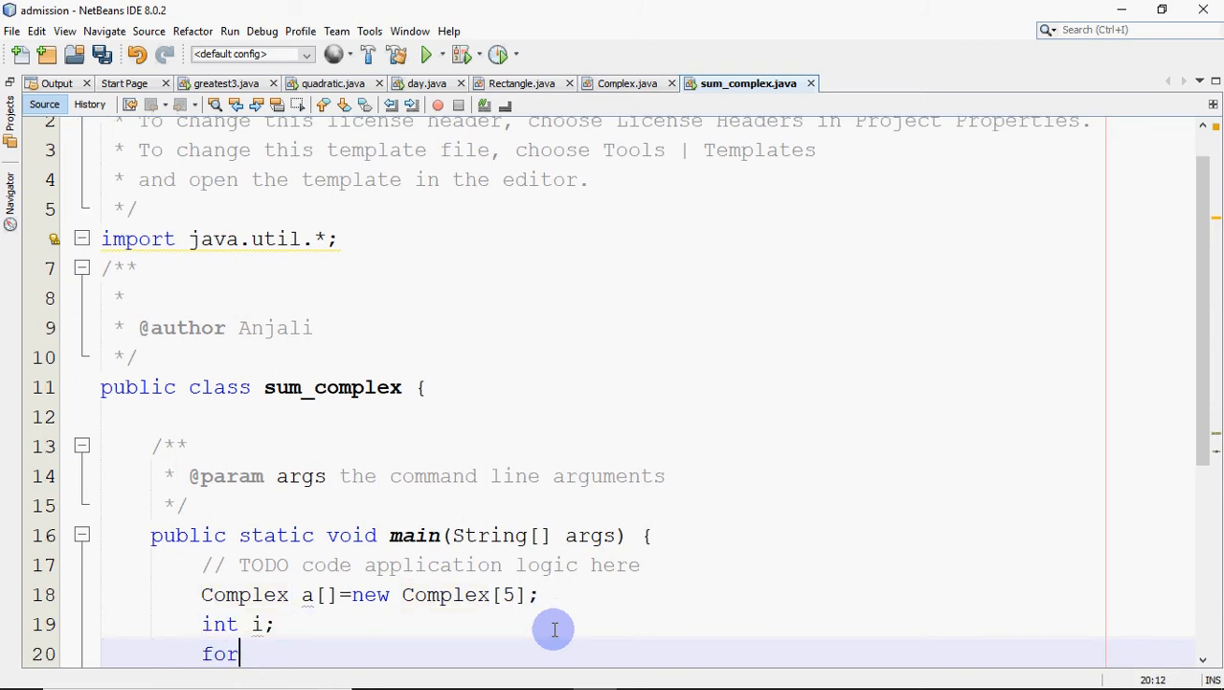
pyautogui.write('(i=0')
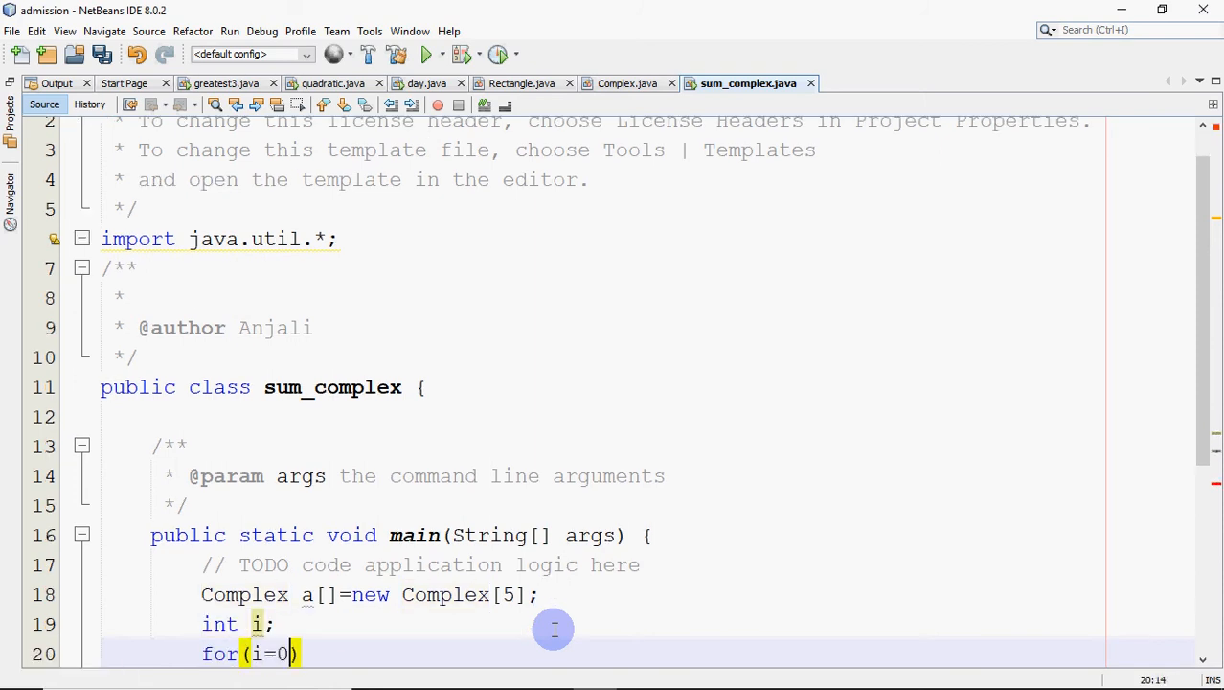
pyautogui.write(';i<')
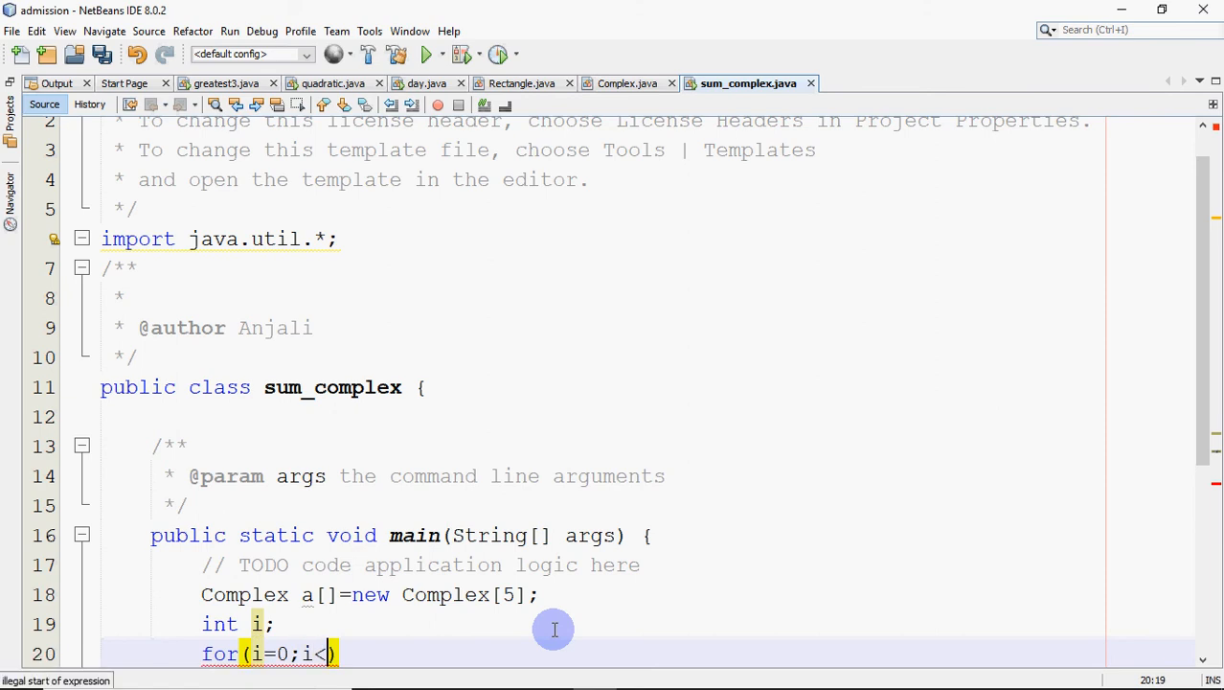
pyautogui.write('5)')
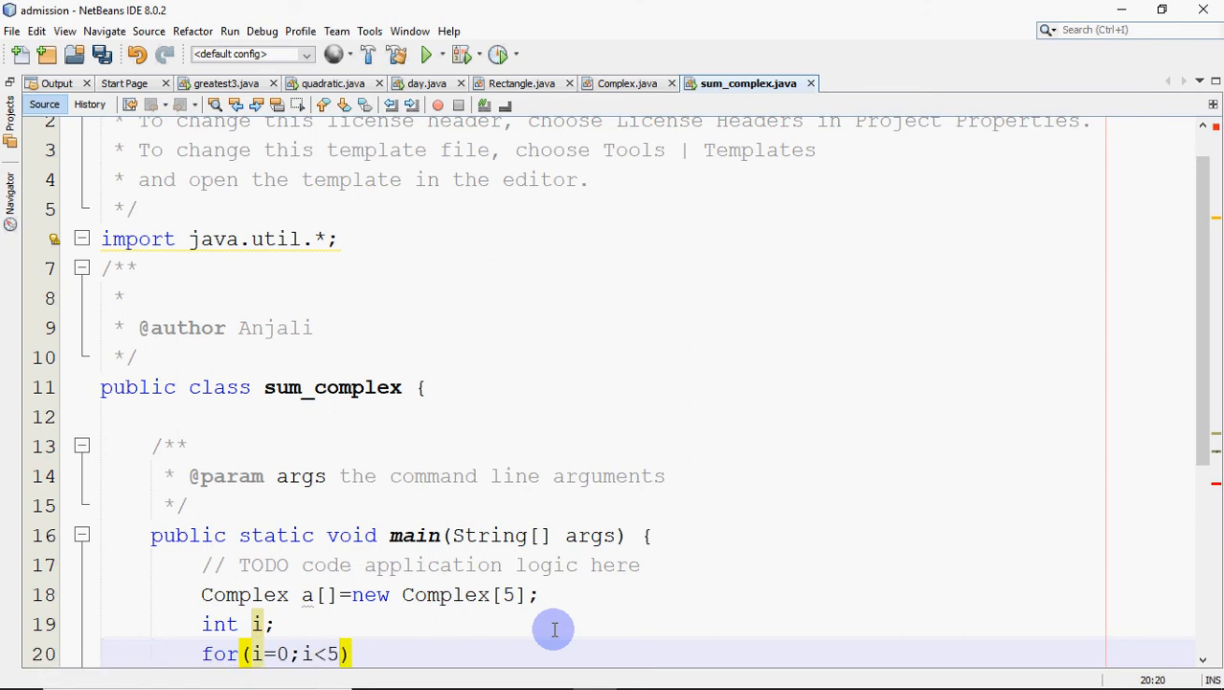
pyautogui.write(';i++')
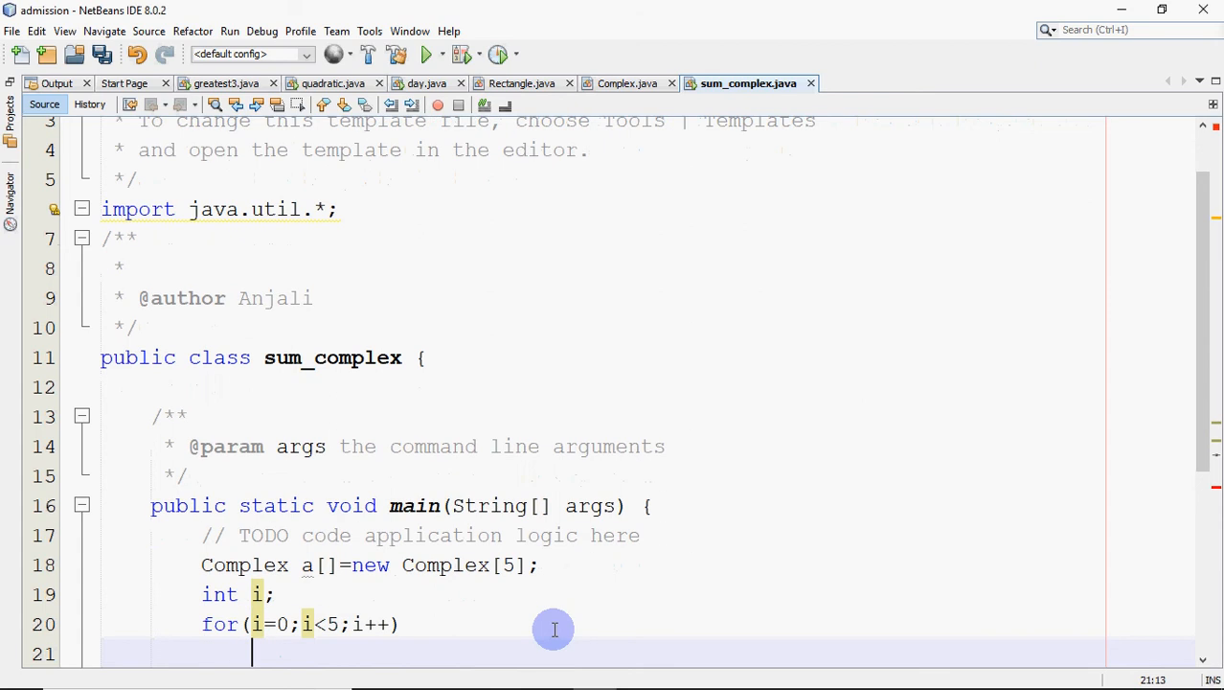
pyautogui.write('a[i]')
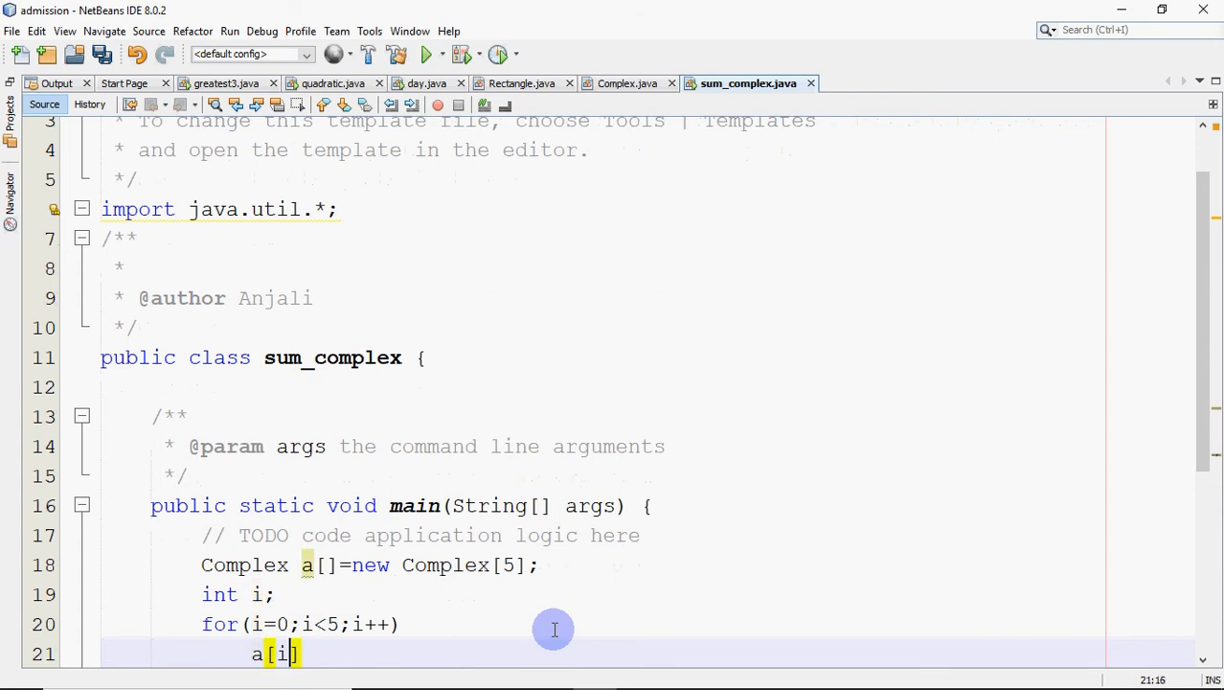
pyautogui.write('.inpu')
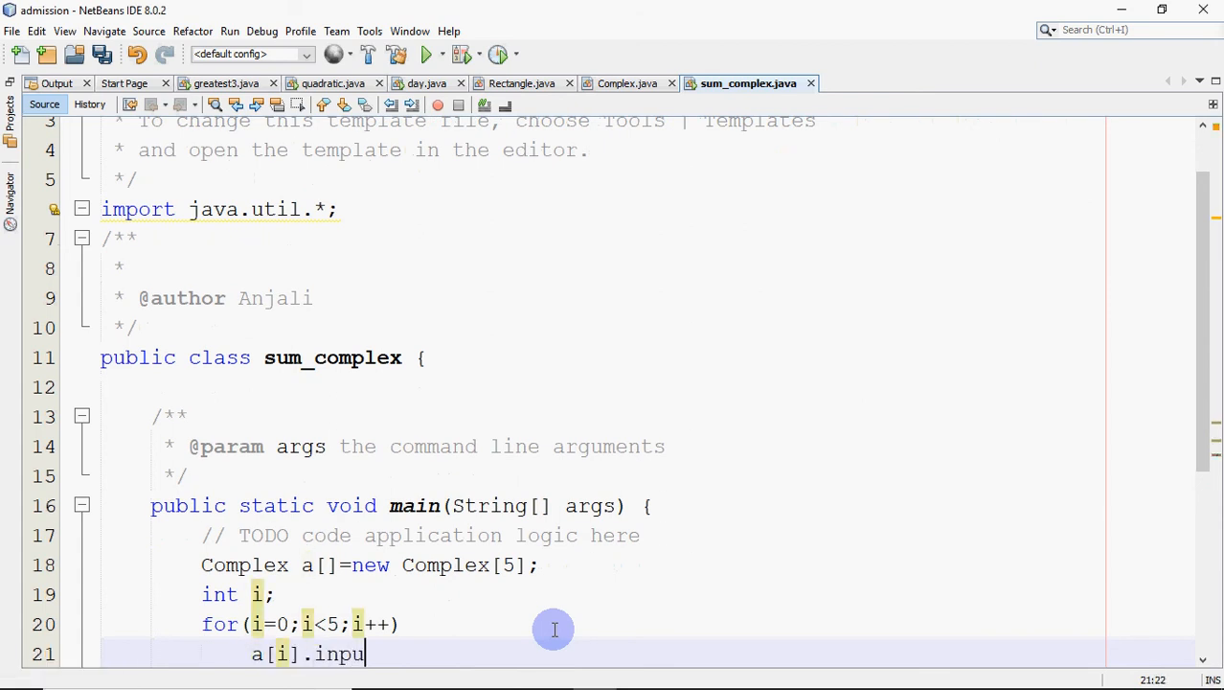
pyautogui.write('t();')
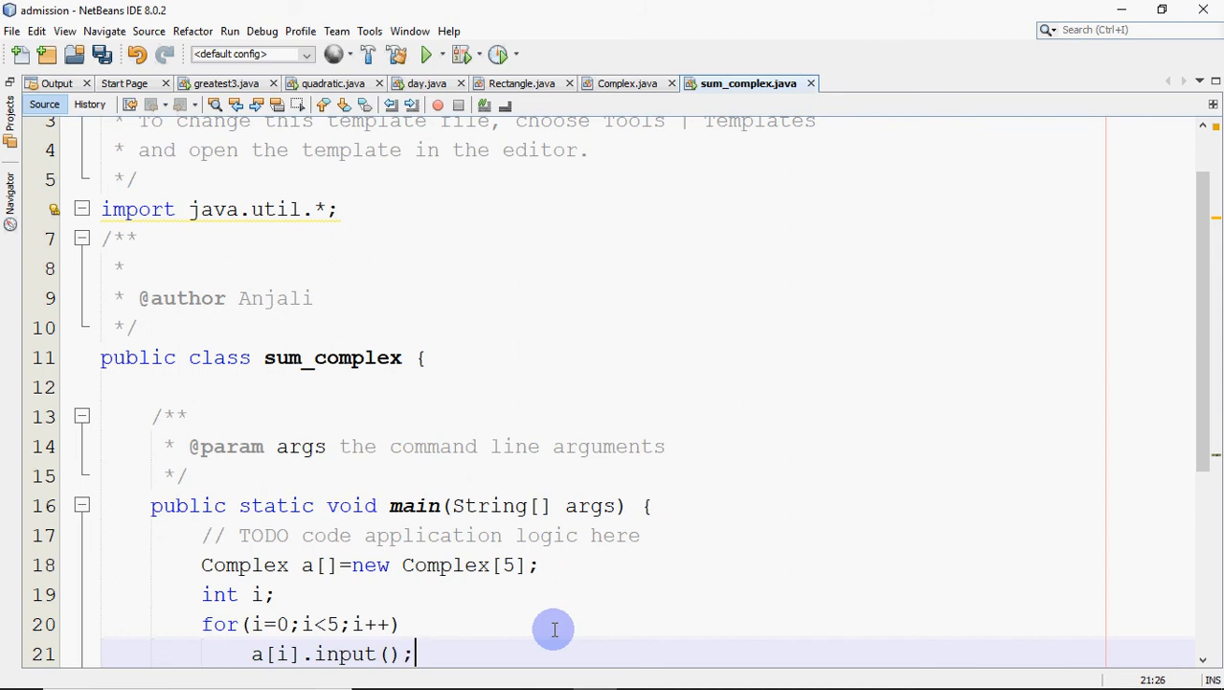
# - Print 'Entered complex nos are', then loop calling a[i].show() for each element
pyautogui.write('sou')
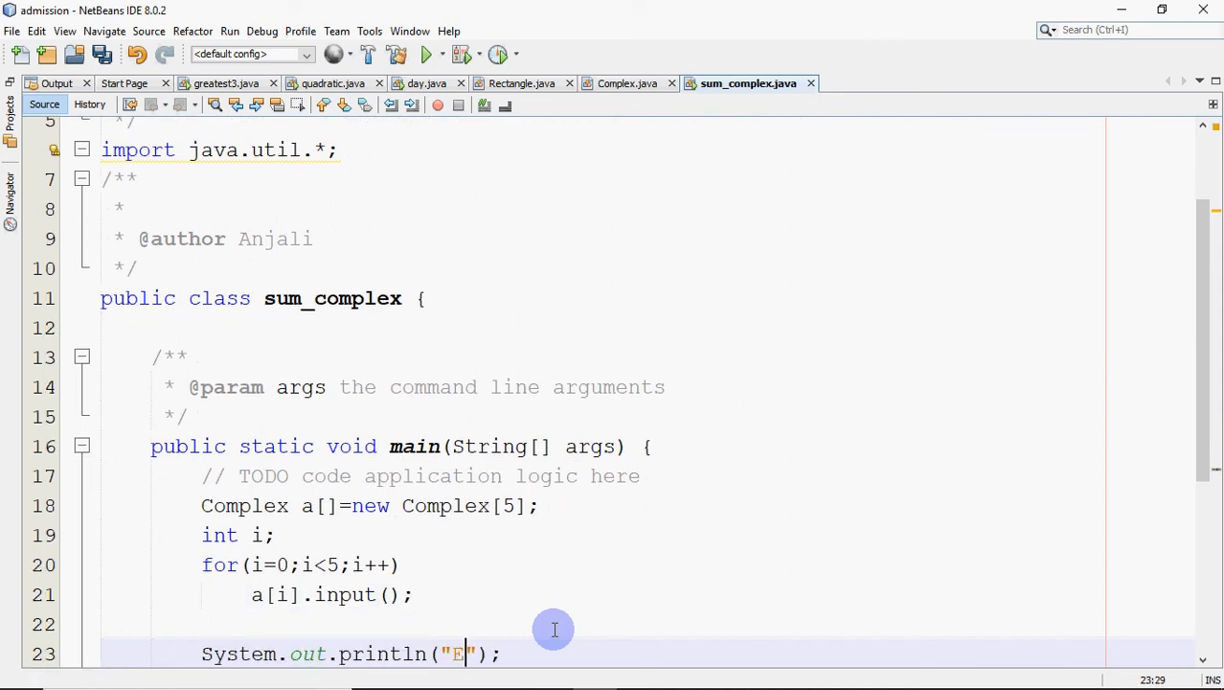
pyautogui.write('ntered complex nos are')
pyautogui.write('f')
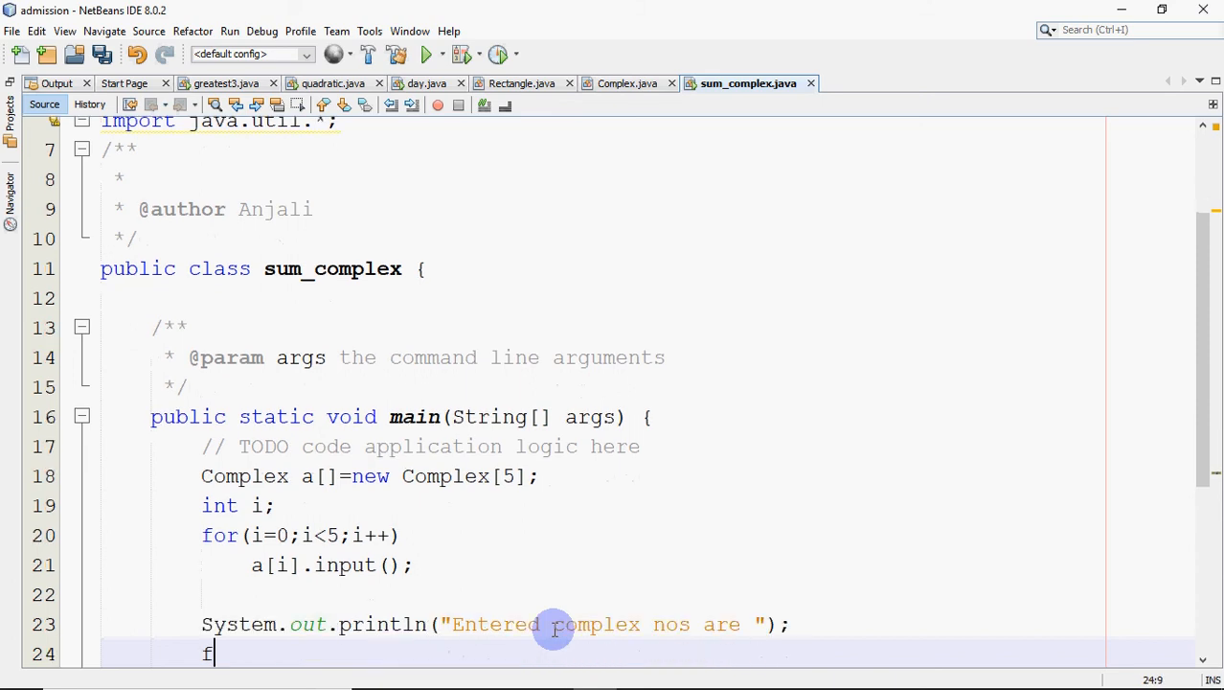
pyautogui.write('or(i)')
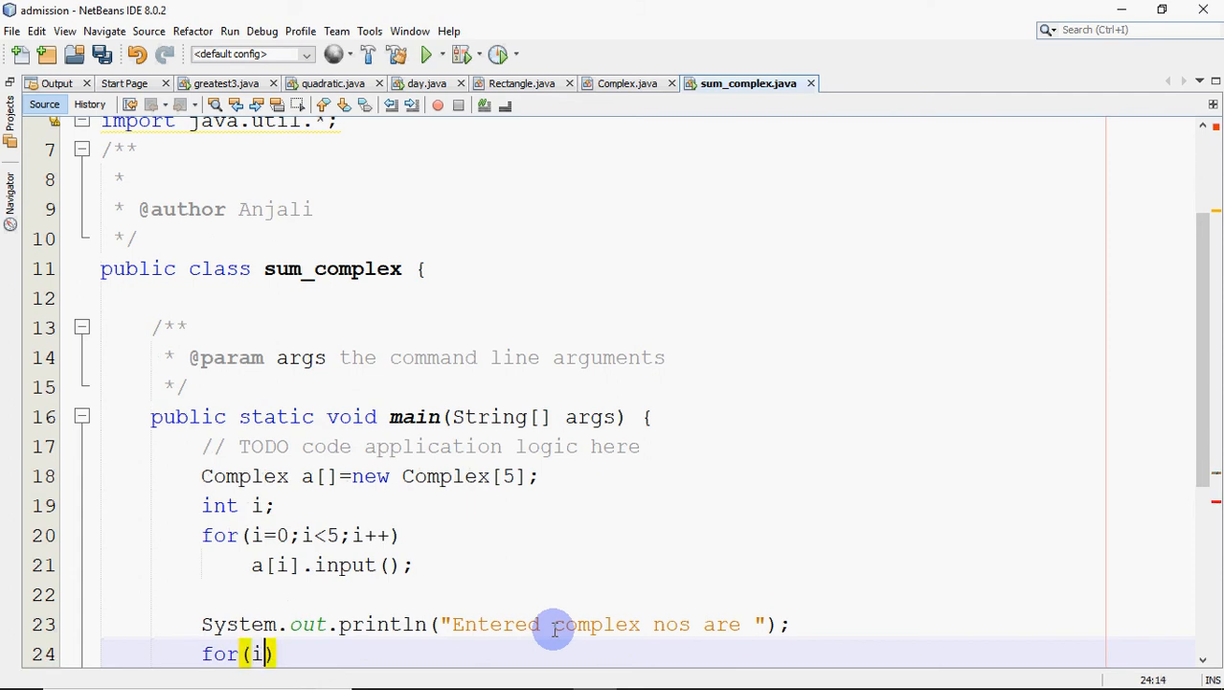
pyautogui.write('=0;i<')
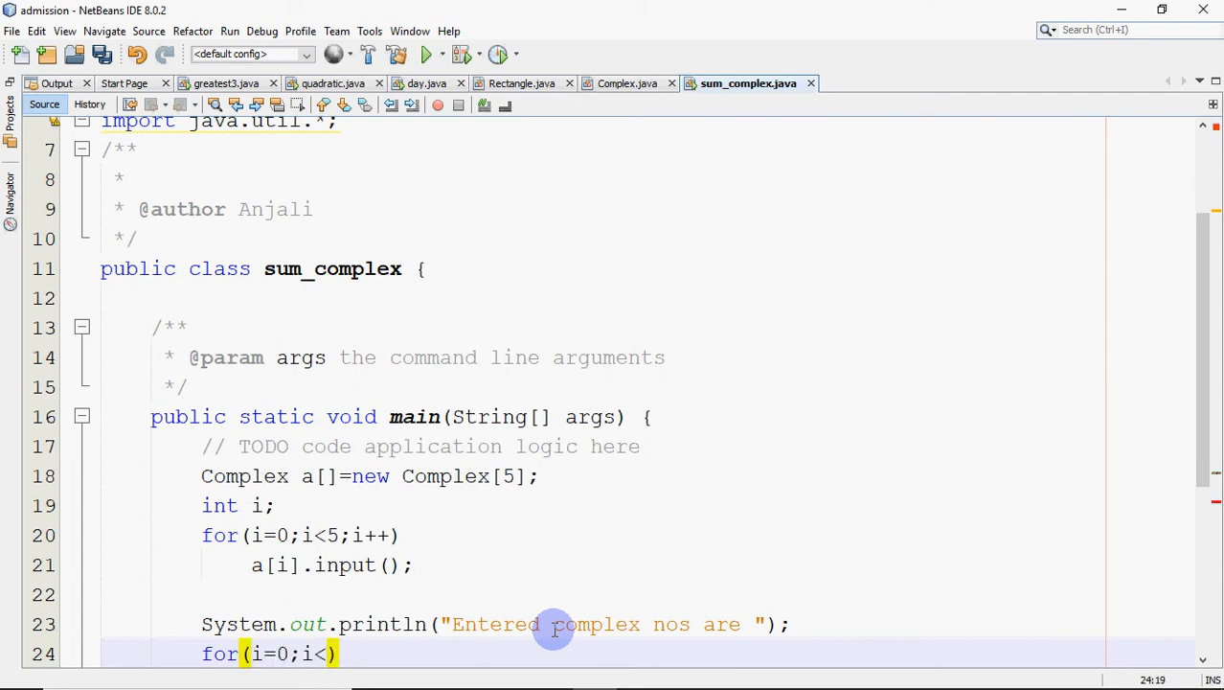
pyautogui.write('5')
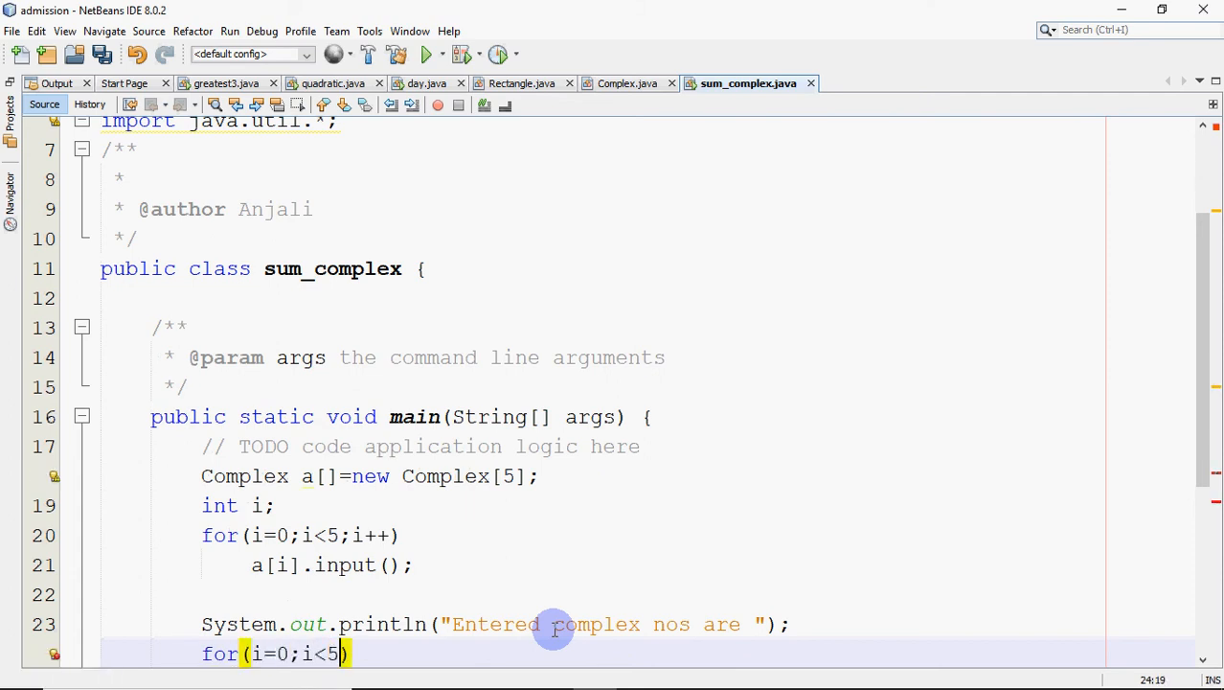
pyautogui.write('i++')
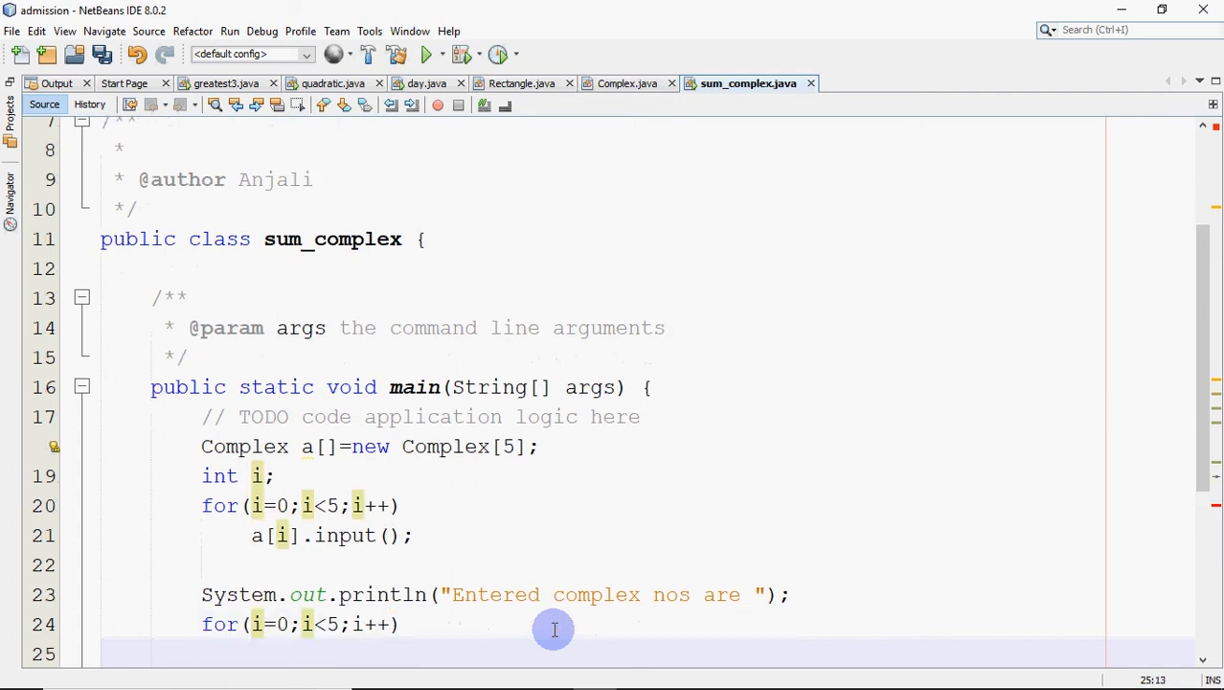
pyautogui.write('a[i].')
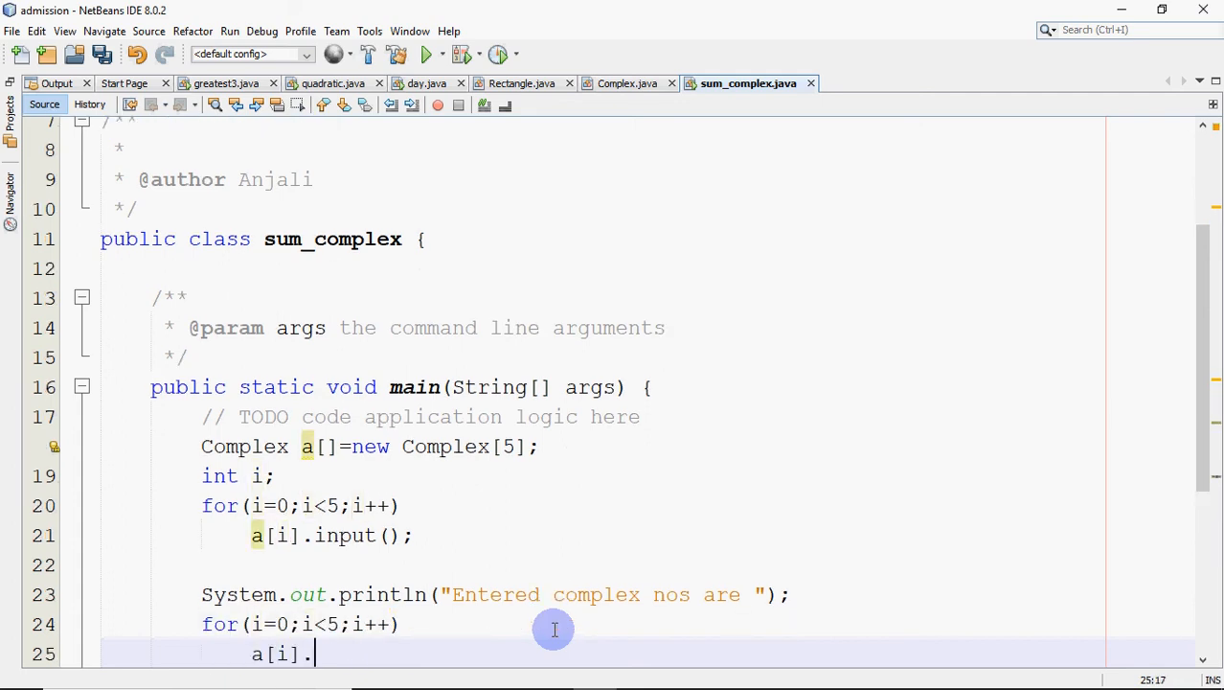
pyautogui.write('show();')
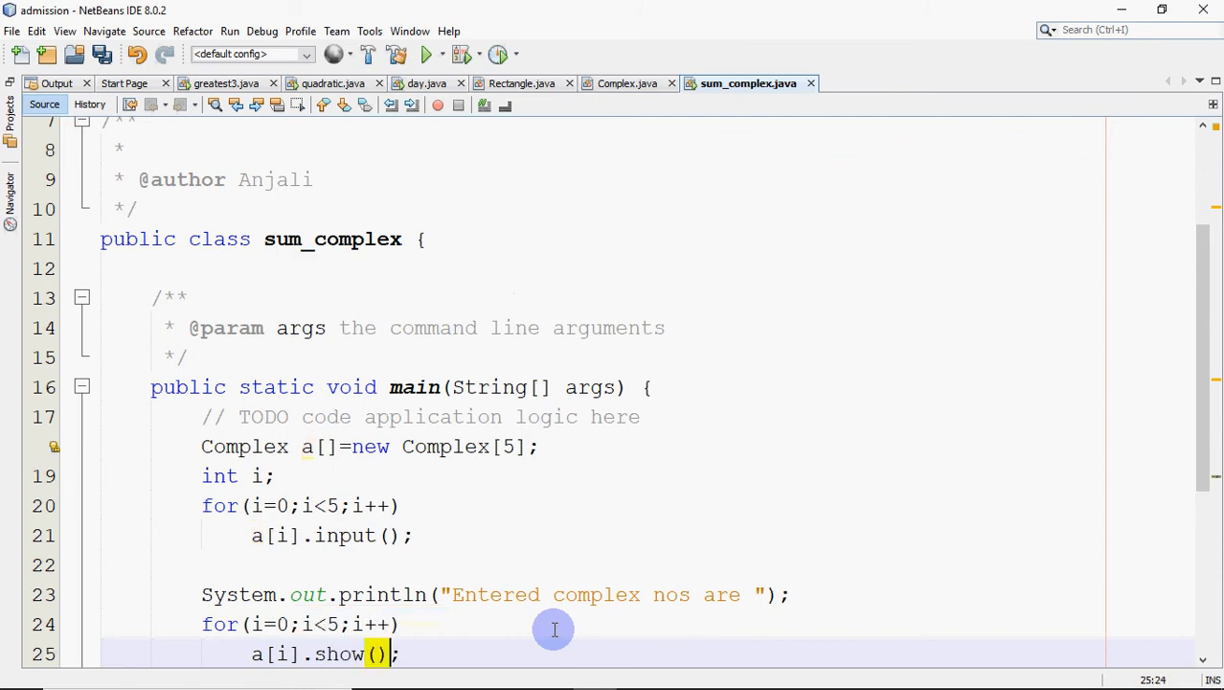
pyautogui.scroll(-3)
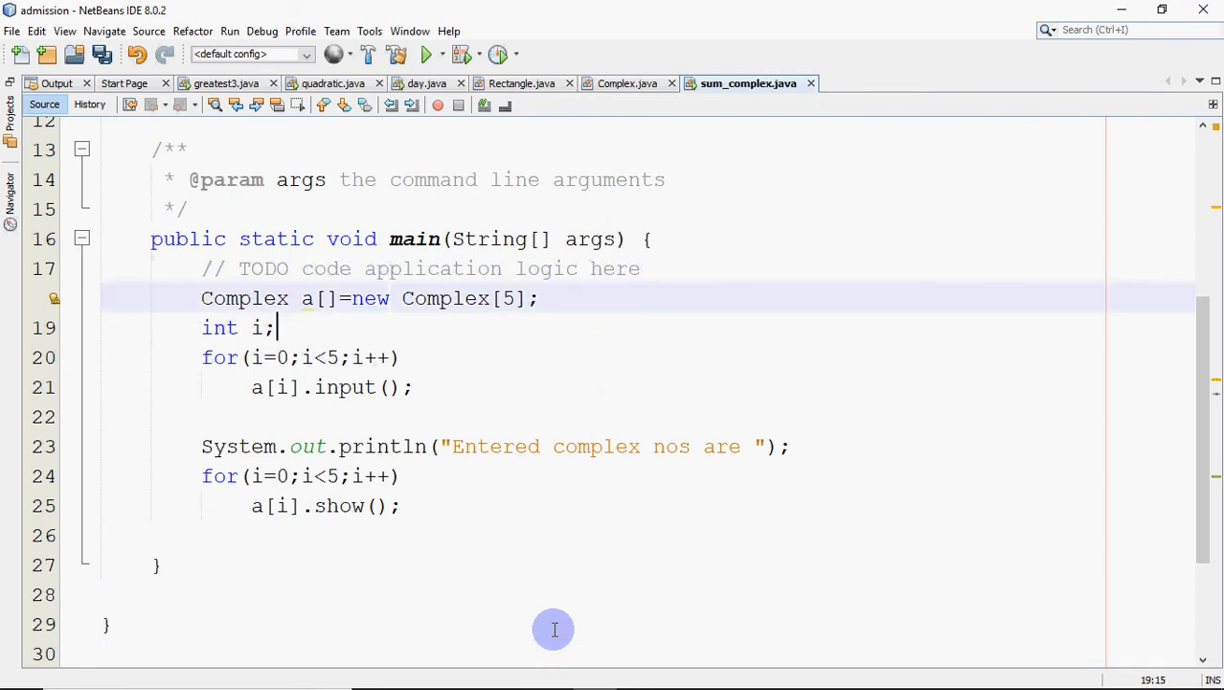
# - Print an 'Enter details' prompt above the input loop and save all files
pyautogui.write('sout')
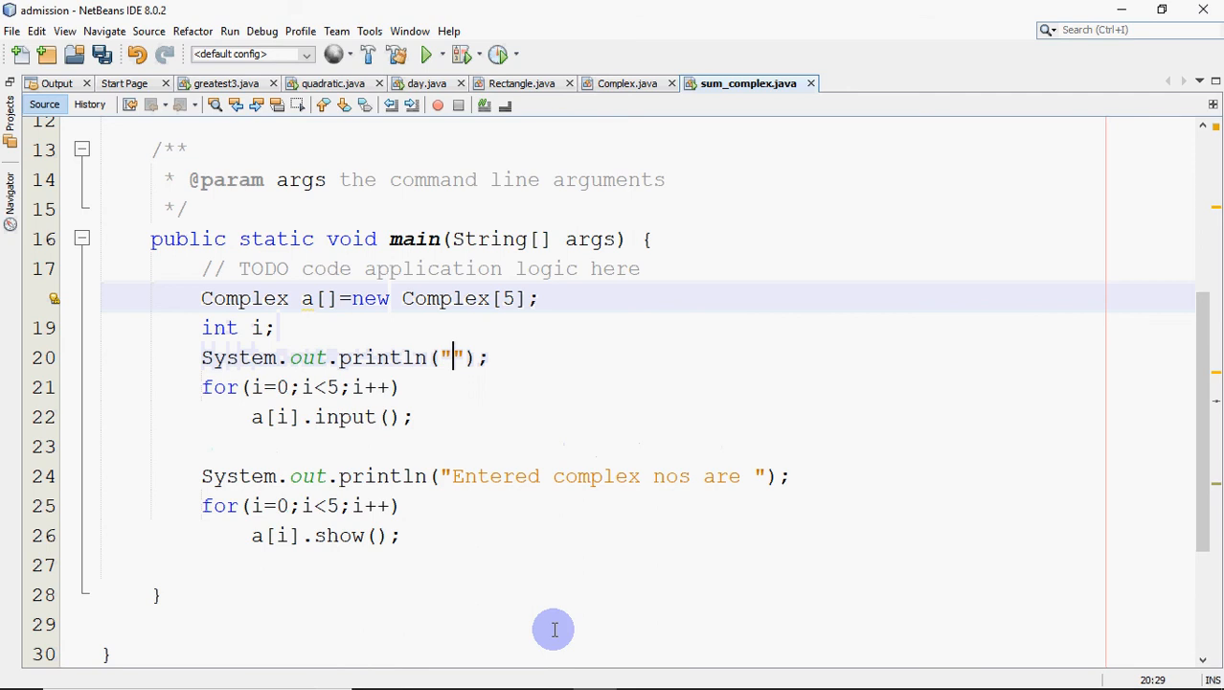
pyautogui.write('E')
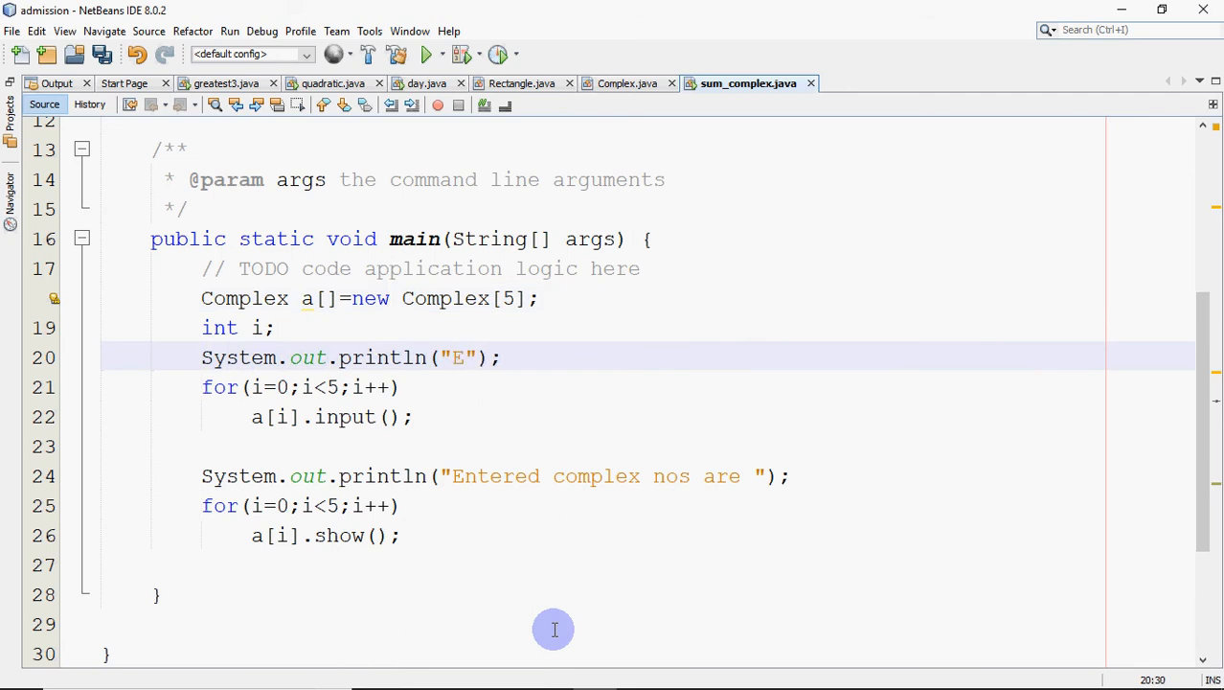
pyautogui.write('nter deta')
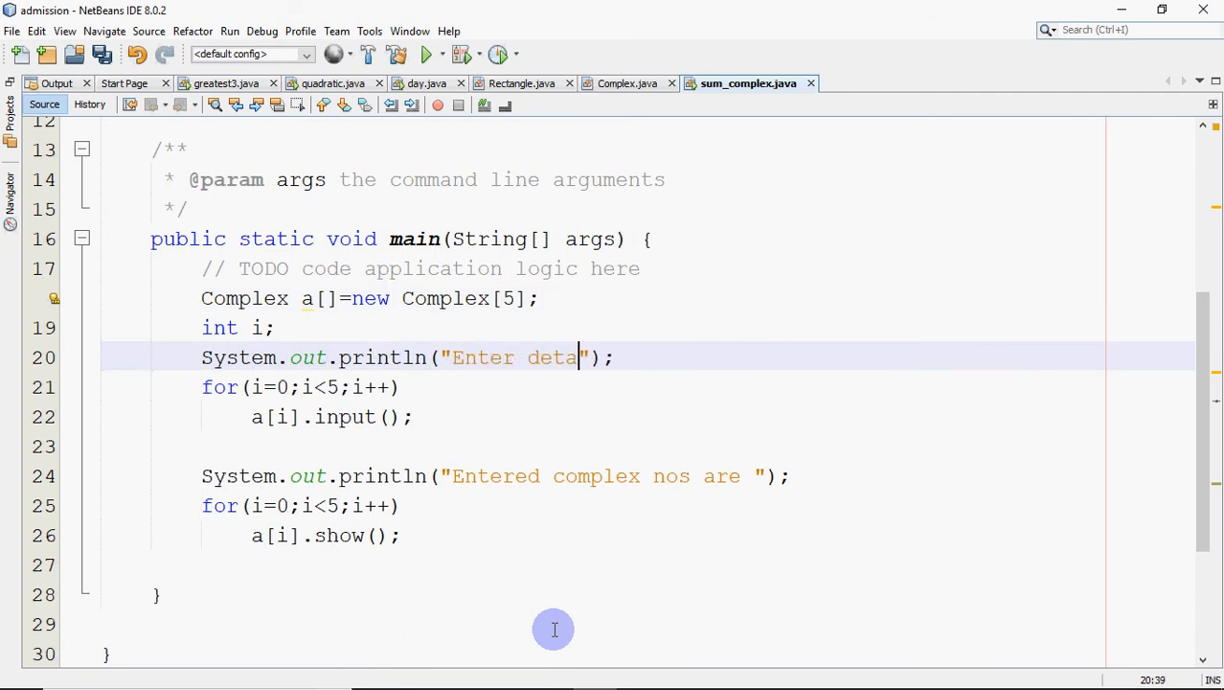
pyautogui.write('ils')
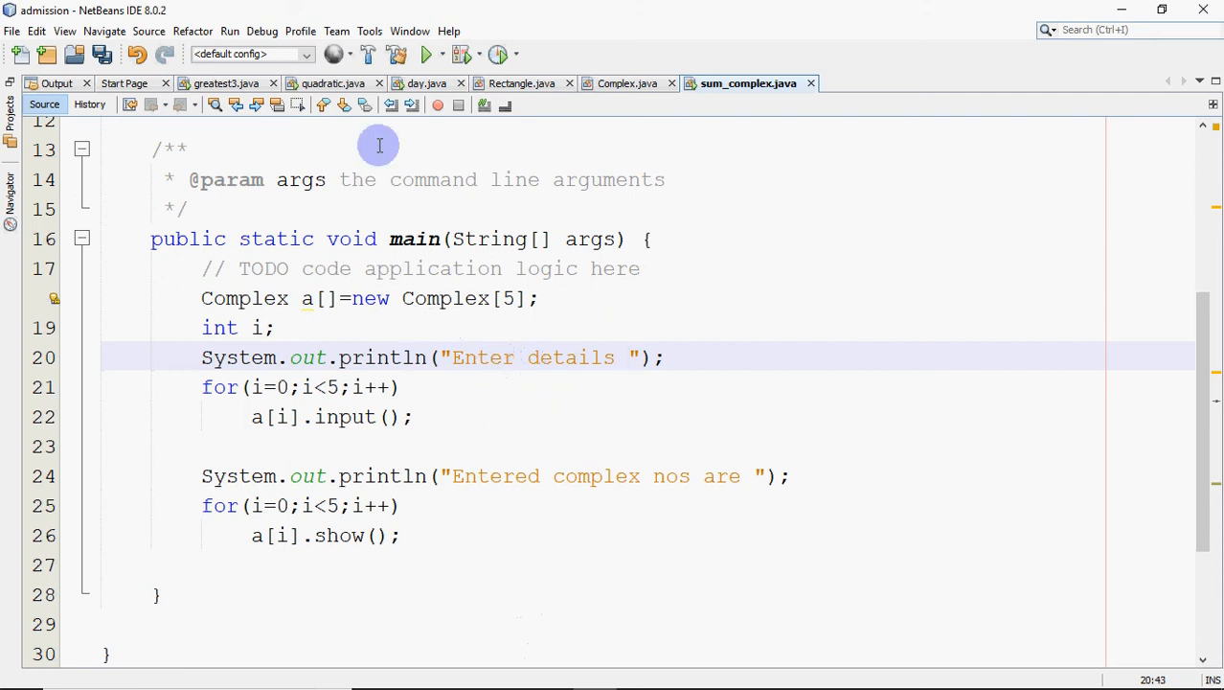
pyautogui.click(229, 30)
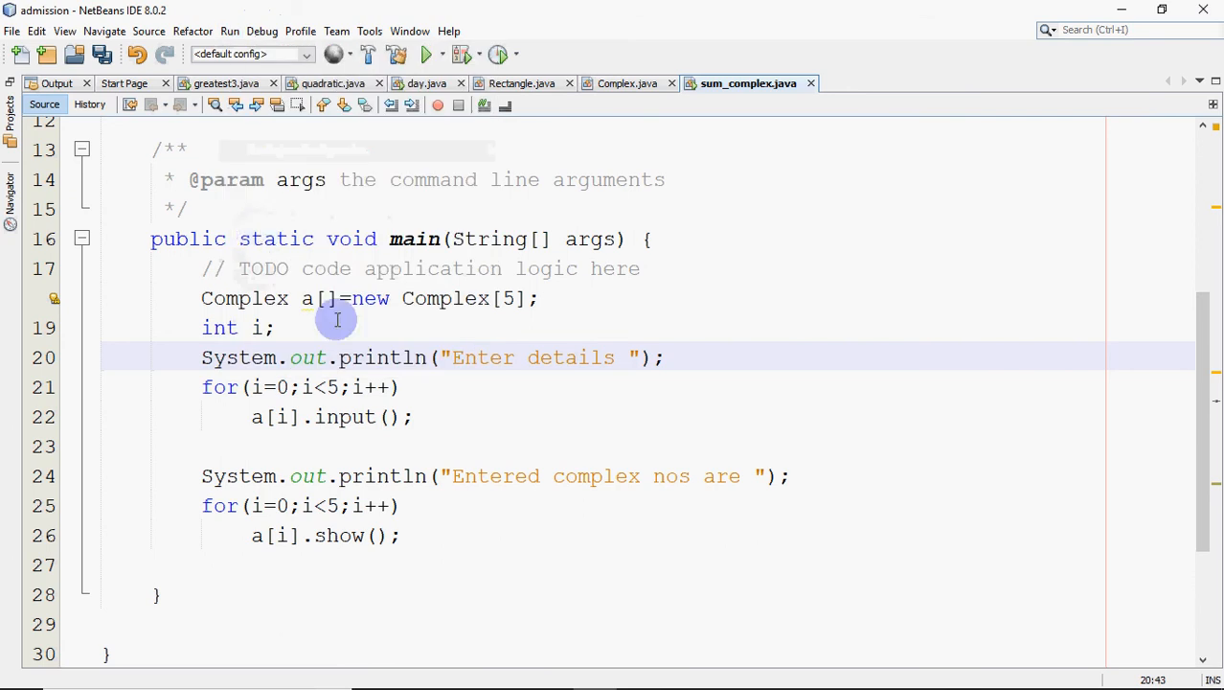
pyautogui.moveTo(378, 342)
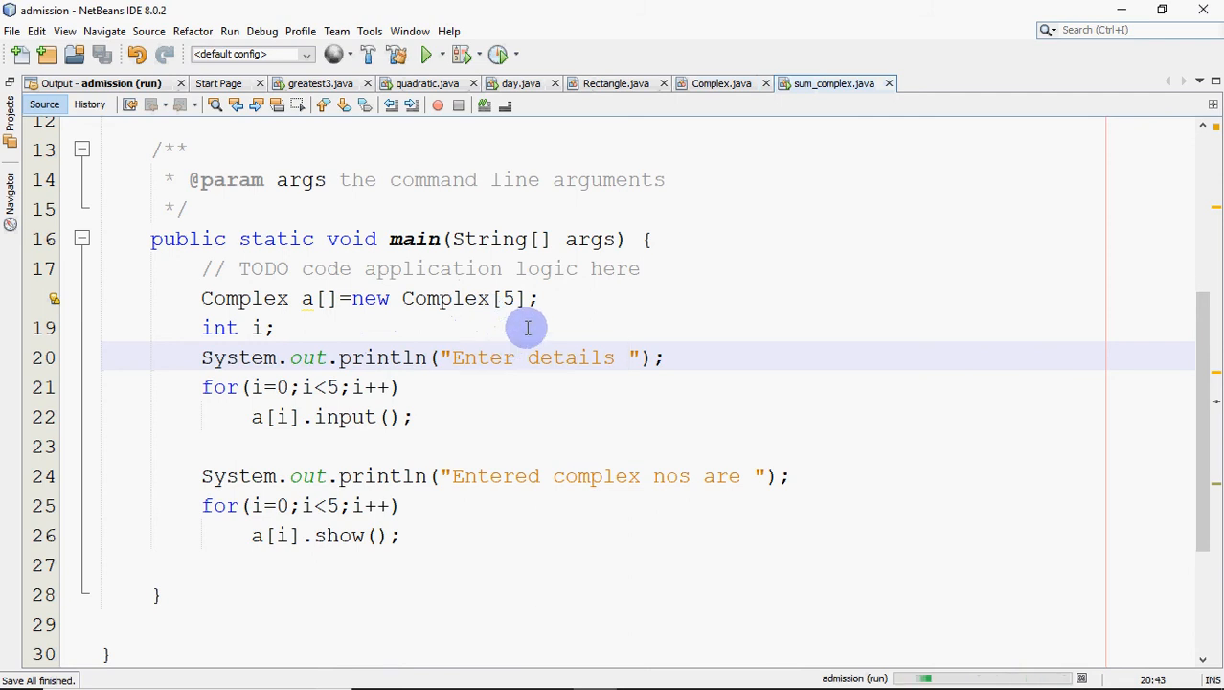
# - Show the run output, which reports a NullPointerException at sum_complex.java line 22
pyautogui.click(415, 52)
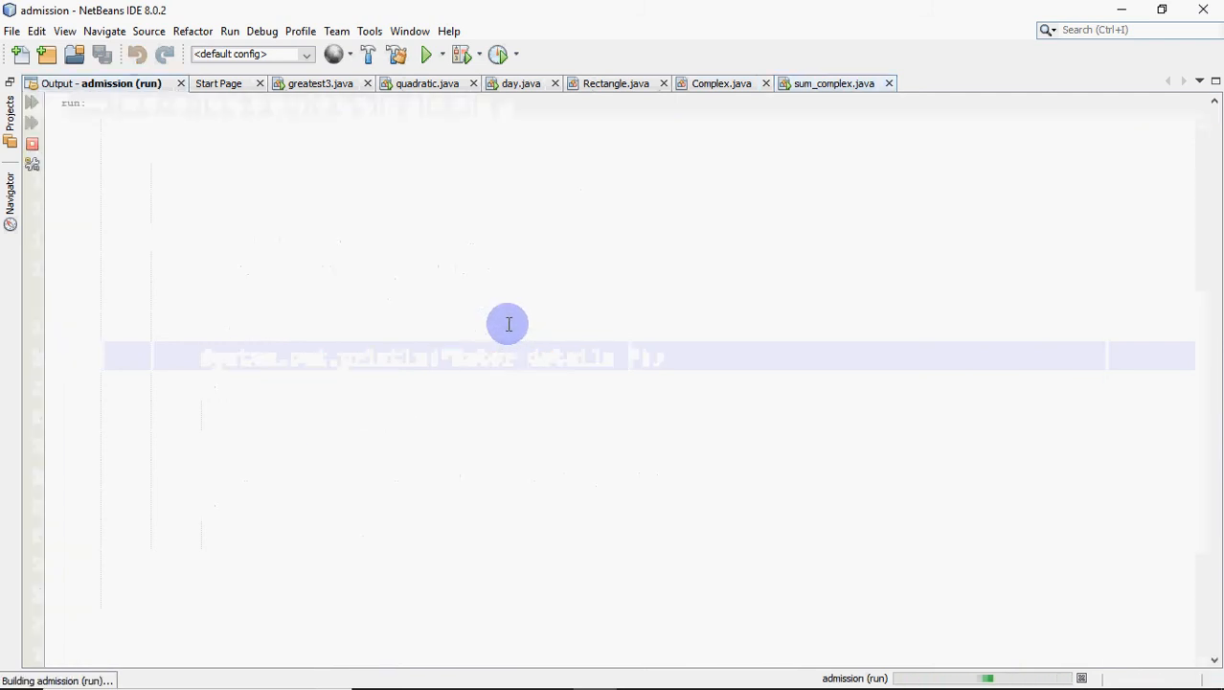
pyautogui.moveTo(194, 109)
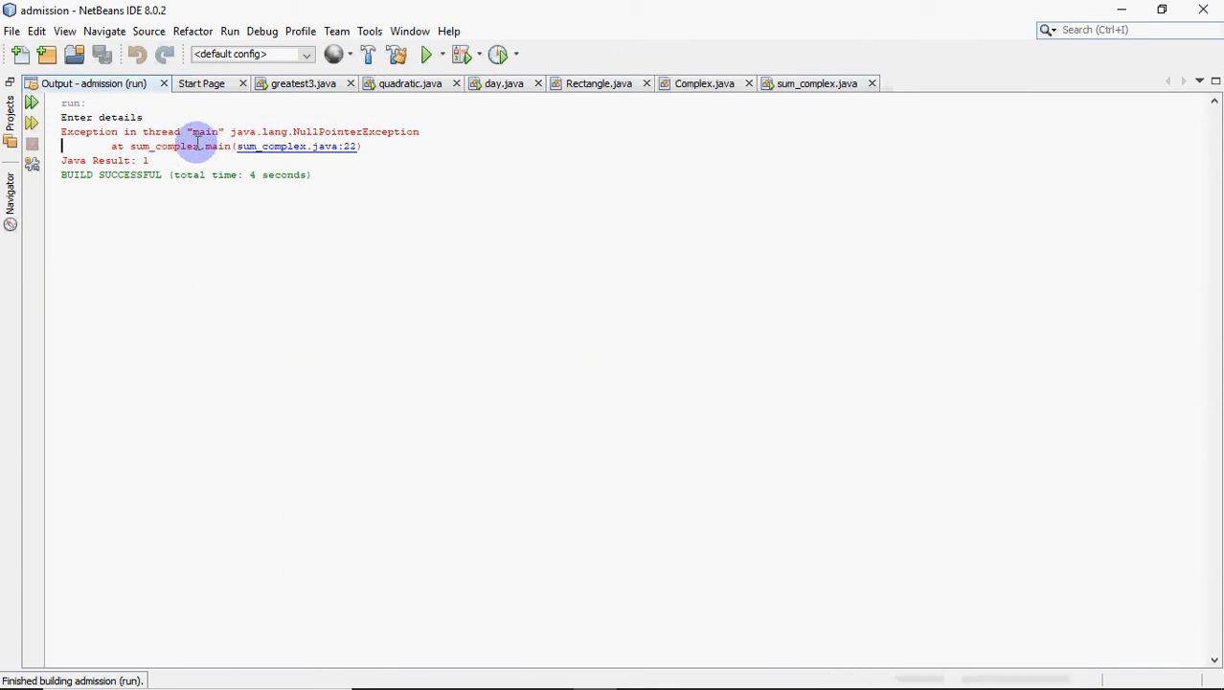
pyautogui.moveTo(318, 132)
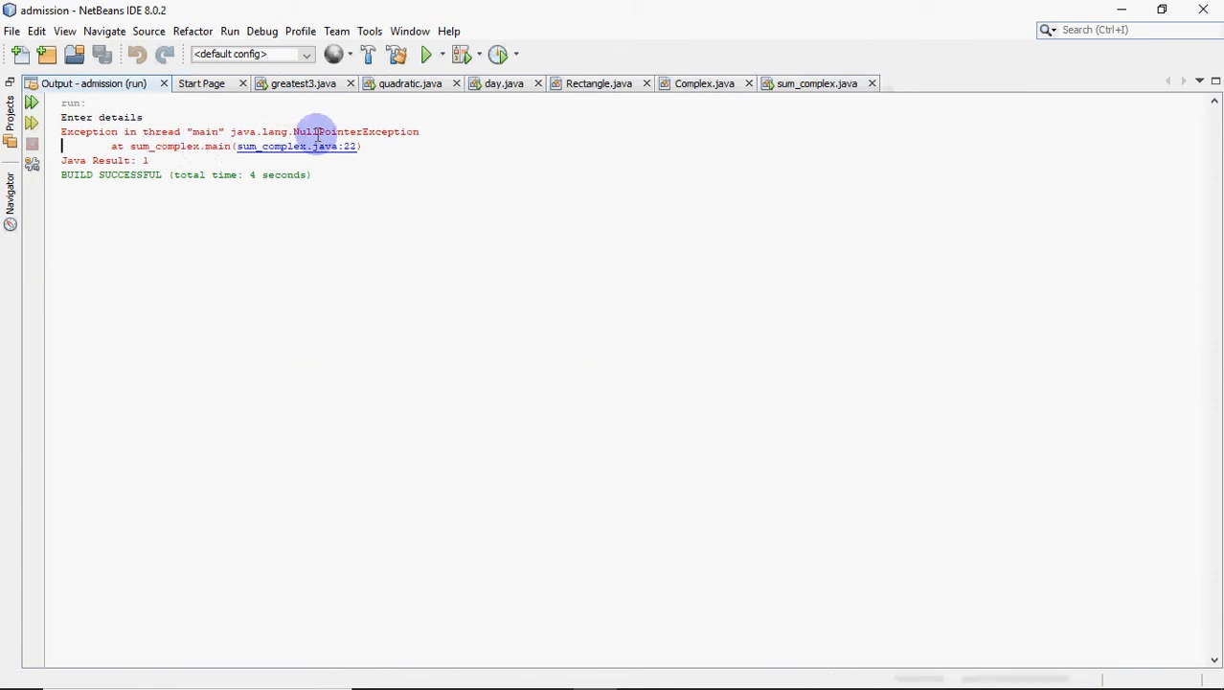
pyautogui.moveTo(383, 134)
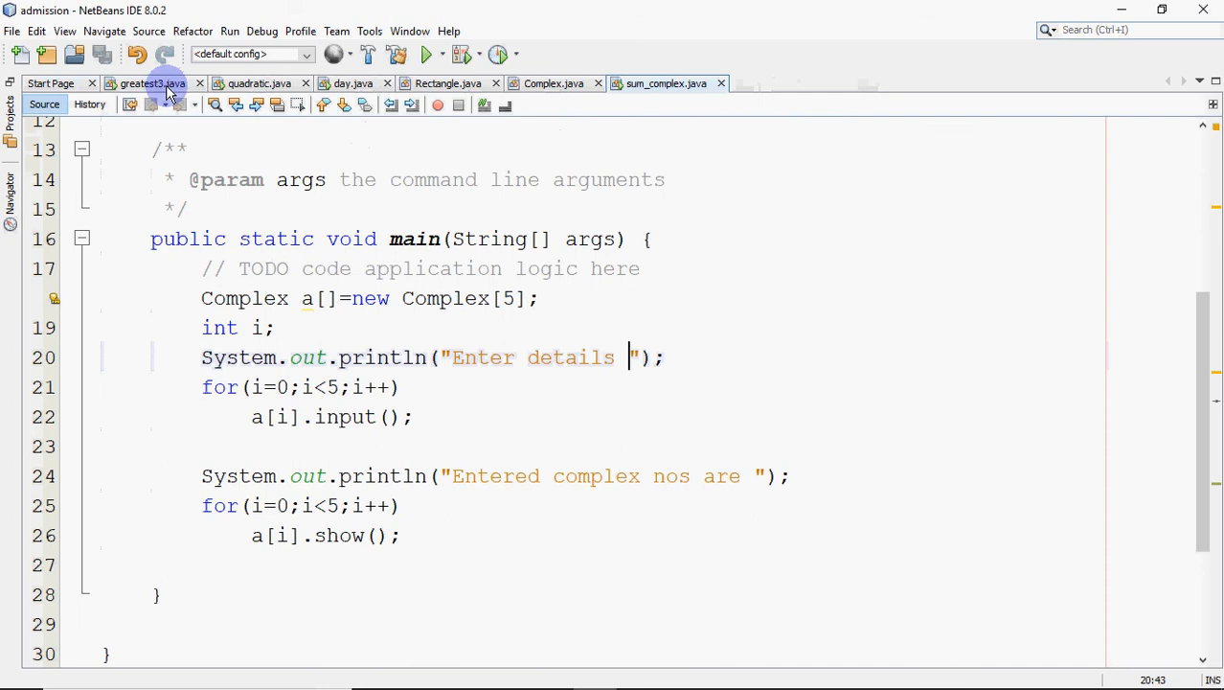
pyautogui.moveTo(304, 297)
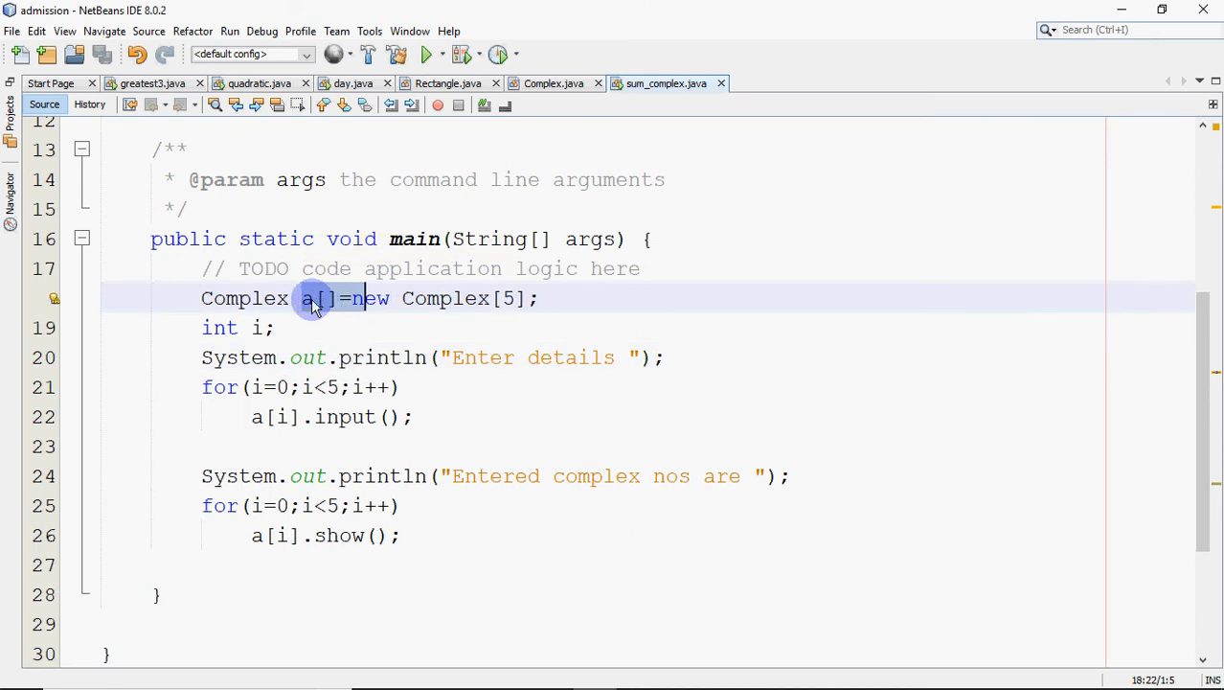
pyautogui.moveTo(497, 322)
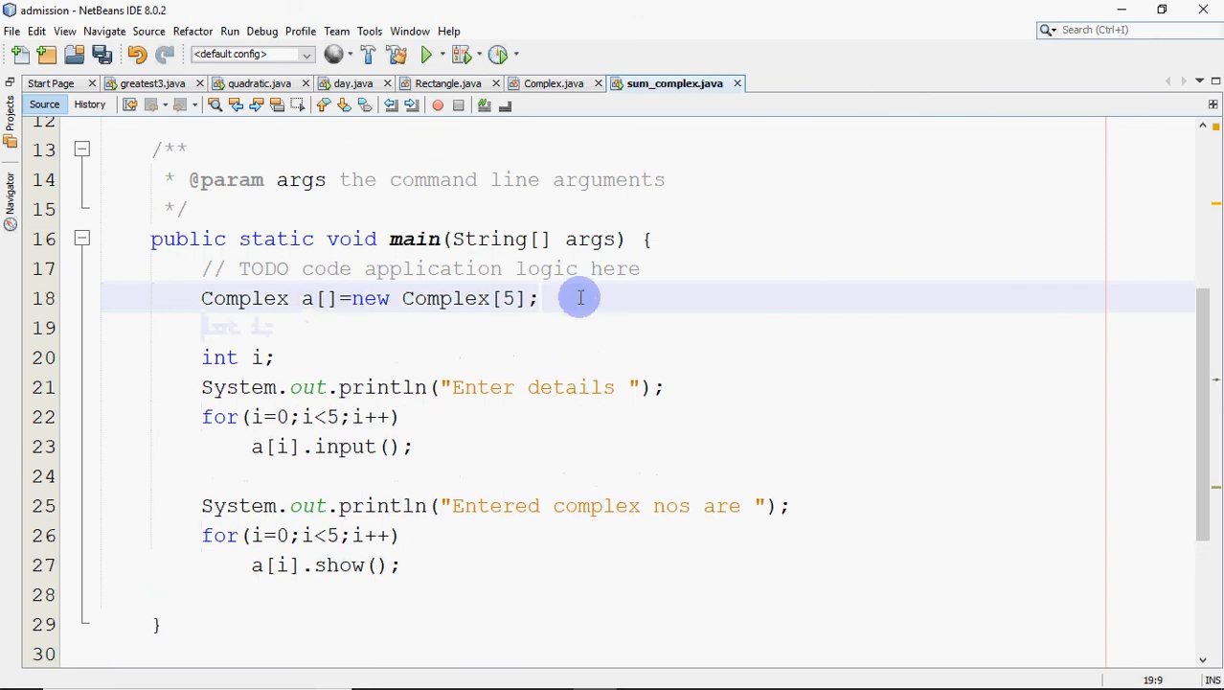
# - Type the comment '// Array of references where a[0] will store address of 1st object, a[1]...'
pyautogui.write('// Array of')
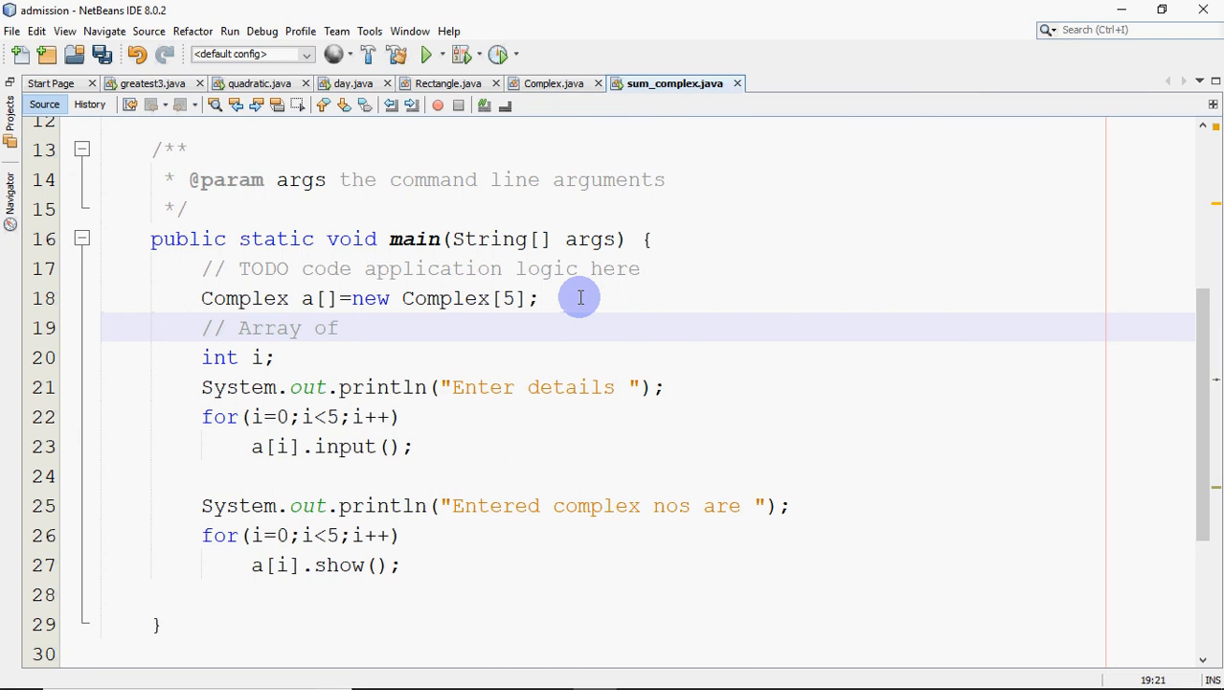
pyautogui.write('referenc')
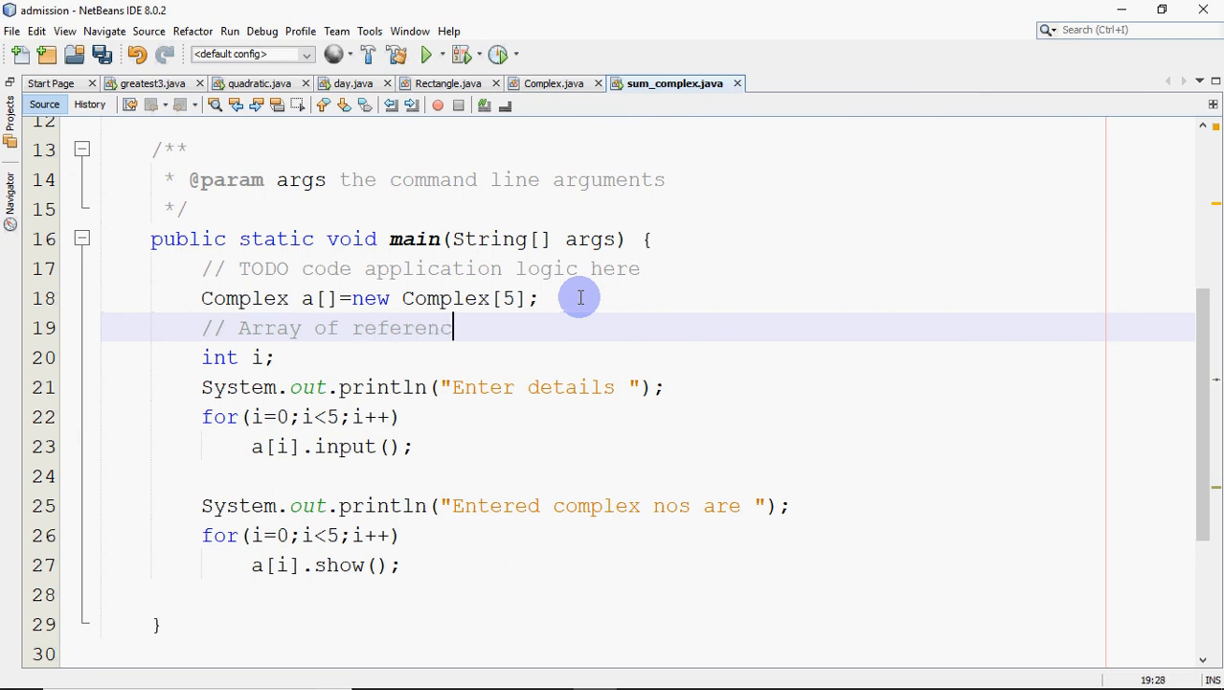
pyautogui.write('es')
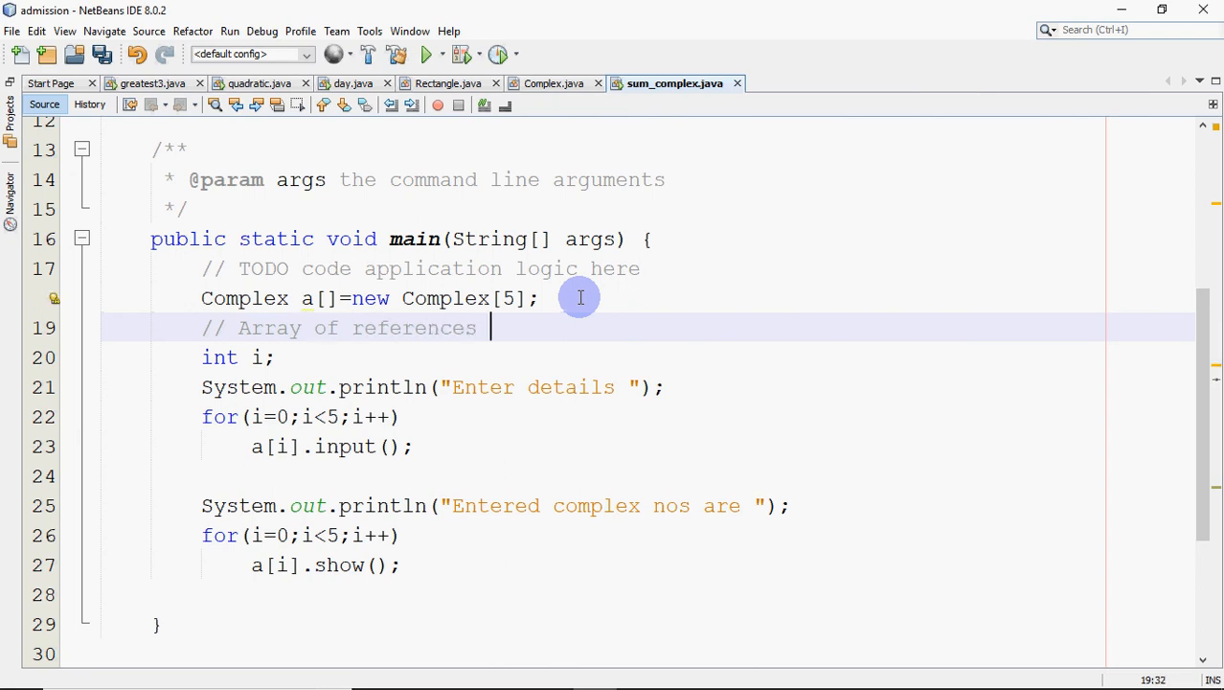
pyautogui.write('where')
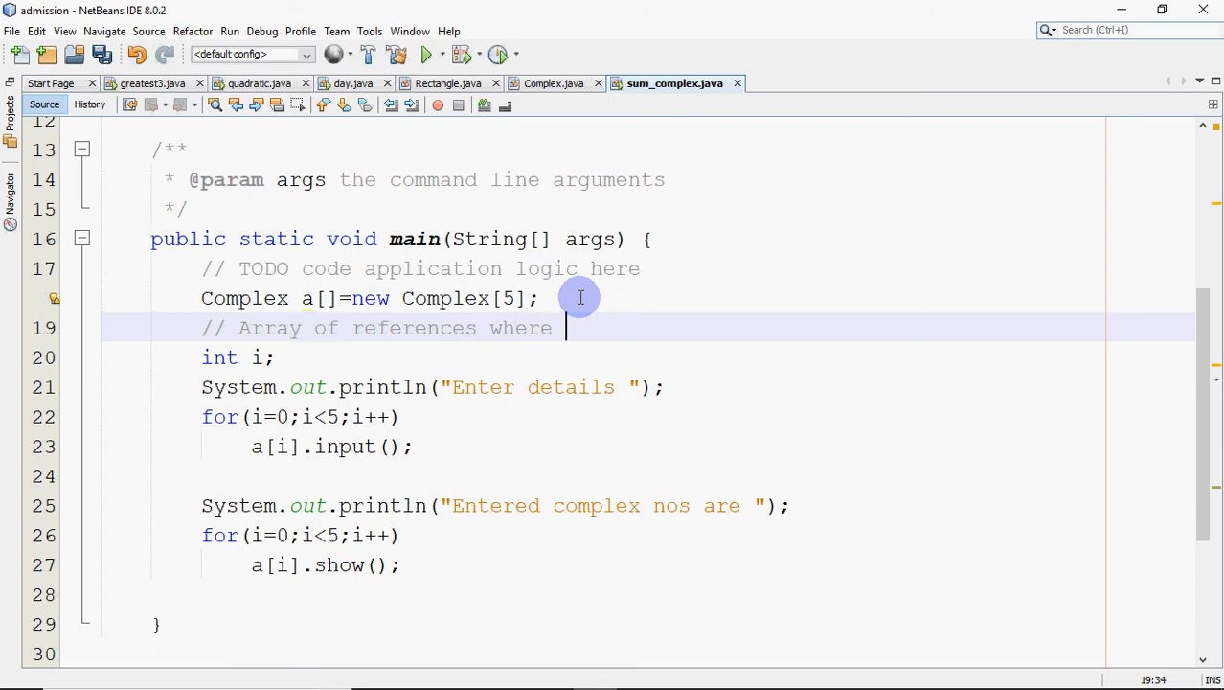
pyautogui.write('a[0]')
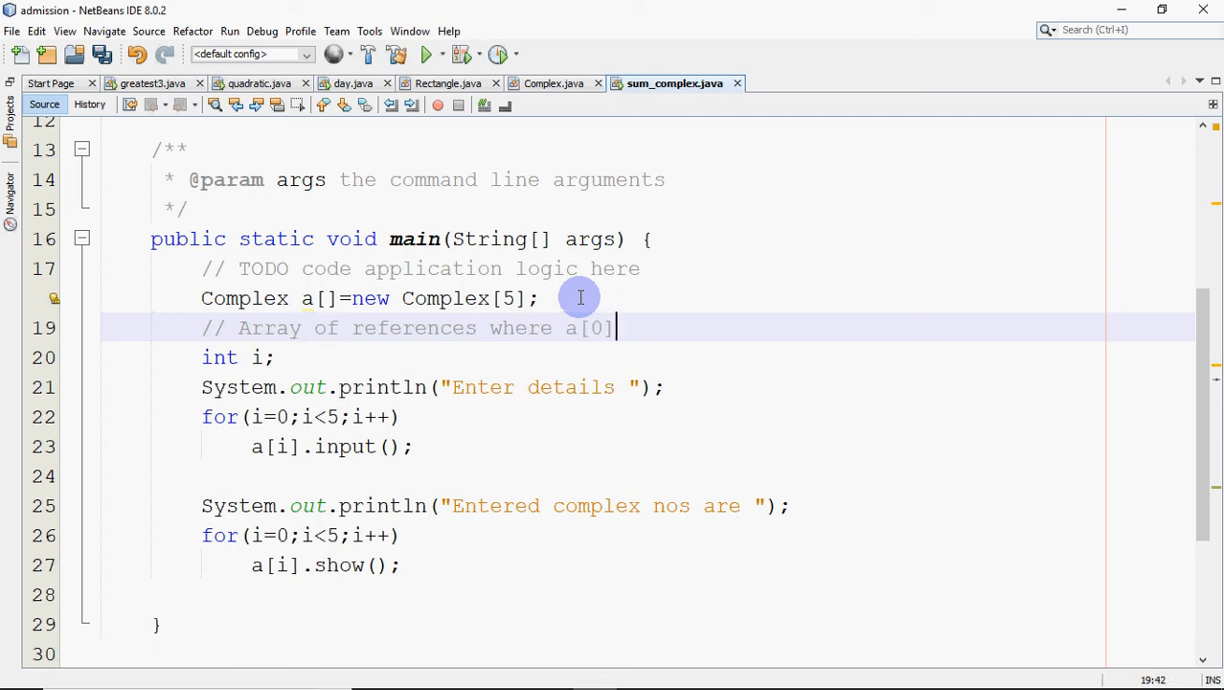
pyautogui.write('will')
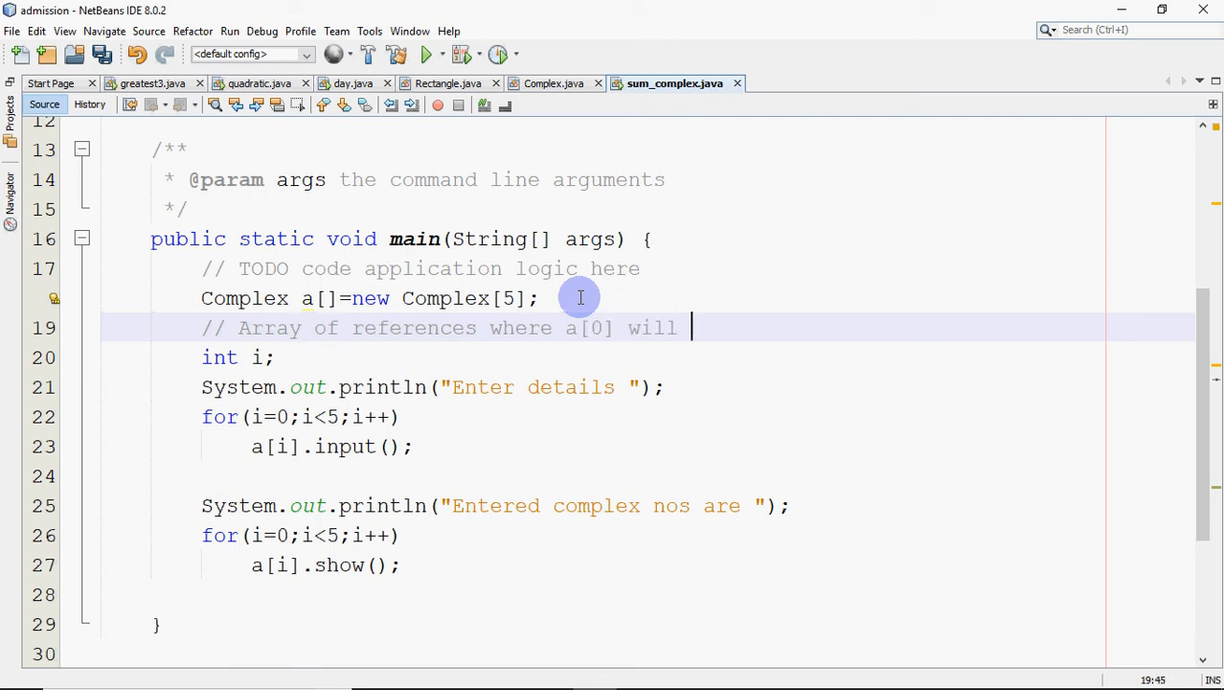
pyautogui.write('store')
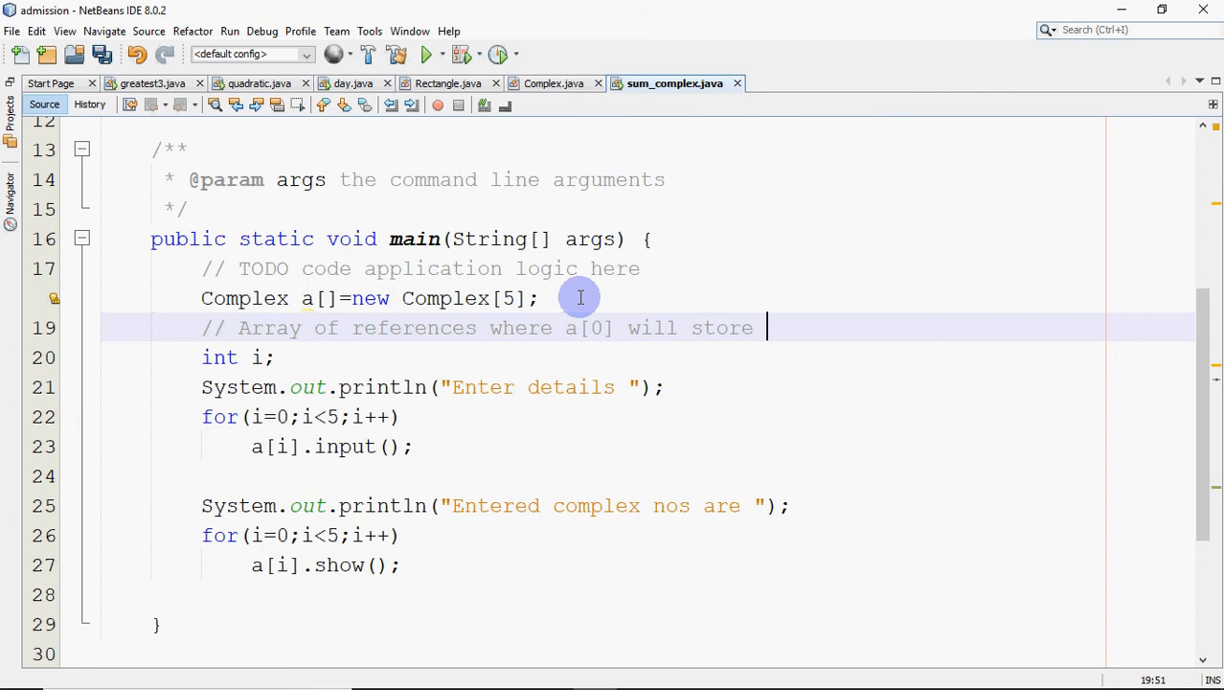
pyautogui.write('address of 1st')
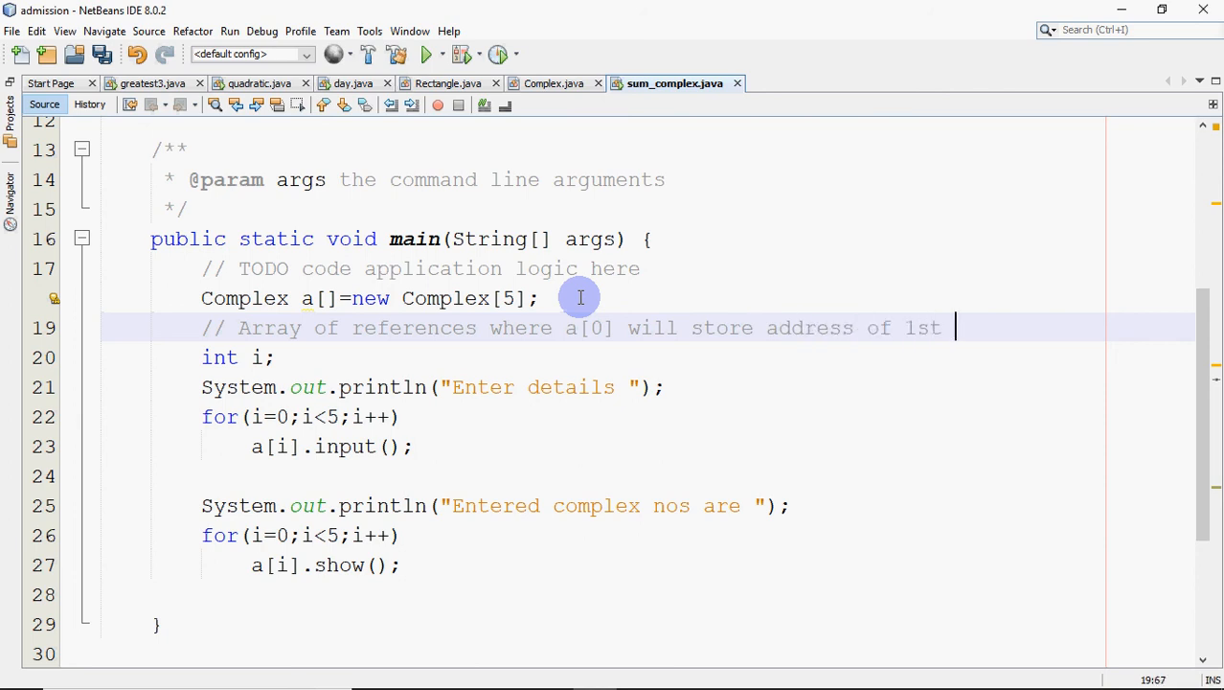
pyautogui.write('objec')
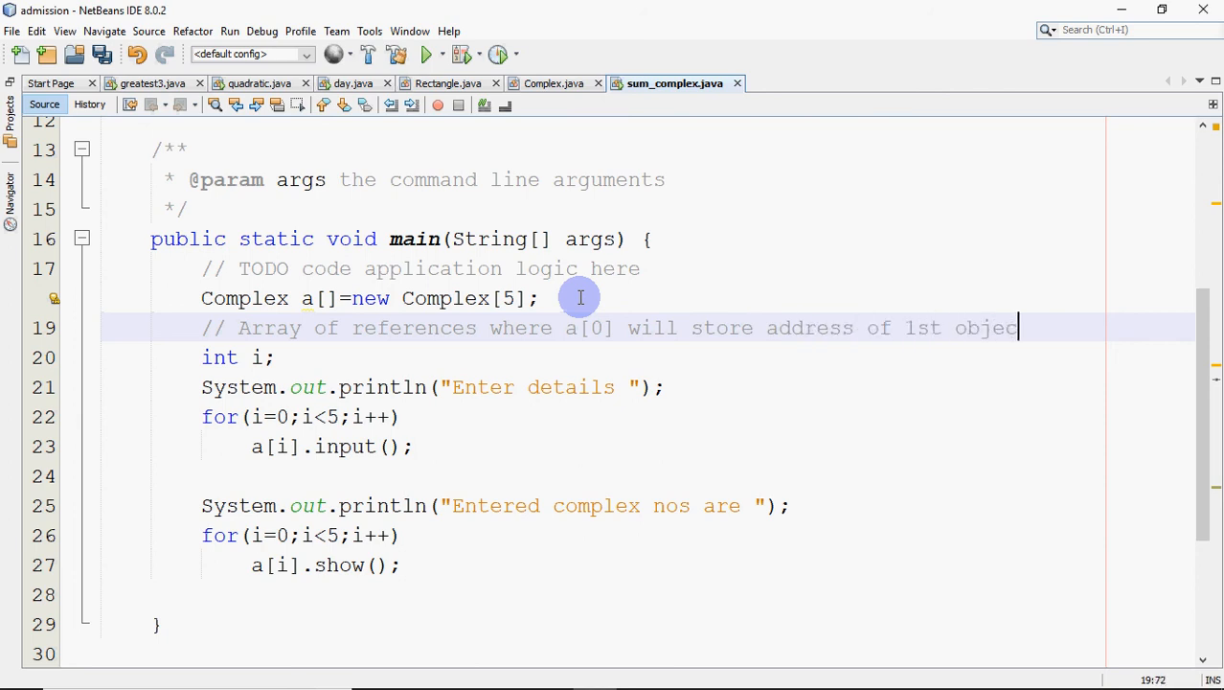
pyautogui.write('t, a')
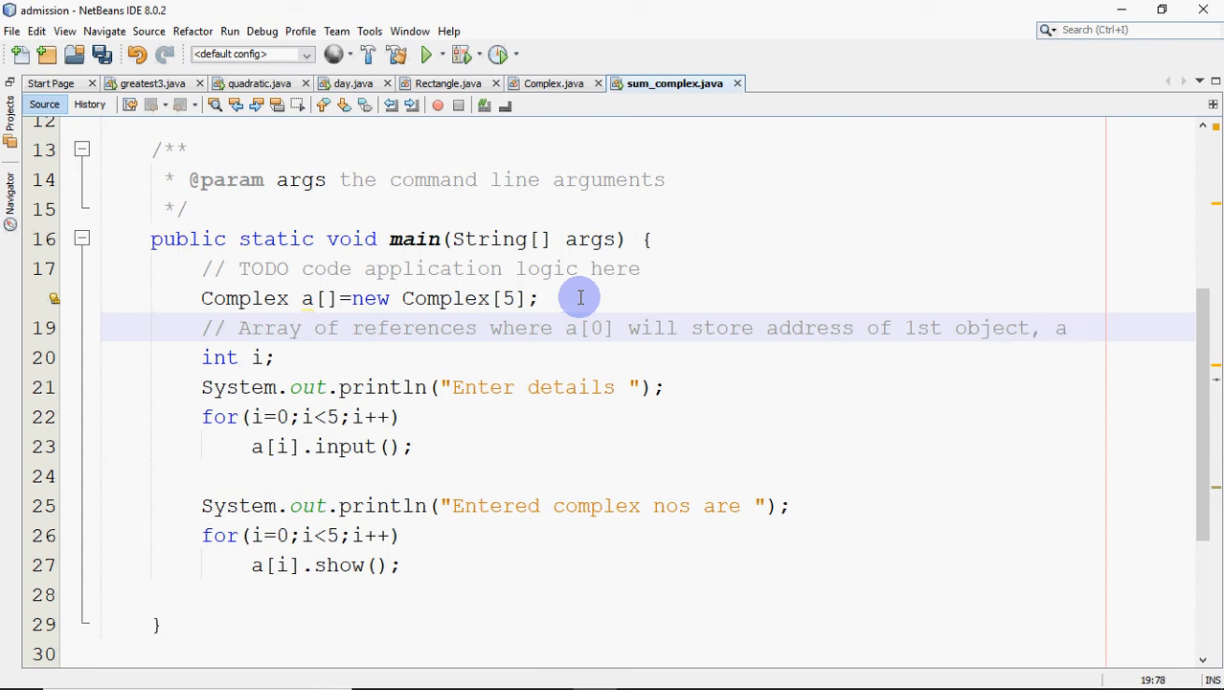
pyautogui.write('[1] for se')
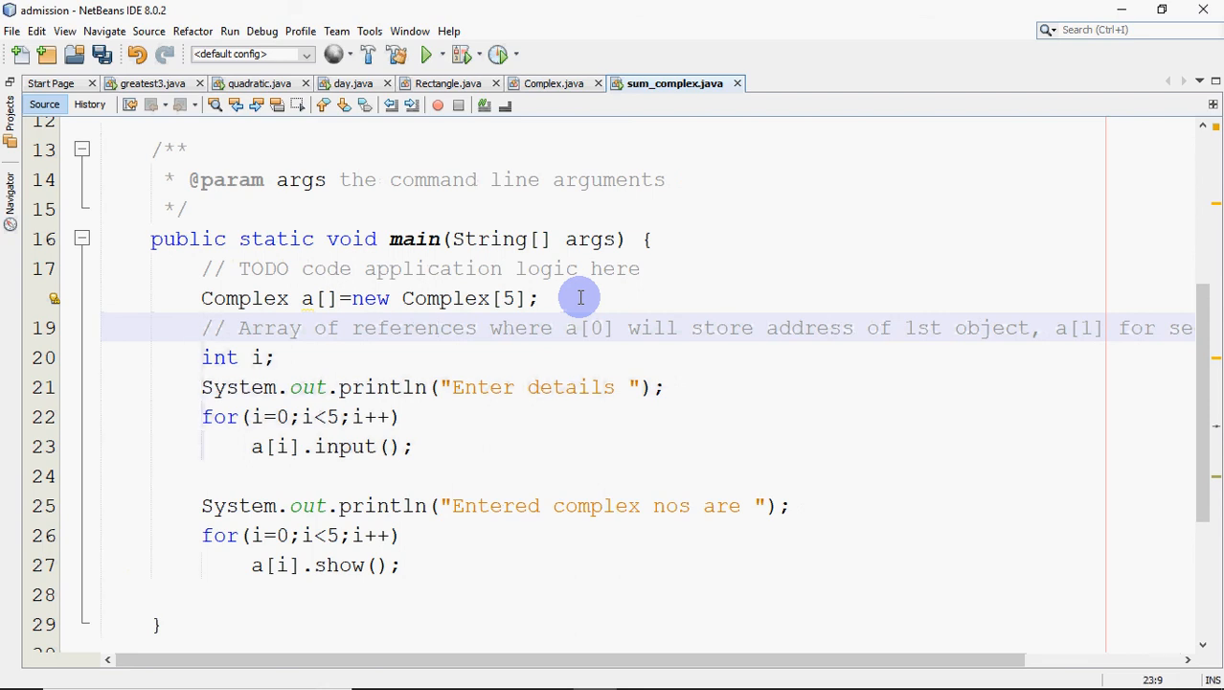
# - Brace the input loop body and add a[i]=new Complex(); before a[i].input()
pyautogui.write('{')
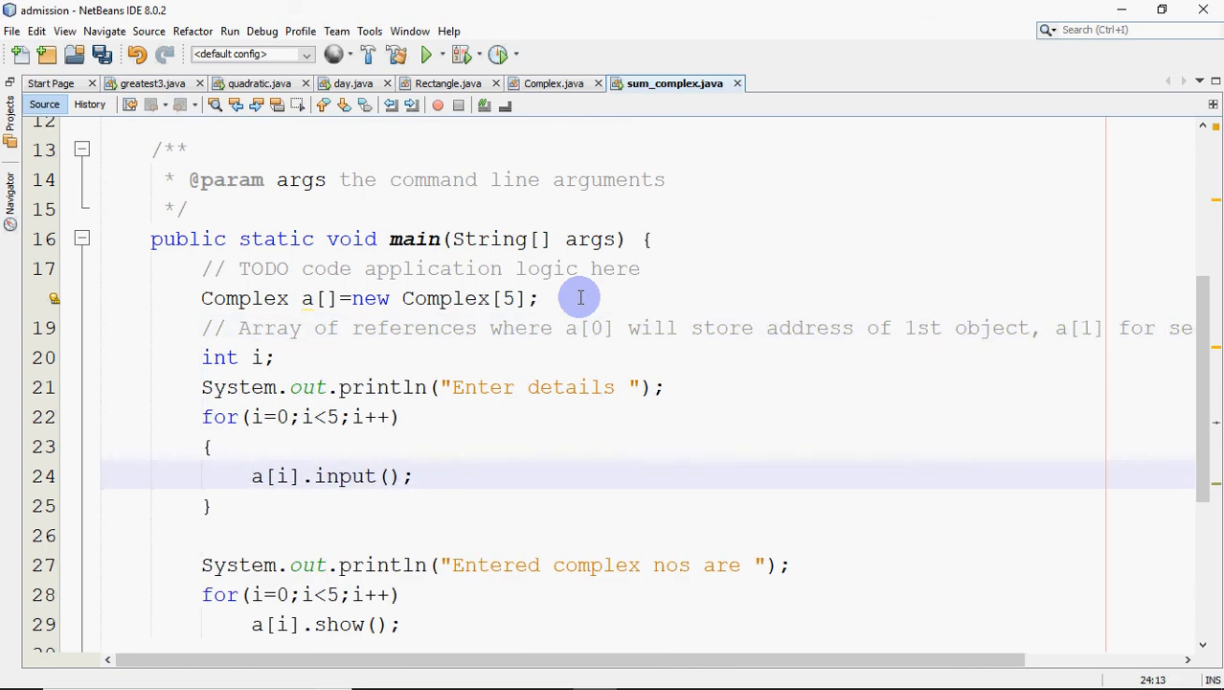
pyautogui.press('Enter')
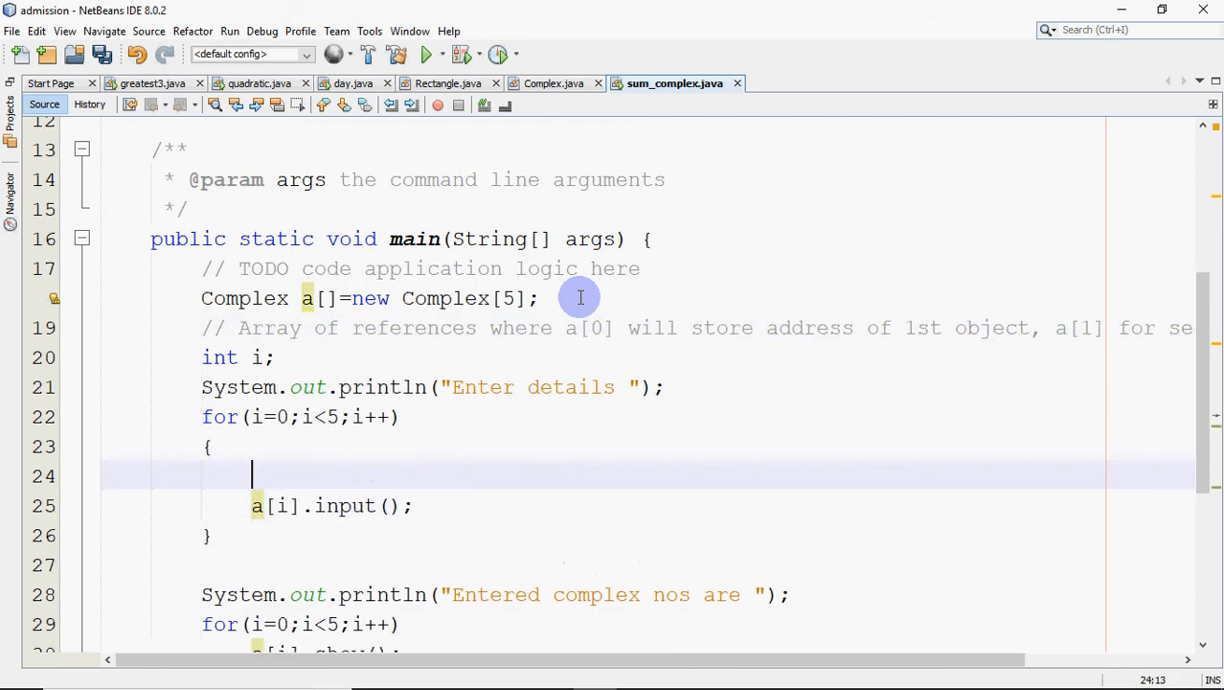
pyautogui.write('a[i]=')
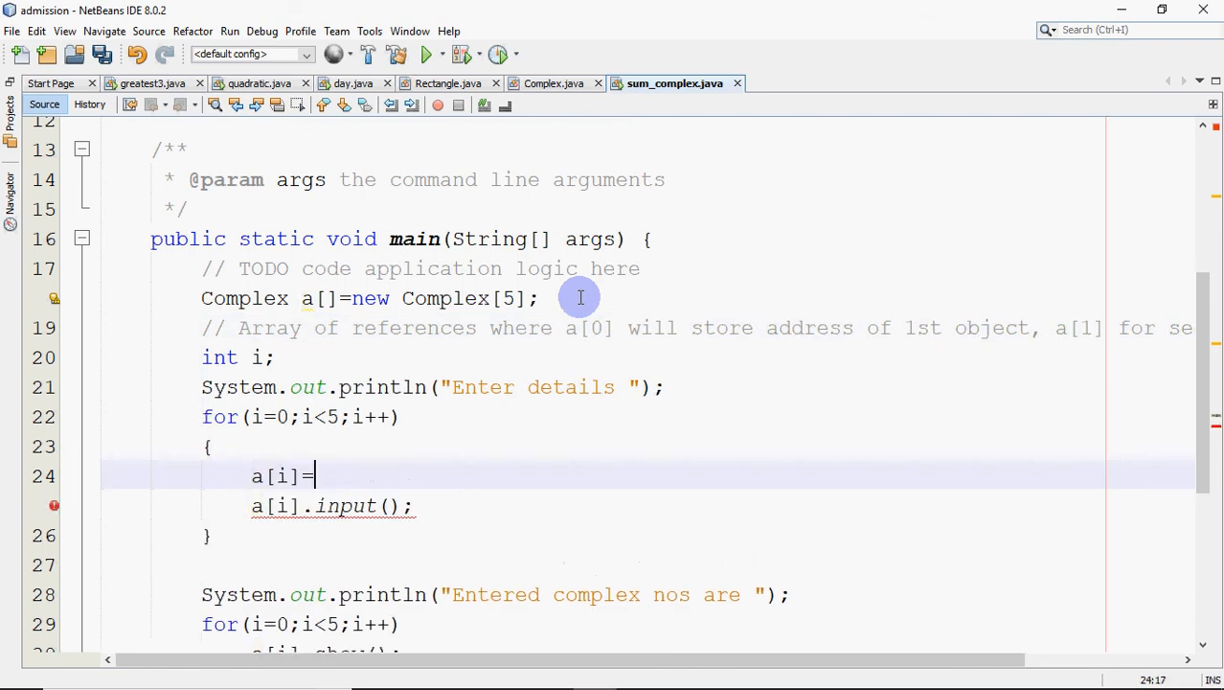
pyautogui.write('new C')
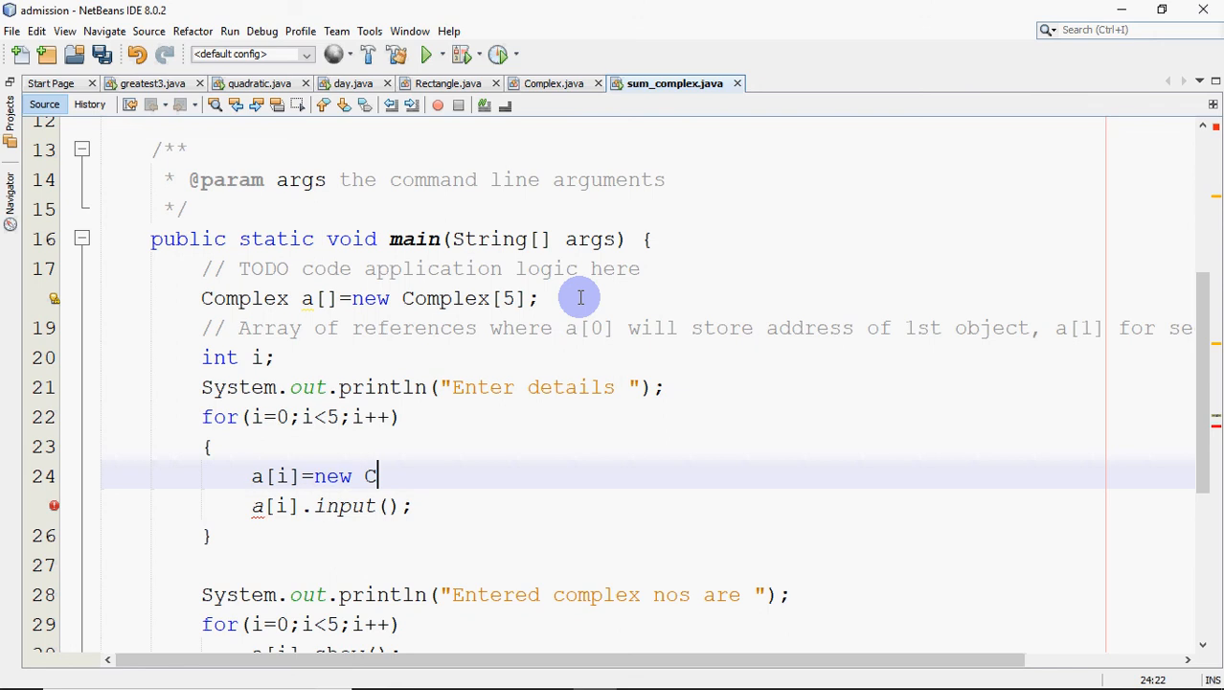
pyautogui.write('omplex')
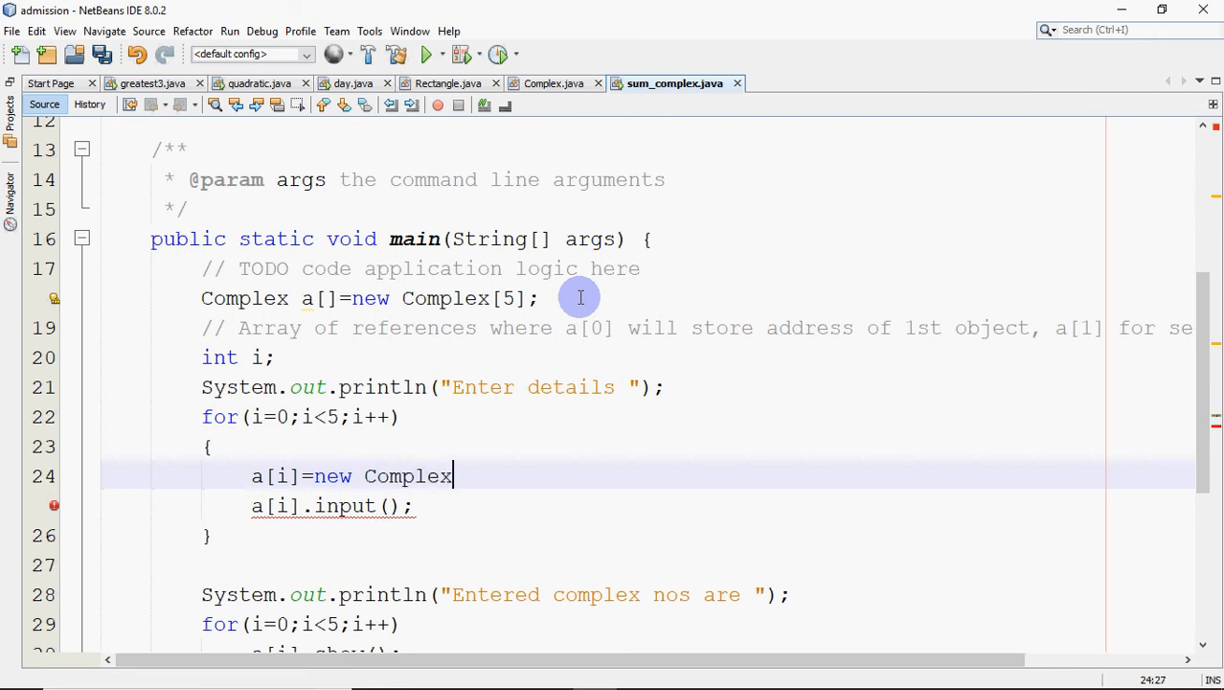
pyautogui.write('();')
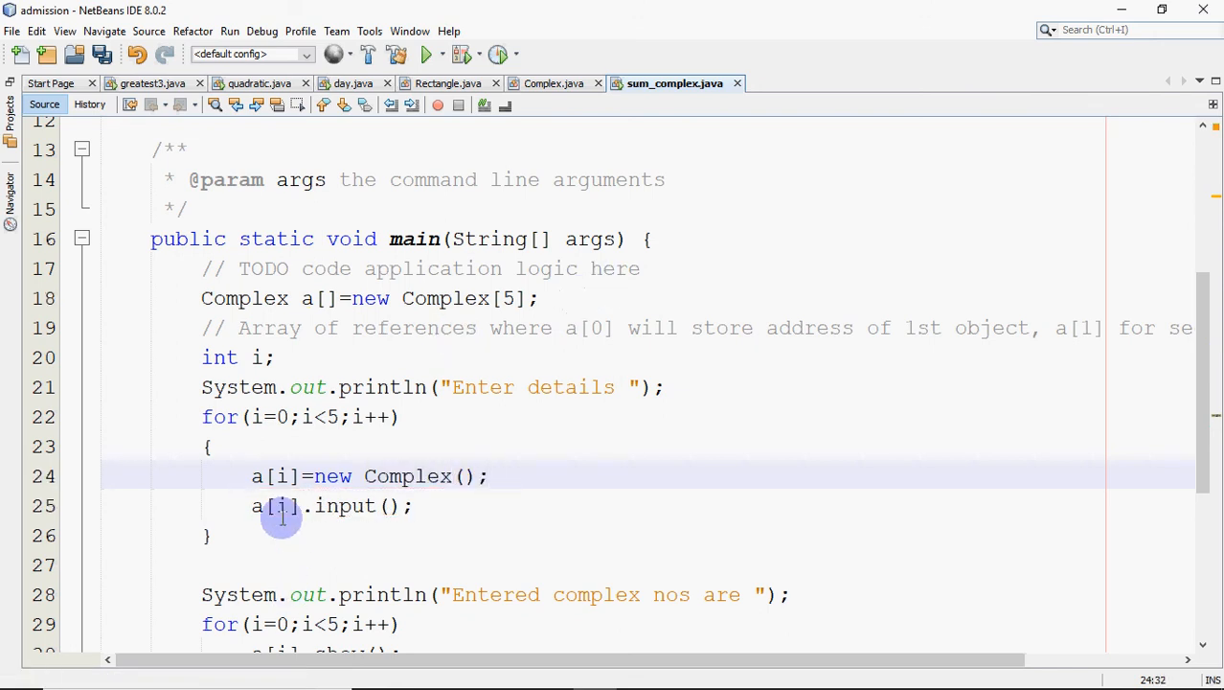
pyautogui.moveTo(496, 498)
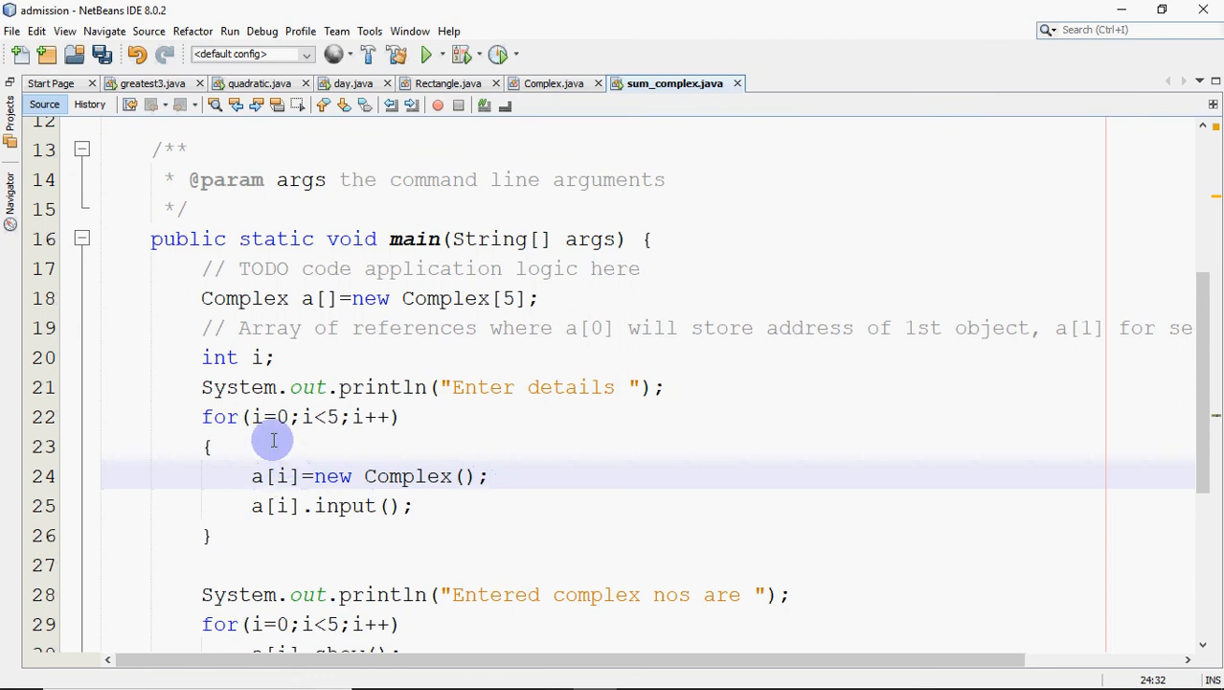
pyautogui.click(493, 476)
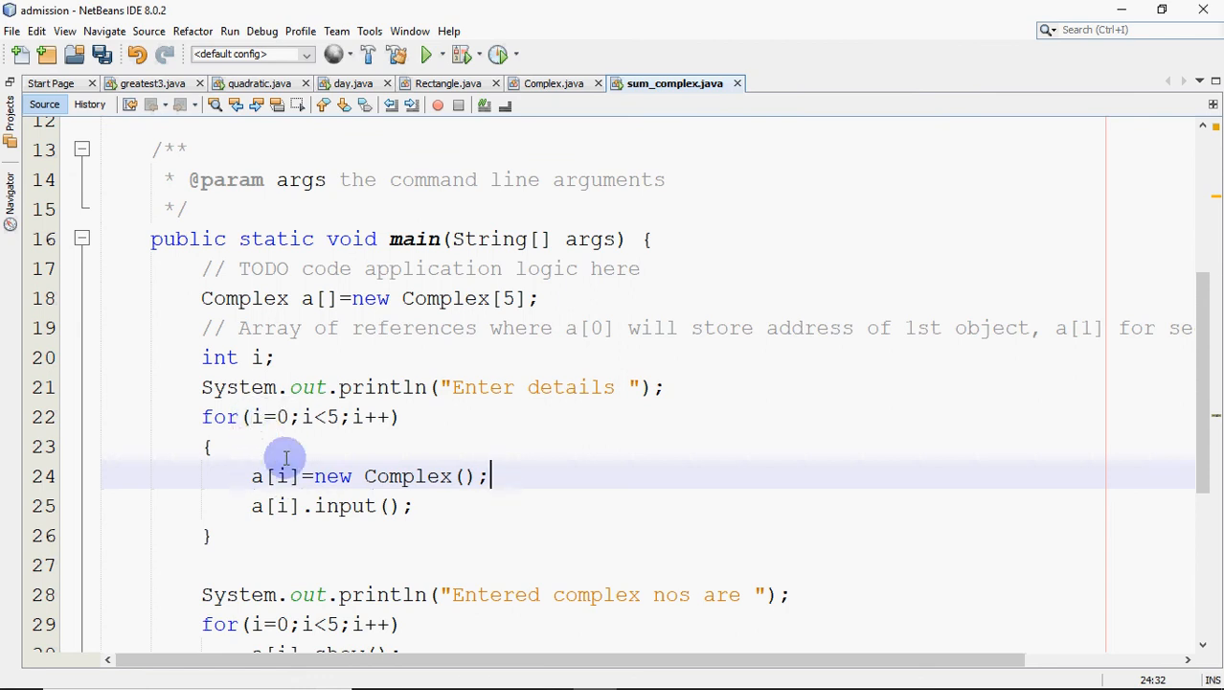
pyautogui.moveTo(405, 479)
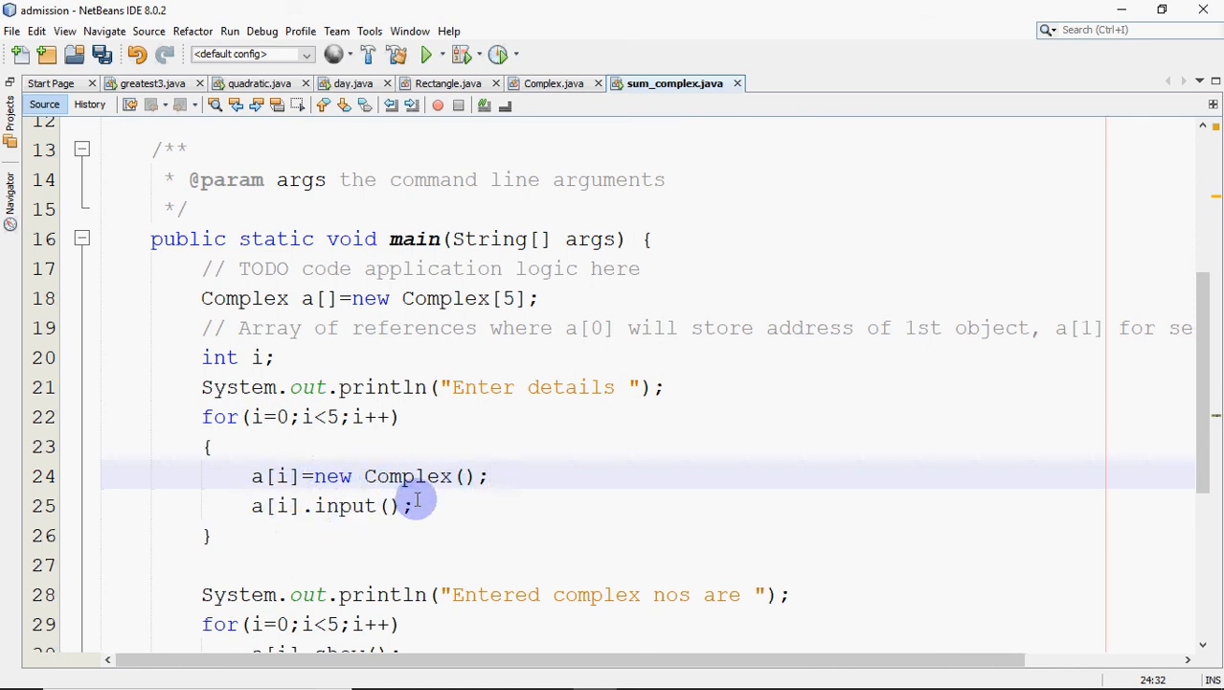
pyautogui.moveTo(424, 394)
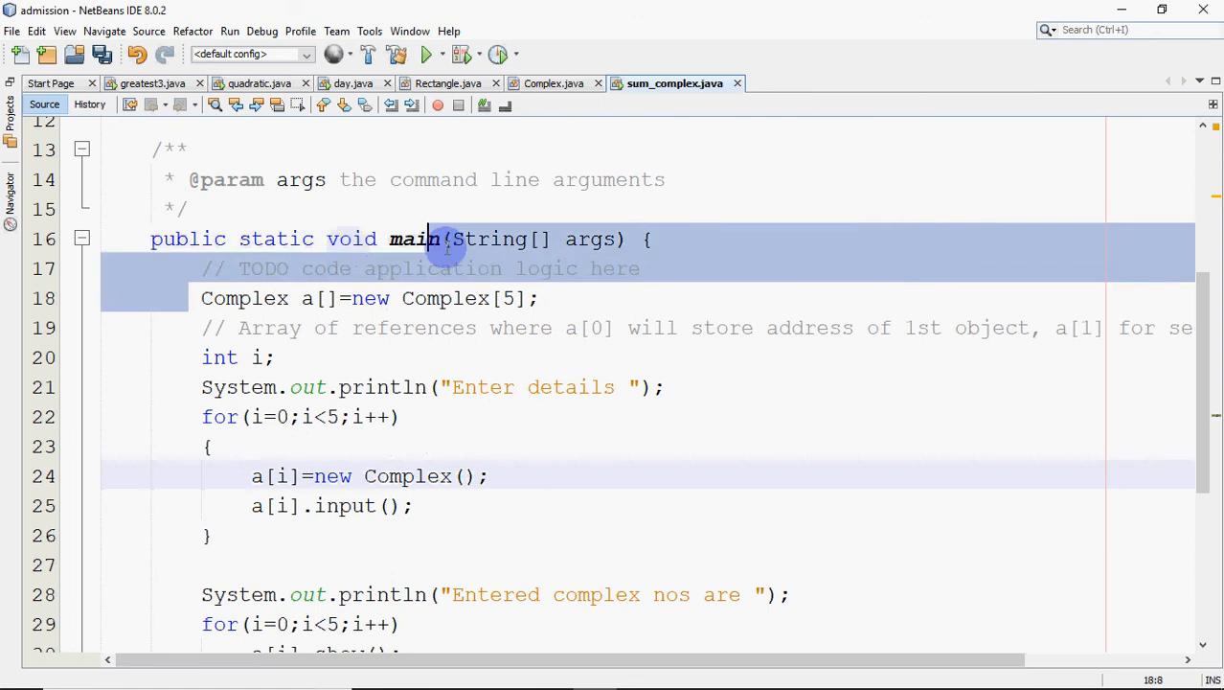
pyautogui.click(543, 298)
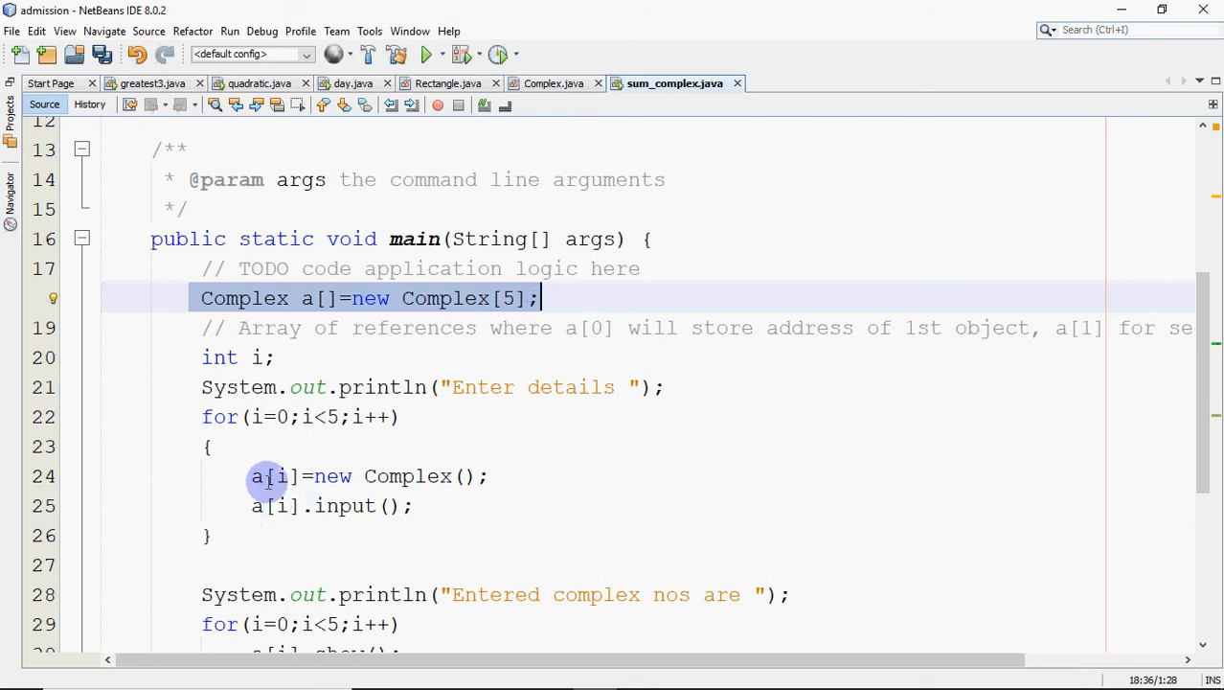
pyautogui.moveTo(433, 476)
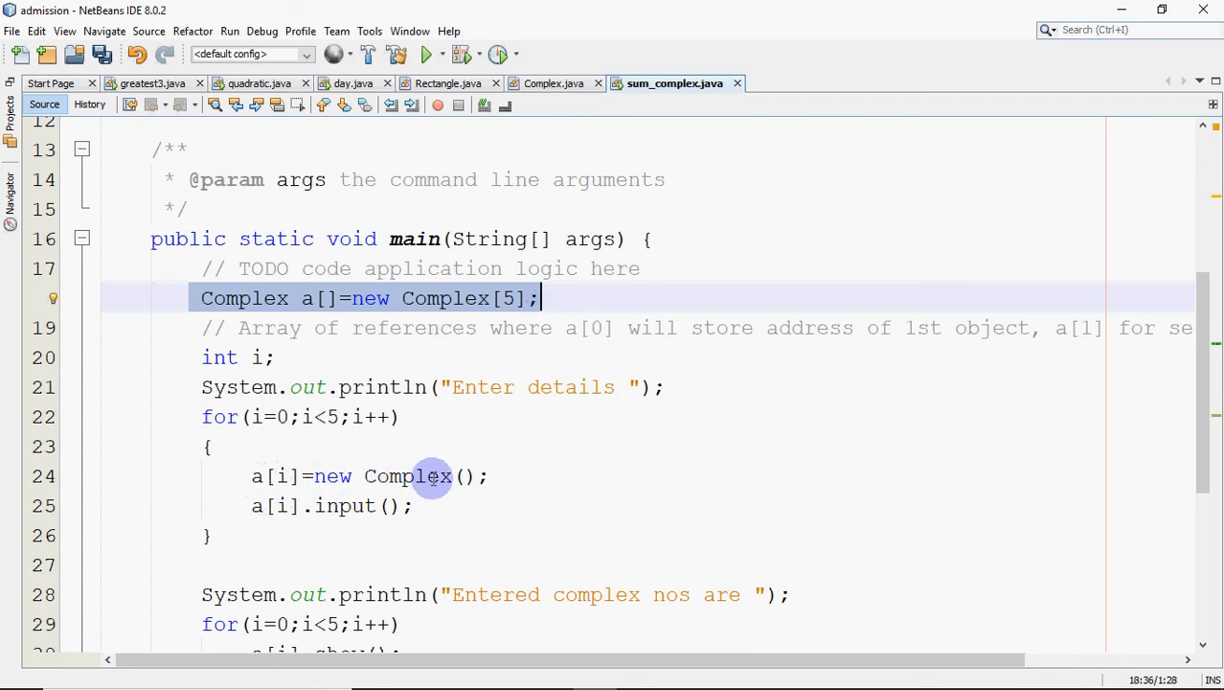
pyautogui.moveTo(446, 477)
pyautogui.write('int')
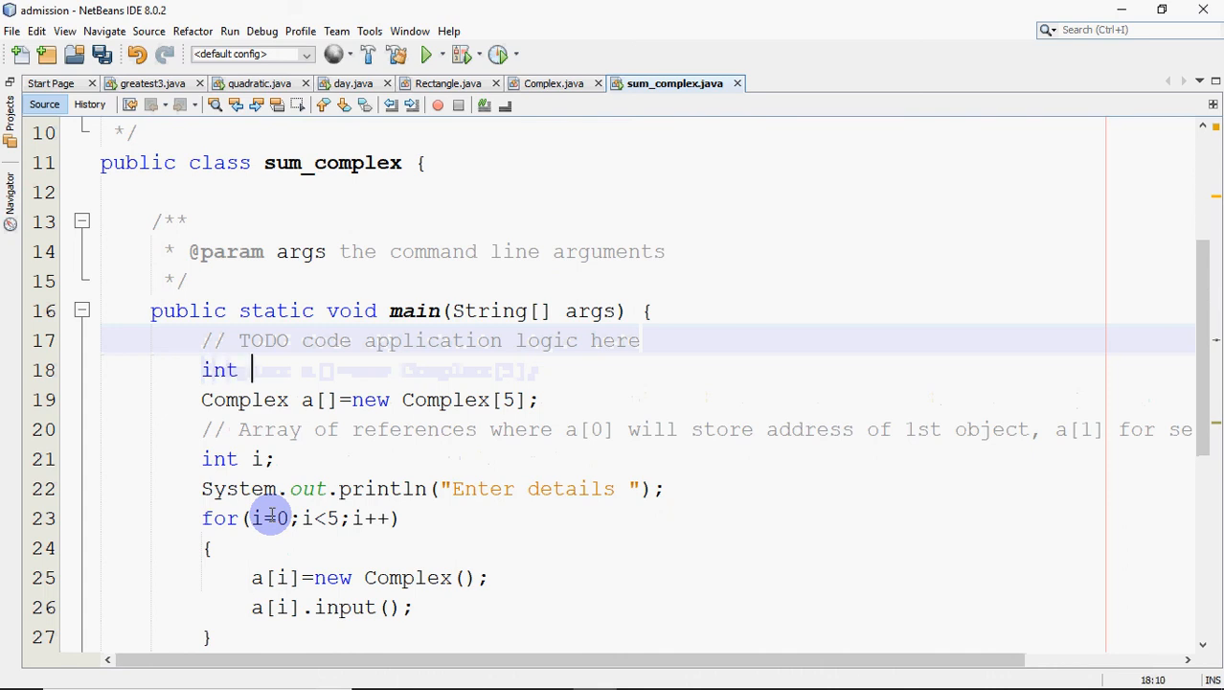
# - Declare int n; and Scanner sc=new Scanner(System.in); in main
pyautogui.write('n;')
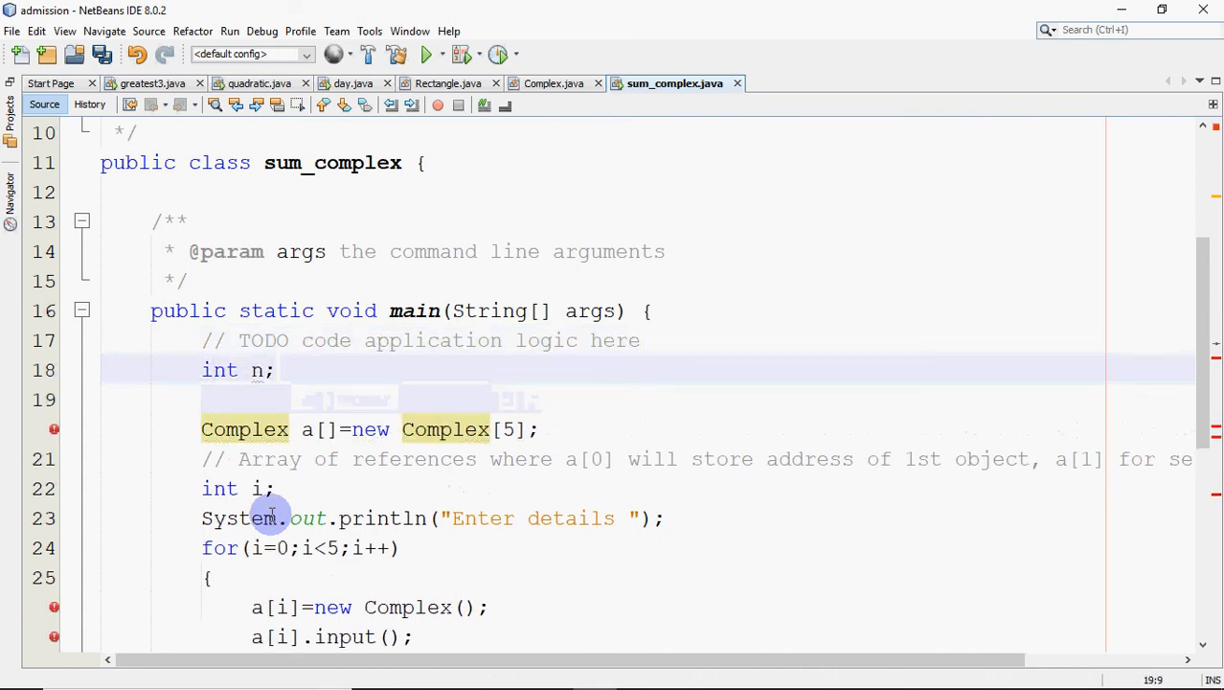
pyautogui.write('Scann')
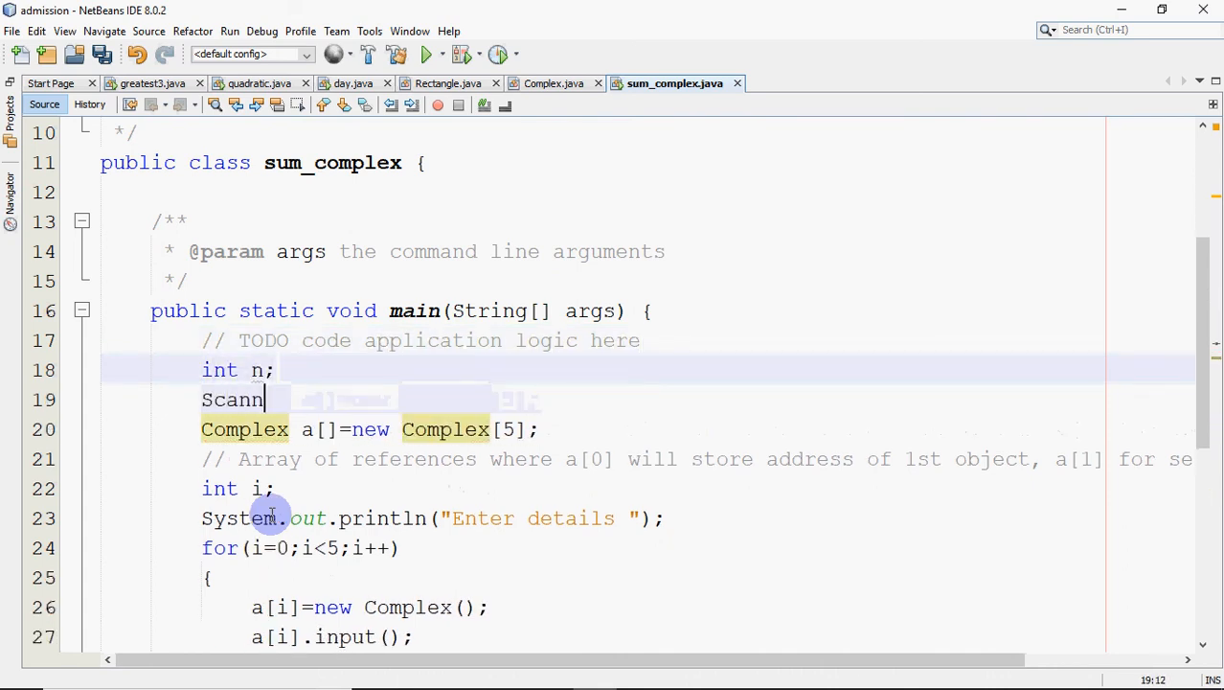
pyautogui.write('er sc=n')
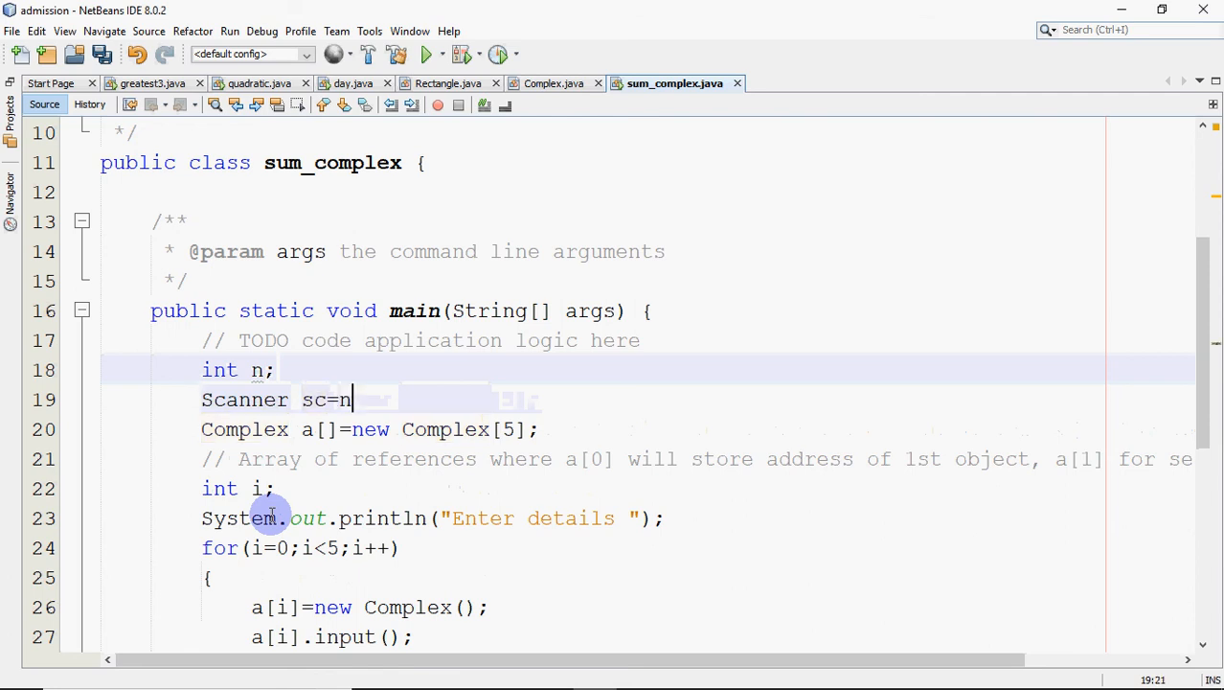
pyautogui.write('ew Sca')
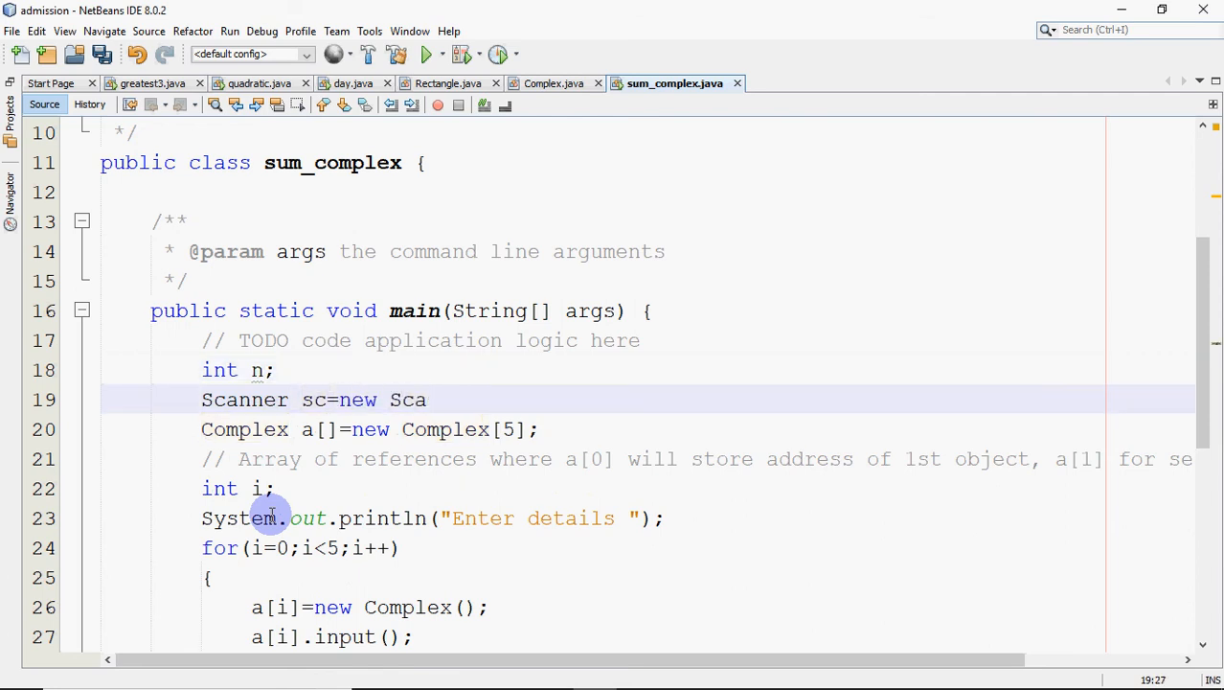
pyautogui.write('nner(S')
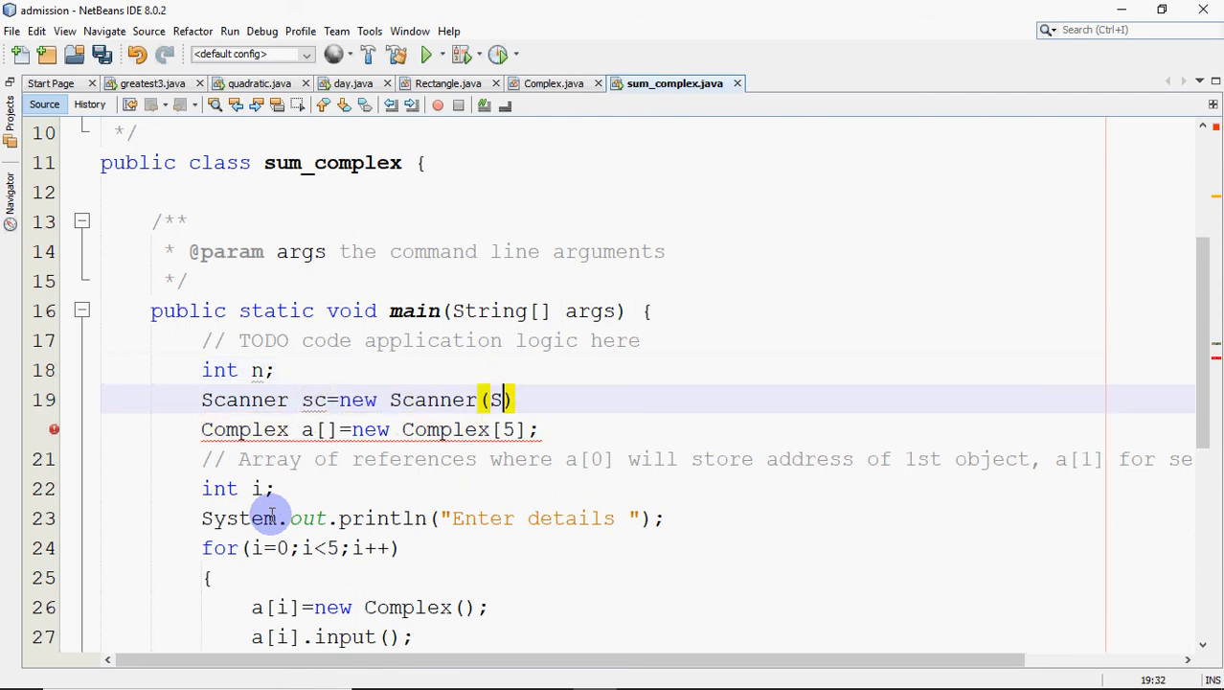
pyautogui.write('ystem.in')
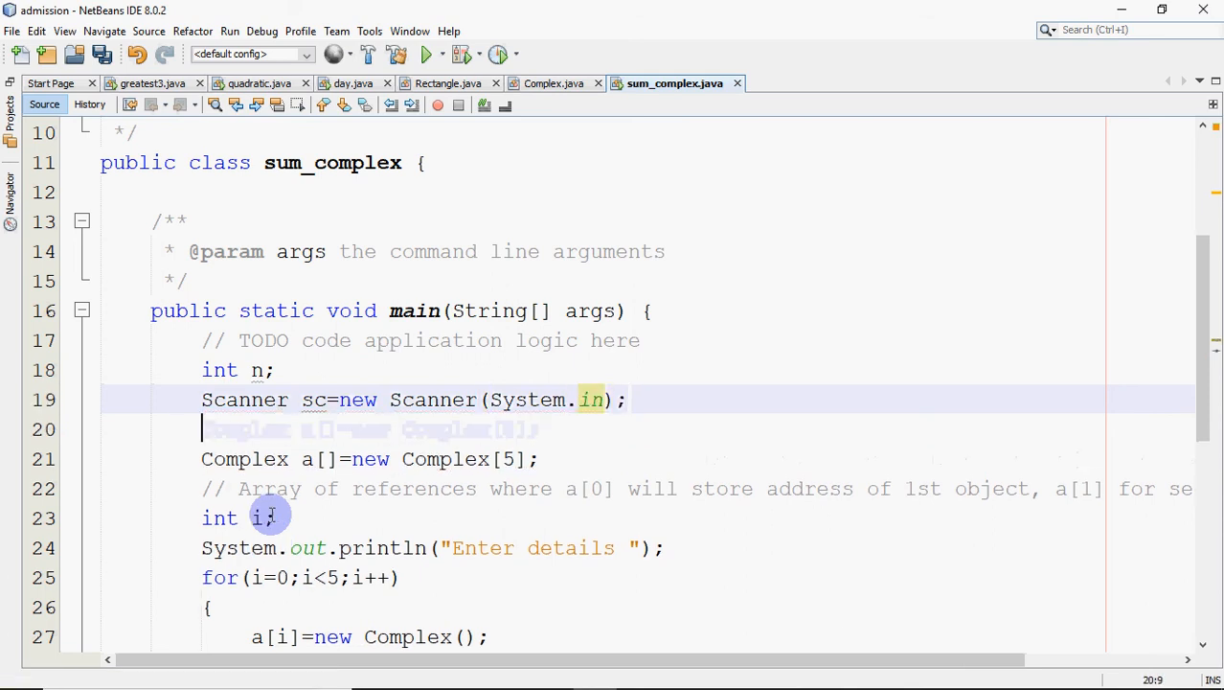
# - Add System.out.println("How many numbers are there");
pyautogui.write('System.out.println("");')
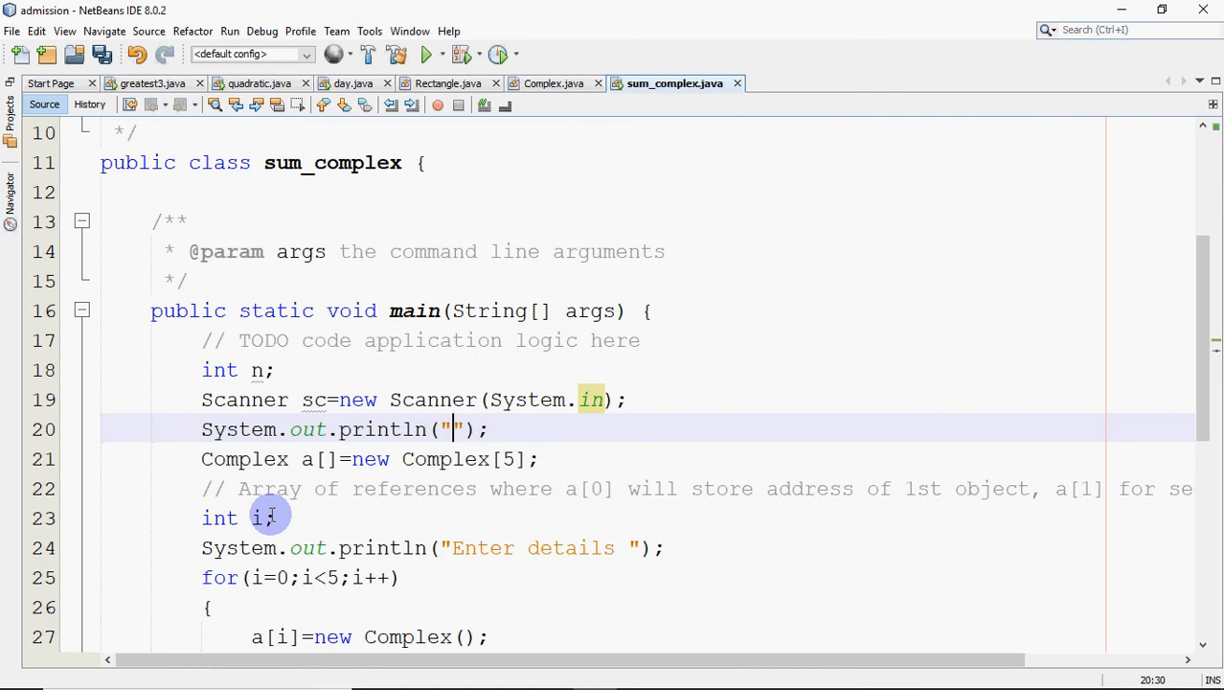
pyautogui.write('How m')
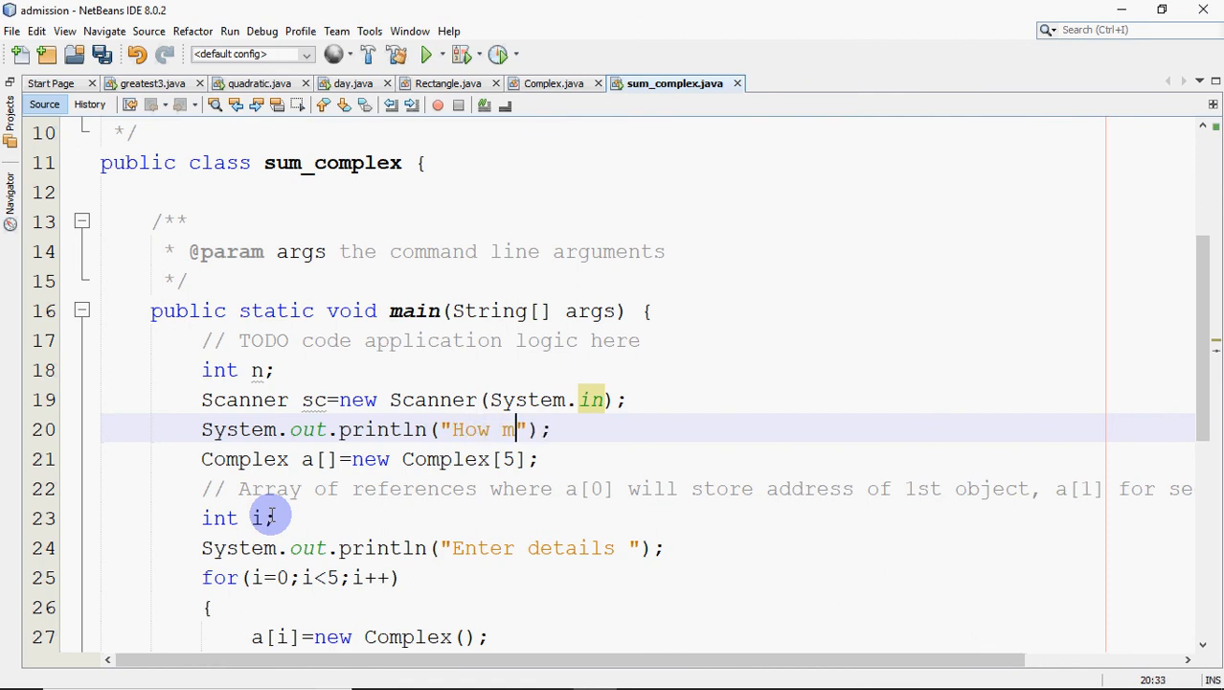
pyautogui.write('any nu')
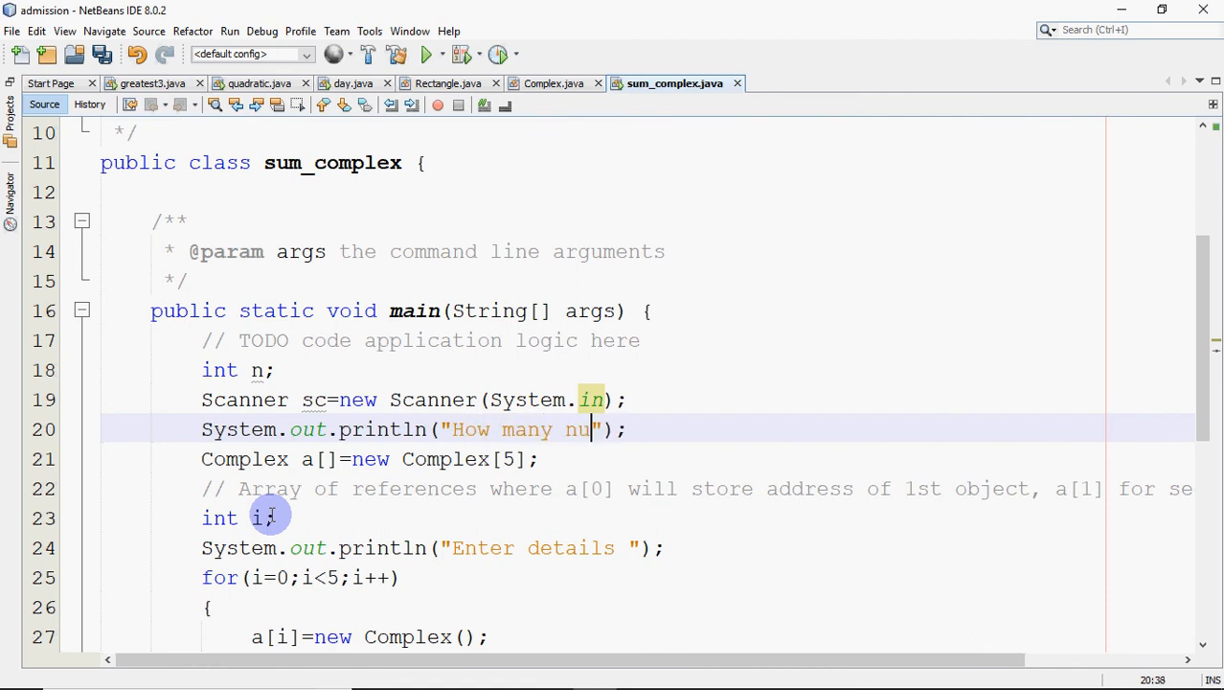
pyautogui.write('mbers are')
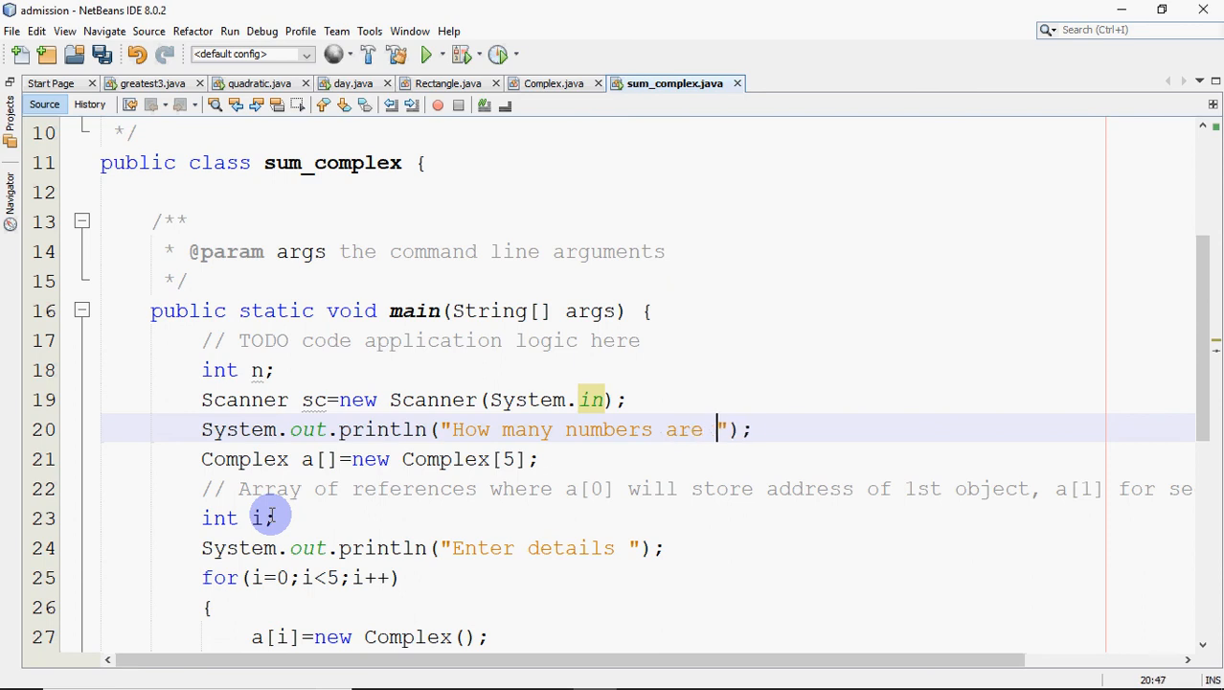
pyautogui.write('there')
pyautogui.write('n=')
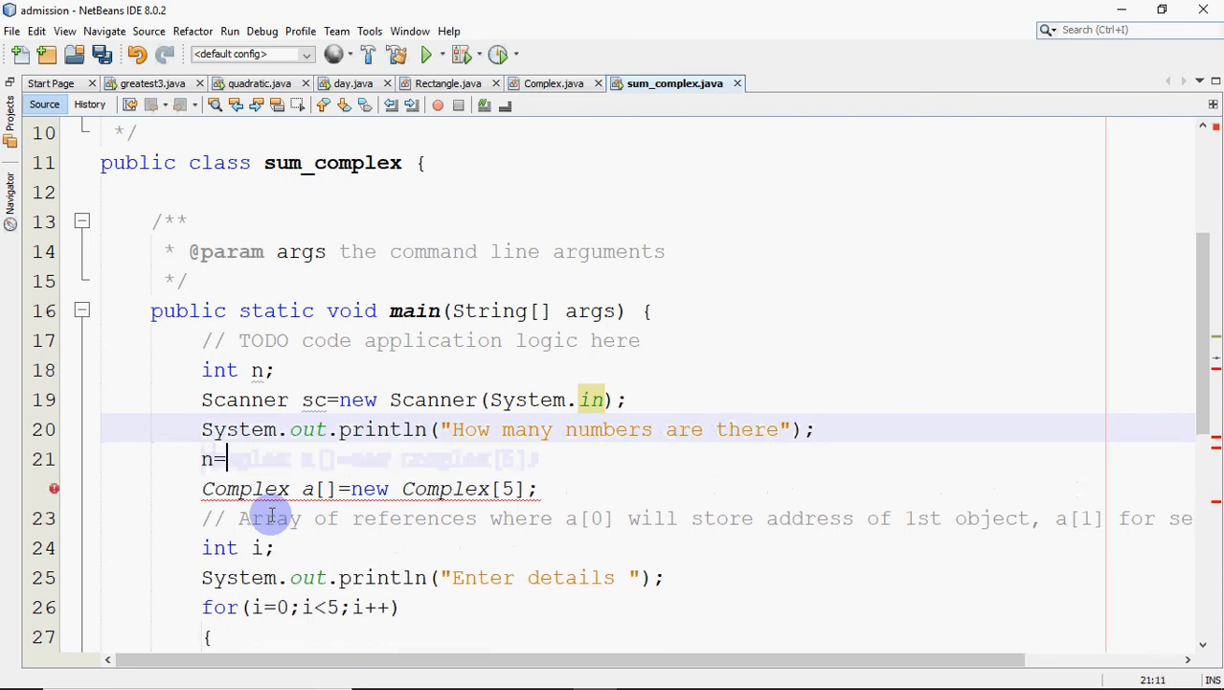
# - Start typing n=sc.nextInt() to read the count from the Scanner
pyautogui.write('sc.')
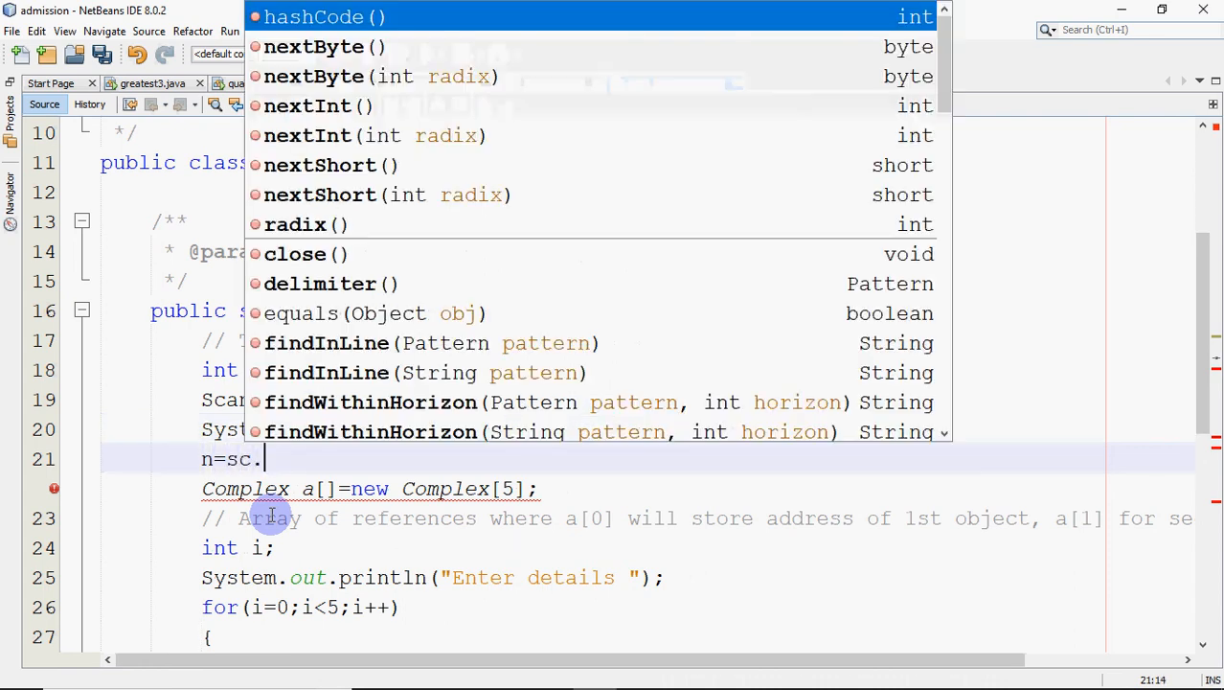
pyautogui.write('nextInt();')
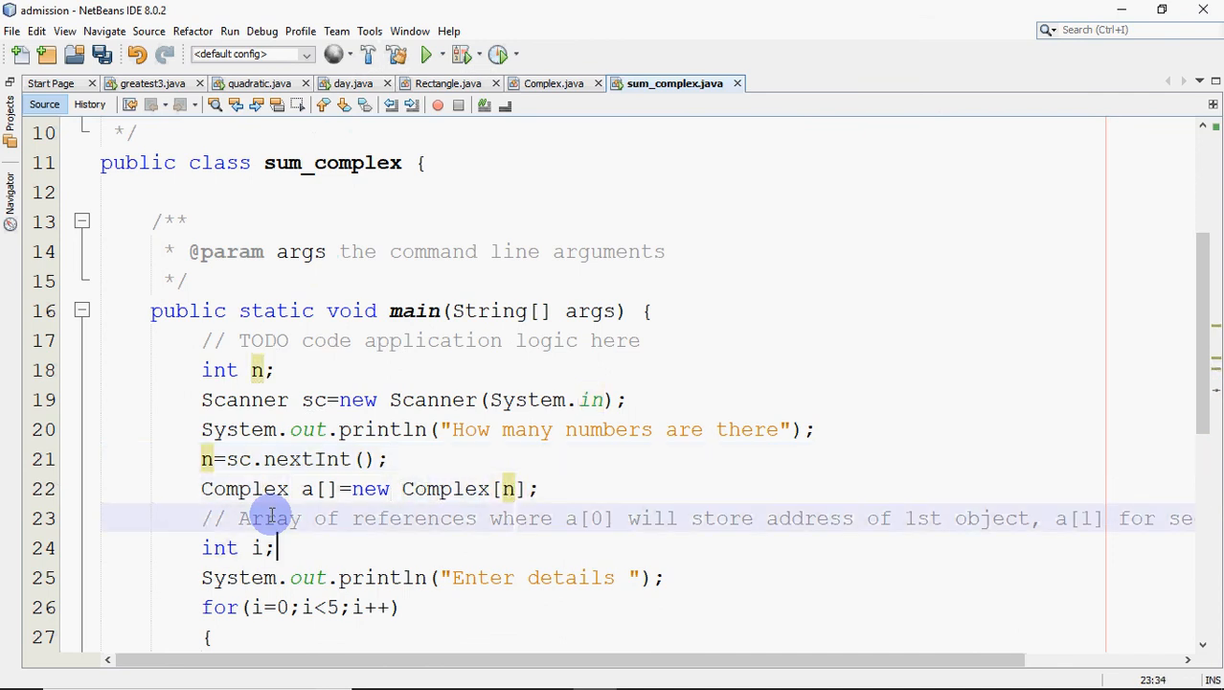
pyautogui.press('BackSpace')
pyautogui.write('n')
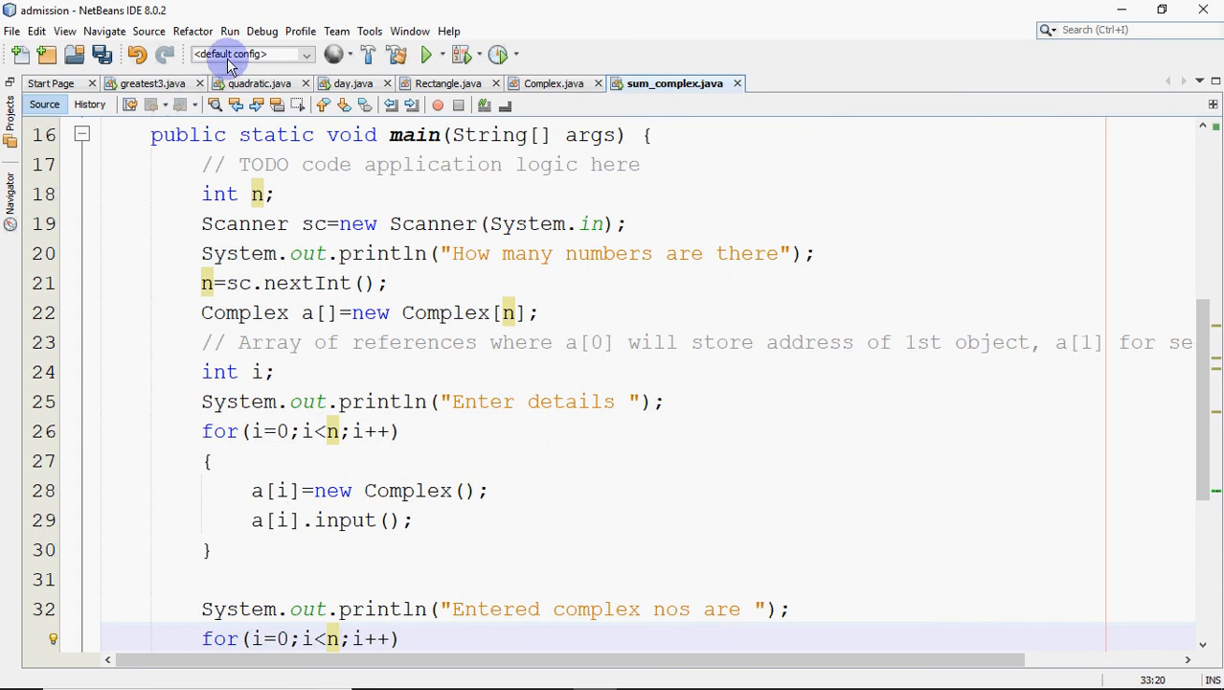
pyautogui.moveTo(237, 234)
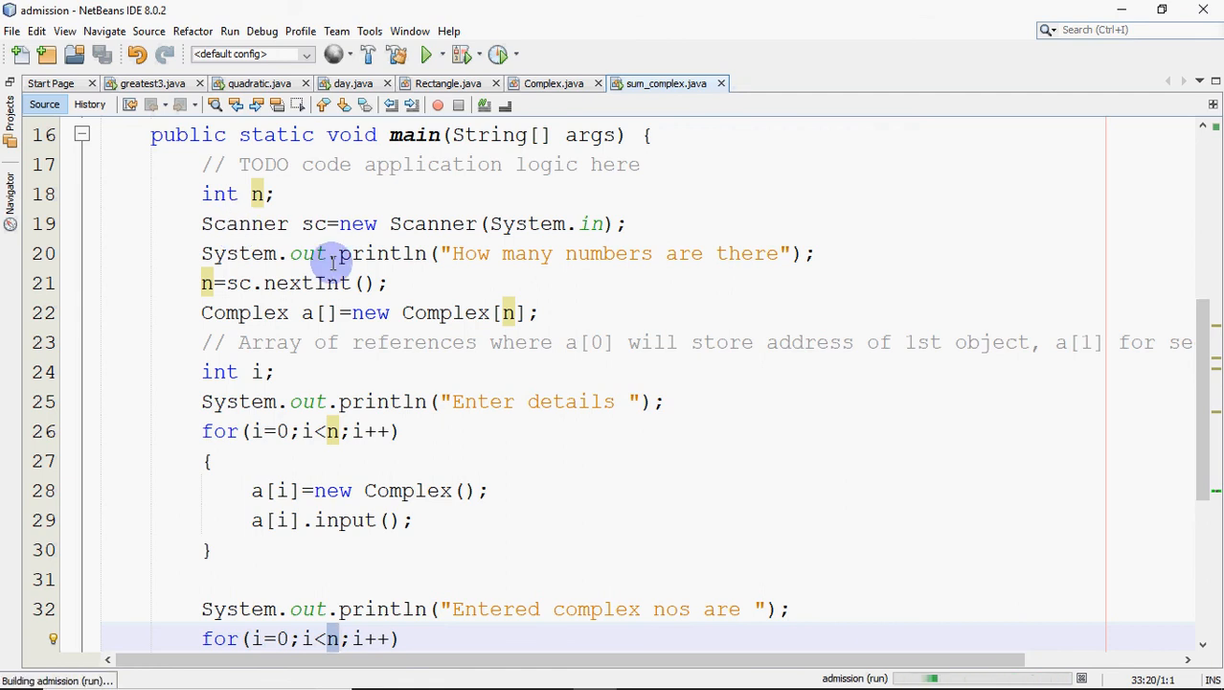
# - Enter count 4 and the complex numbers 7 9, 6 3 and 9 8 in the Output window
pyautogui.click(433, 54)
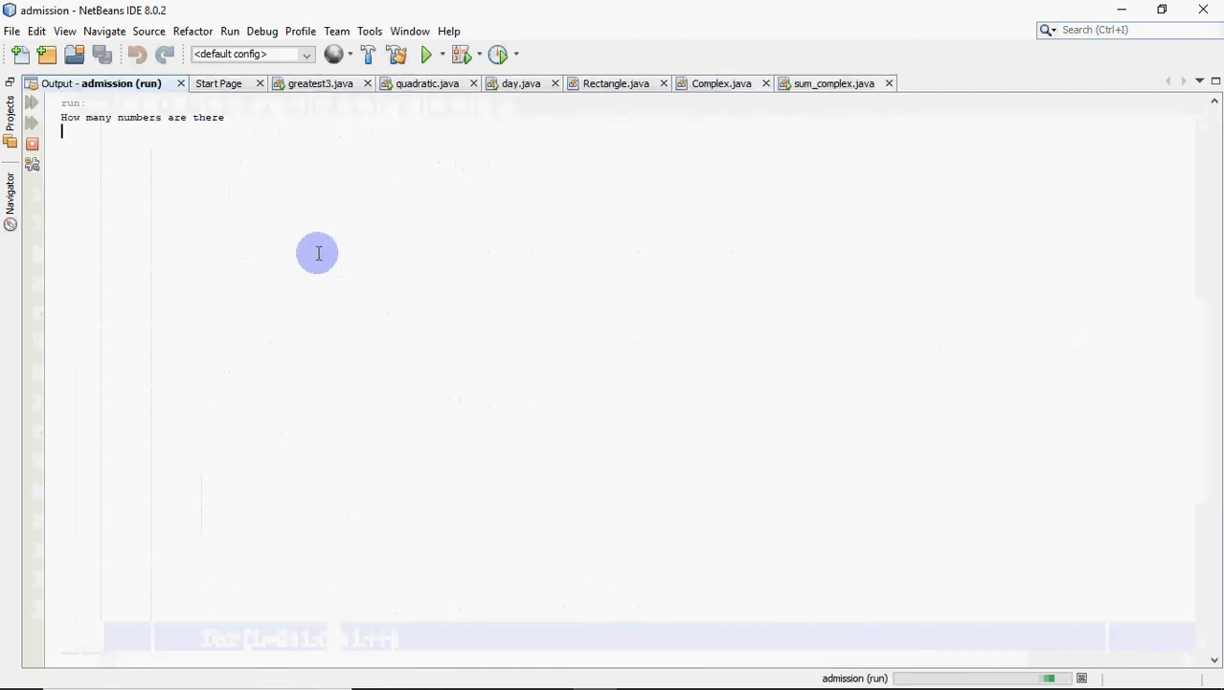
pyautogui.write('4')
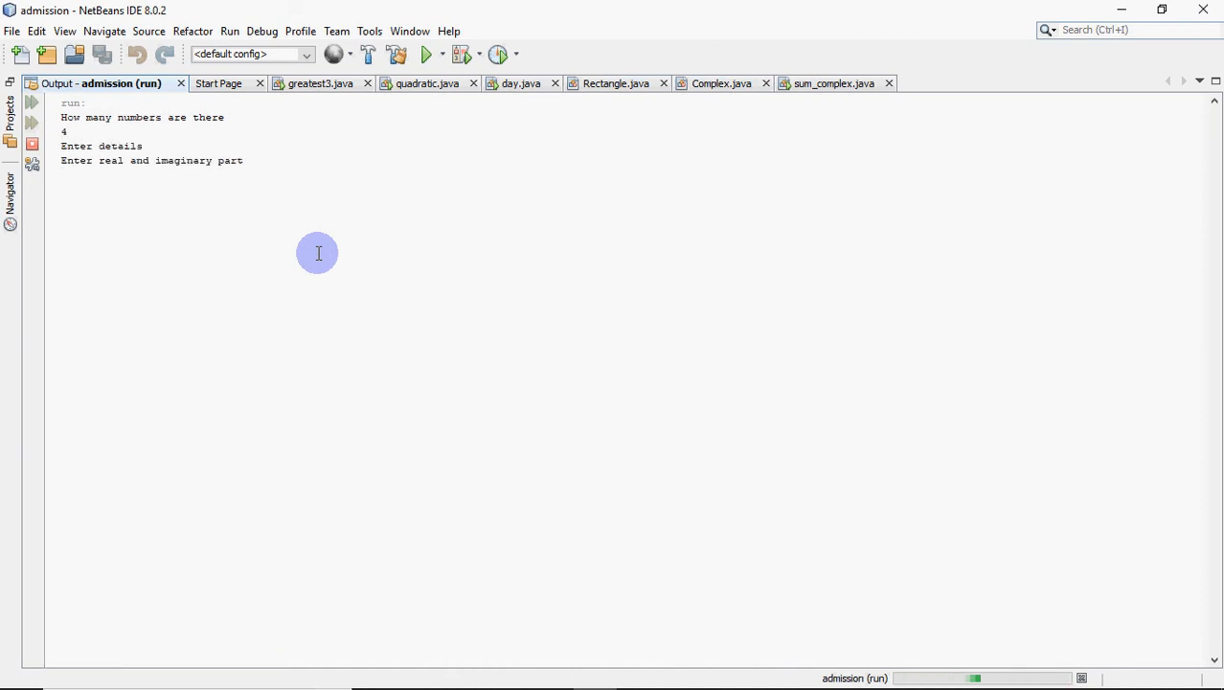
pyautogui.write('7 9')
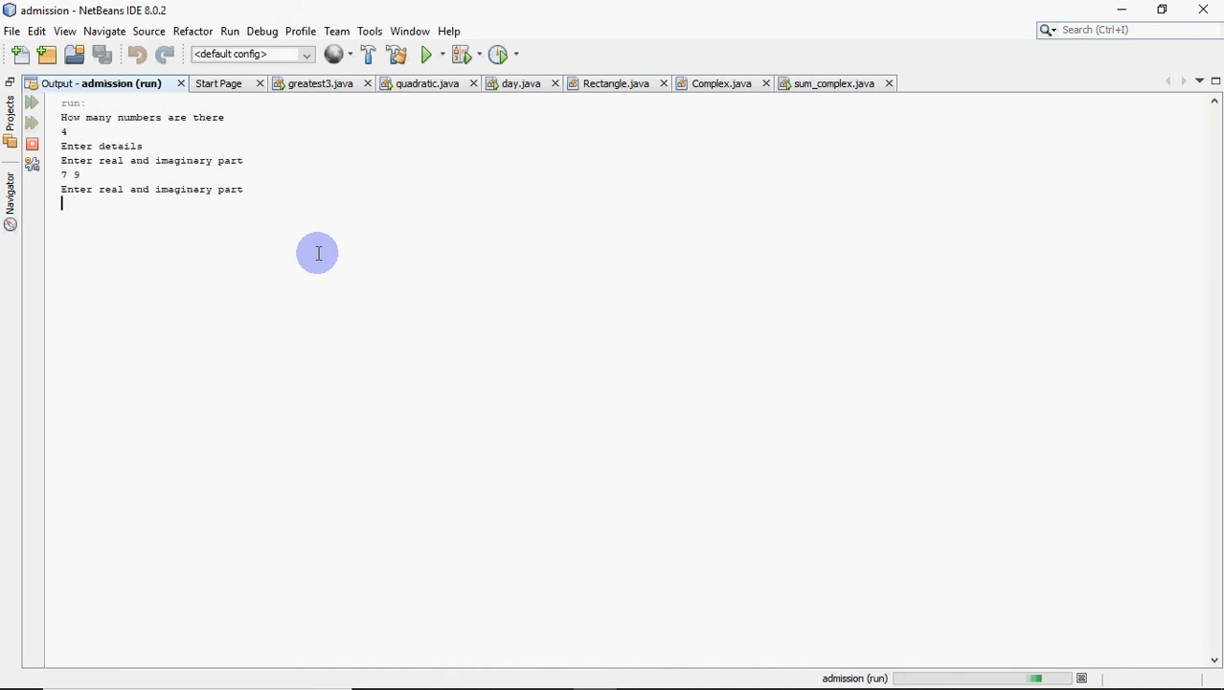
pyautogui.write('6 3')
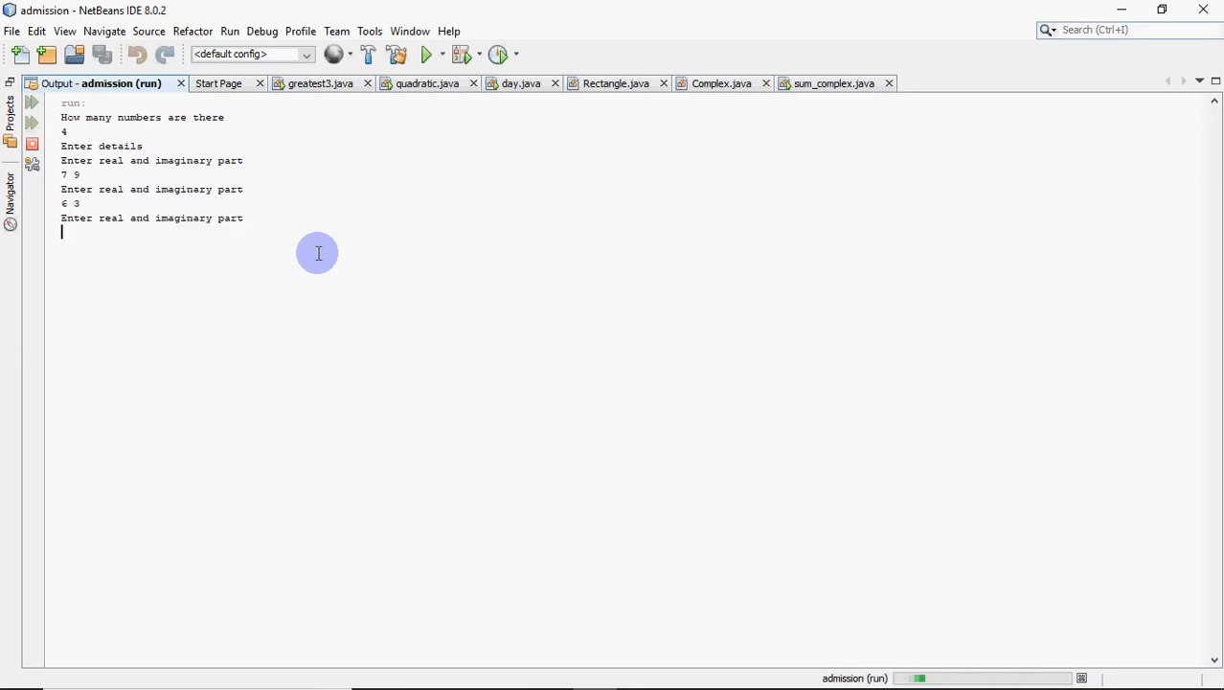
pyautogui.write('9')
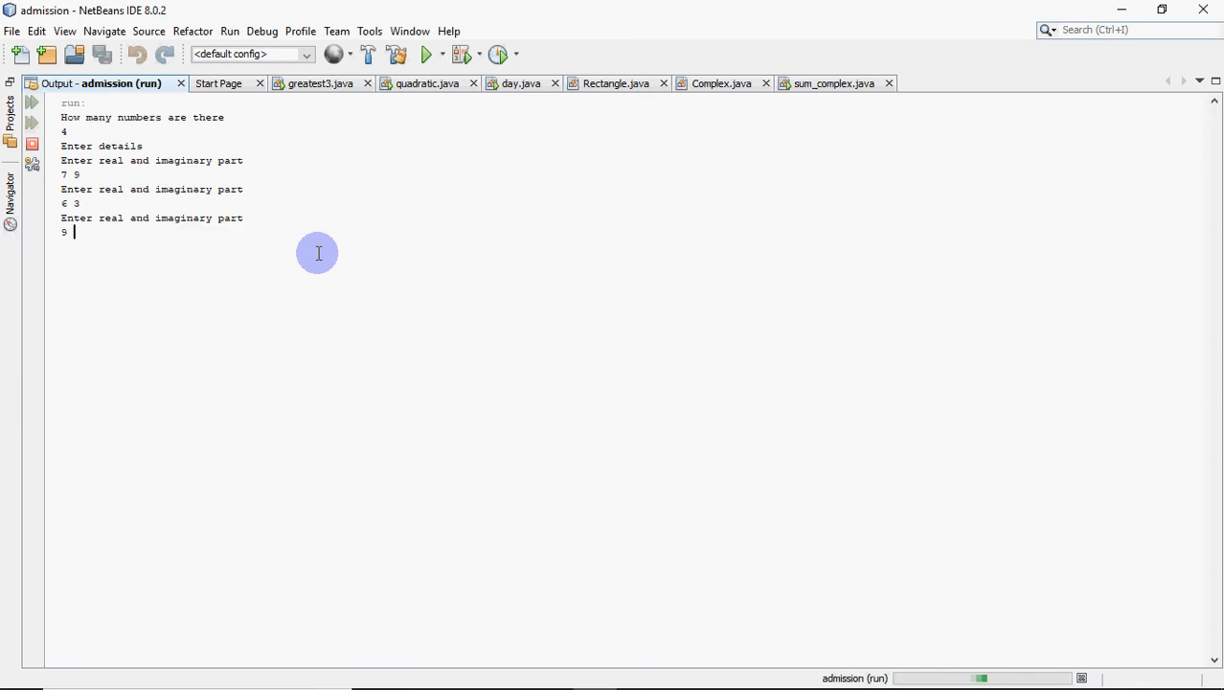
pyautogui.write('9 8')
pyautogui.write('2 4')
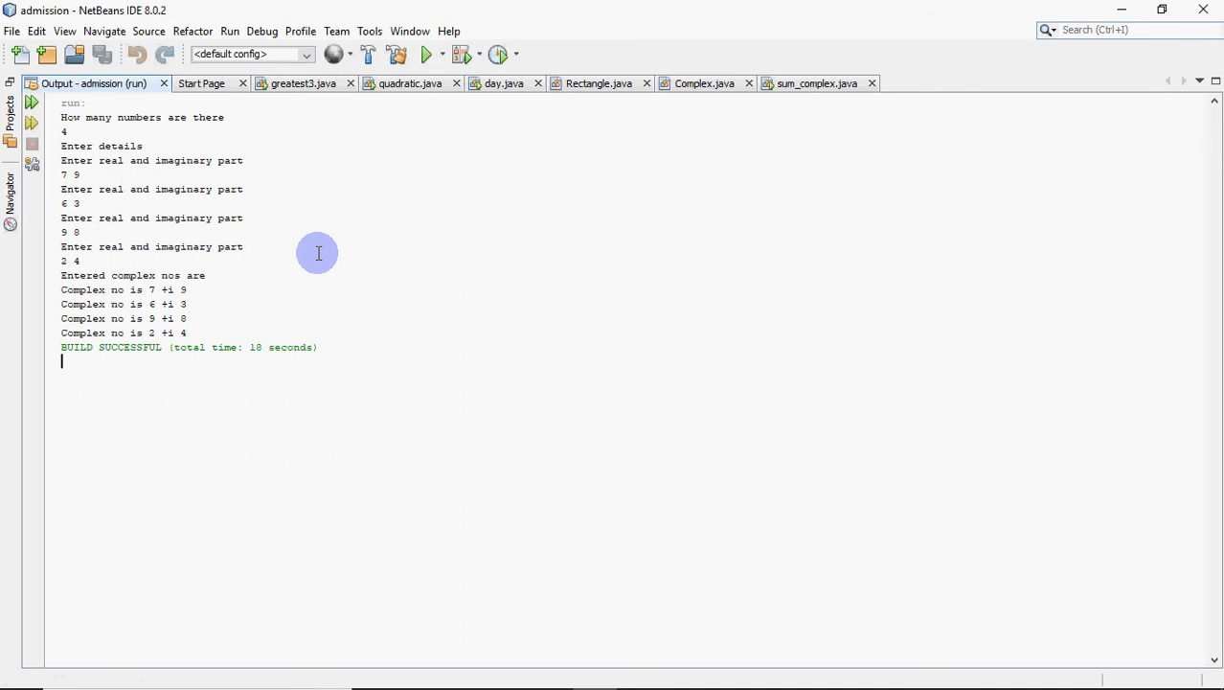
pyautogui.moveTo(181, 100)
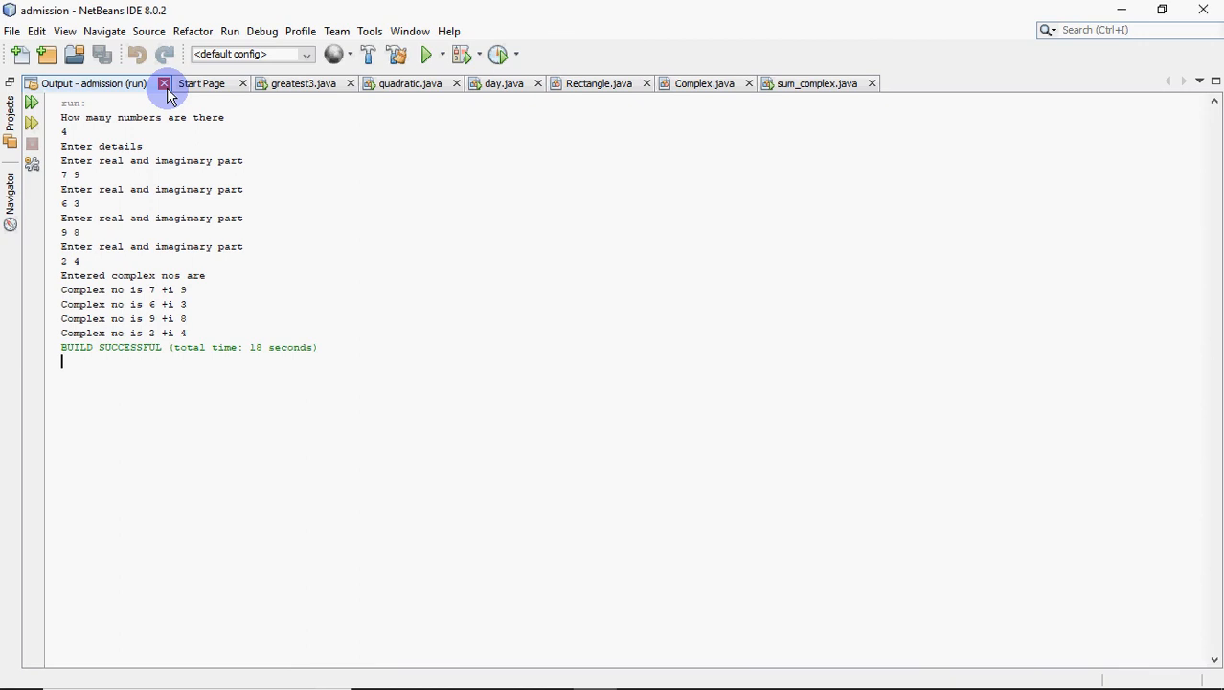
pyautogui.moveTo(165, 83)
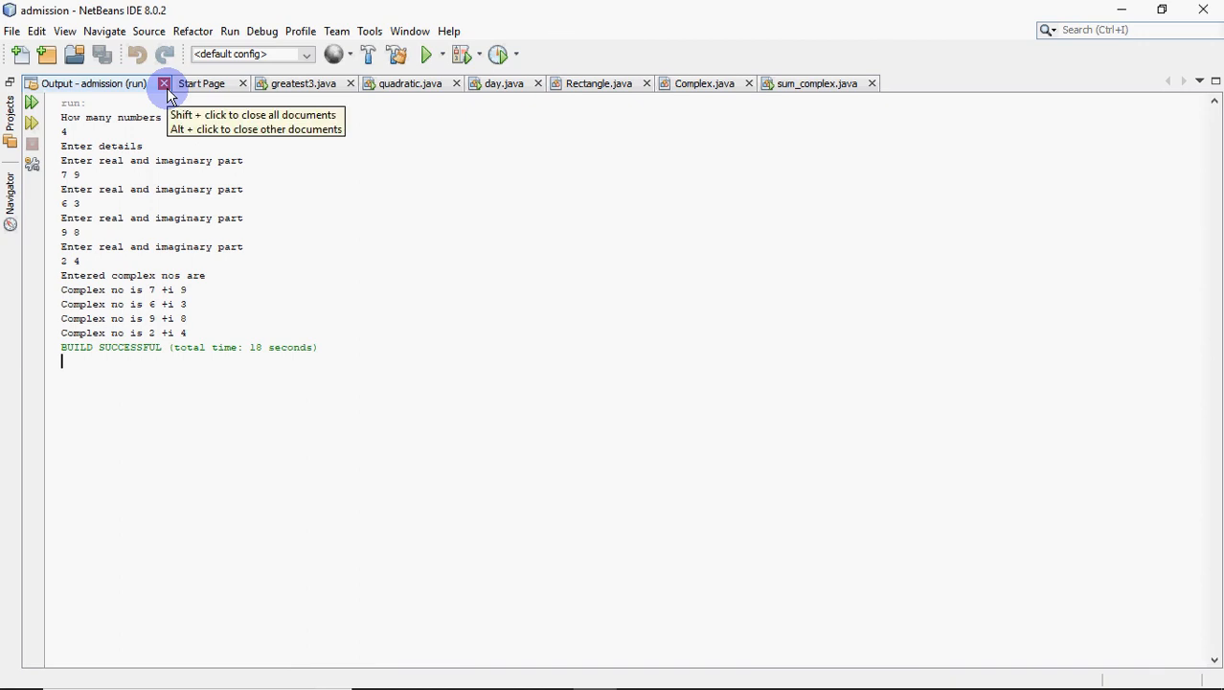
# - Close the Output - admission (run) tab to reveal the sum_complex main method again
pyautogui.click(168, 84)
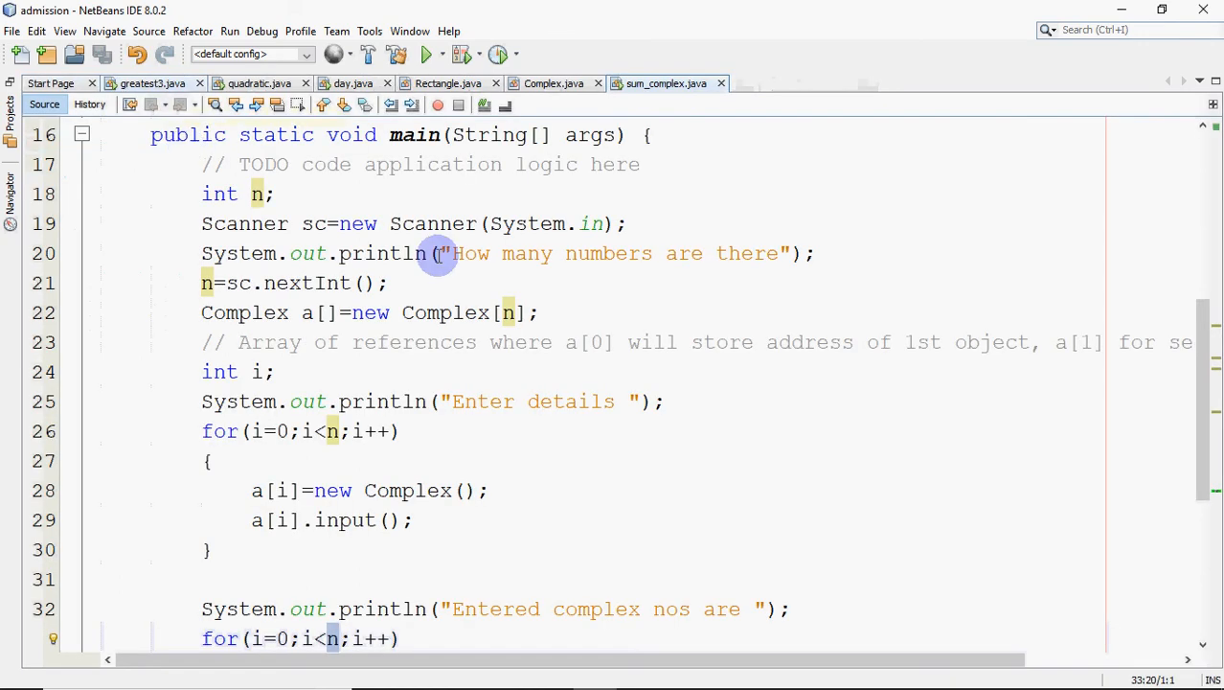